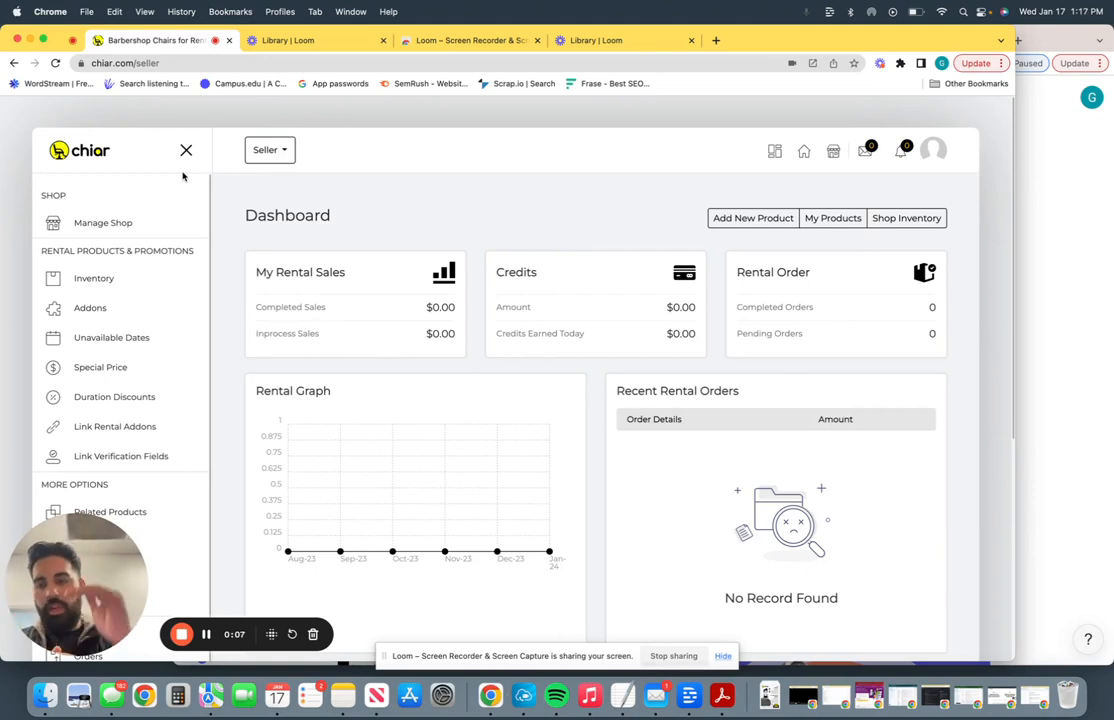
# Visit the marketplace home page, return to the dashboard and view the shop inventory
pyautogui.click(90, 150)
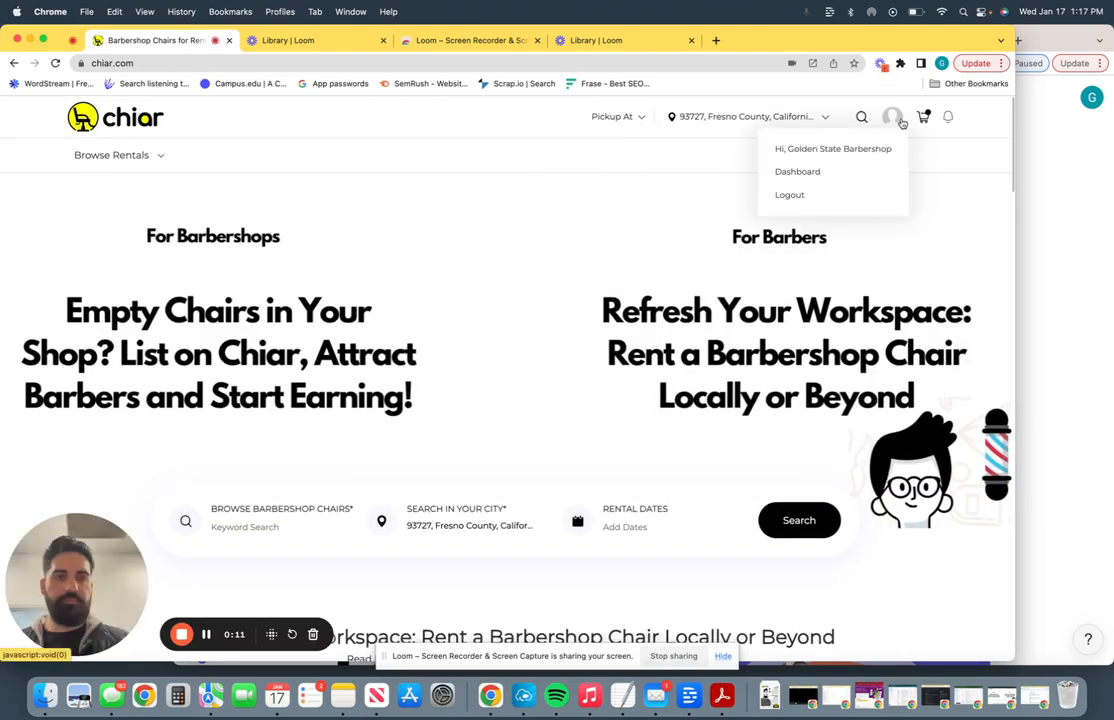
pyautogui.click(797, 171)
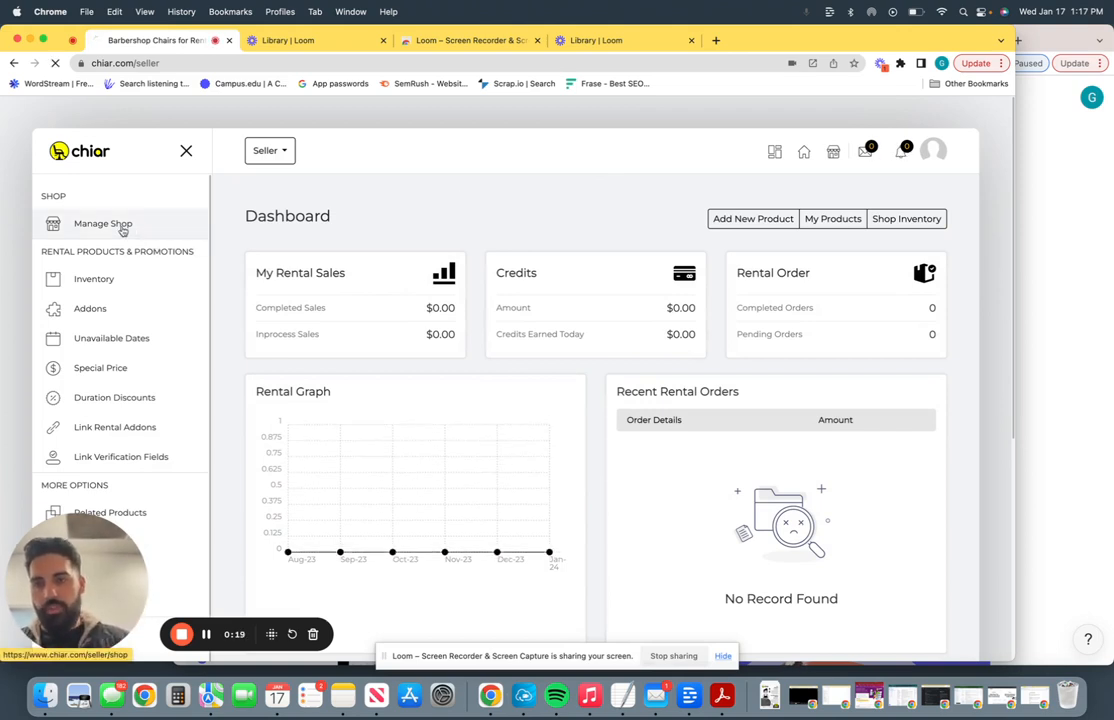
pyautogui.click(94, 279)
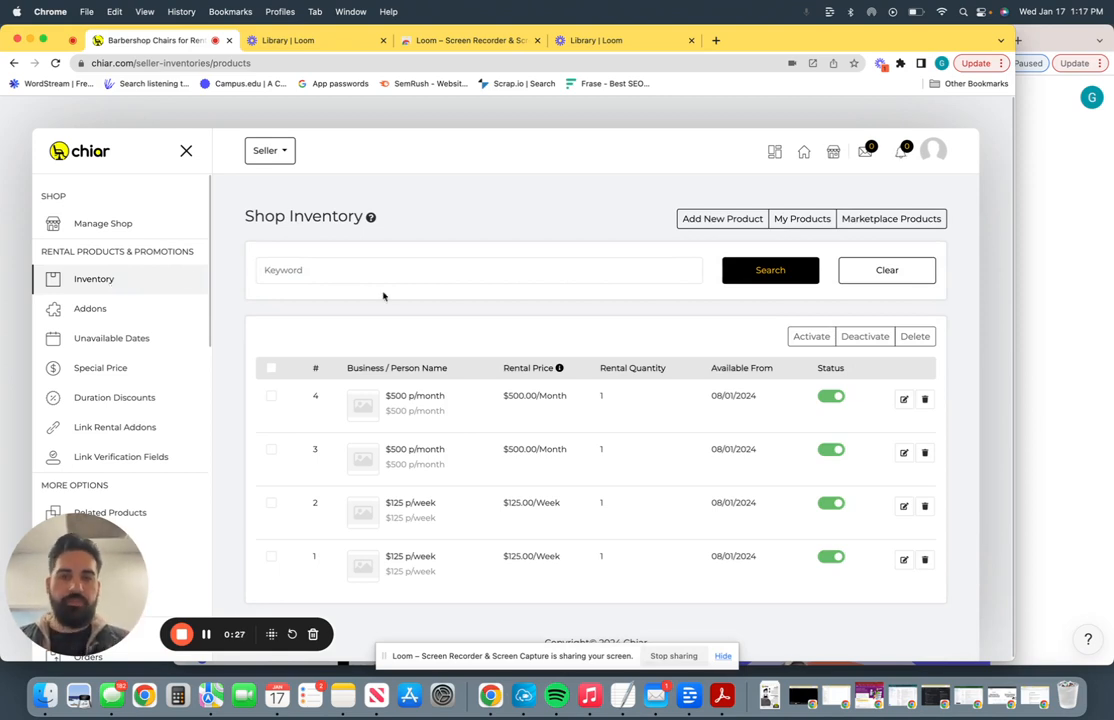
pyautogui.moveTo(458, 395)
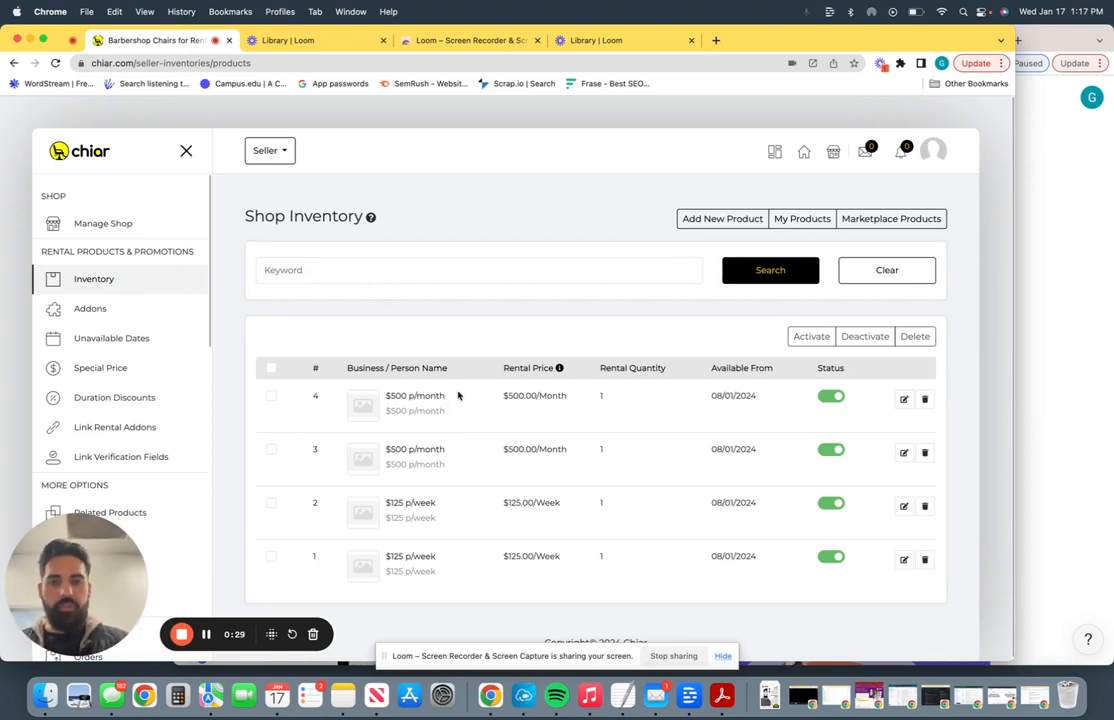
pyautogui.moveTo(512, 397)
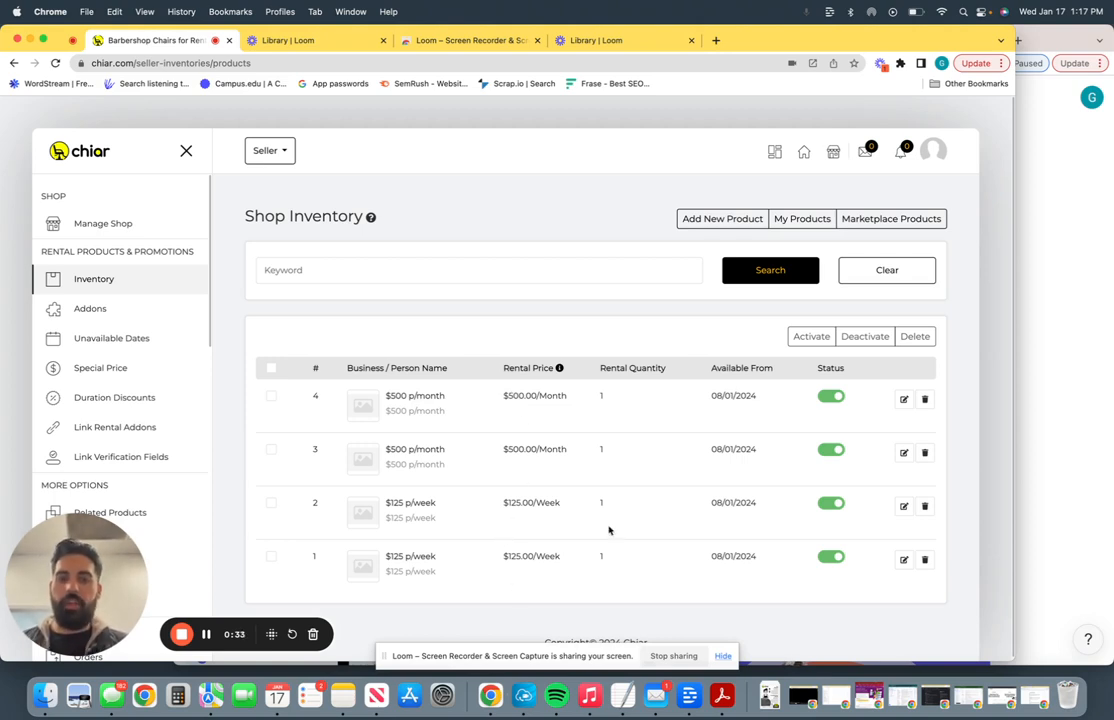
pyautogui.moveTo(738, 335)
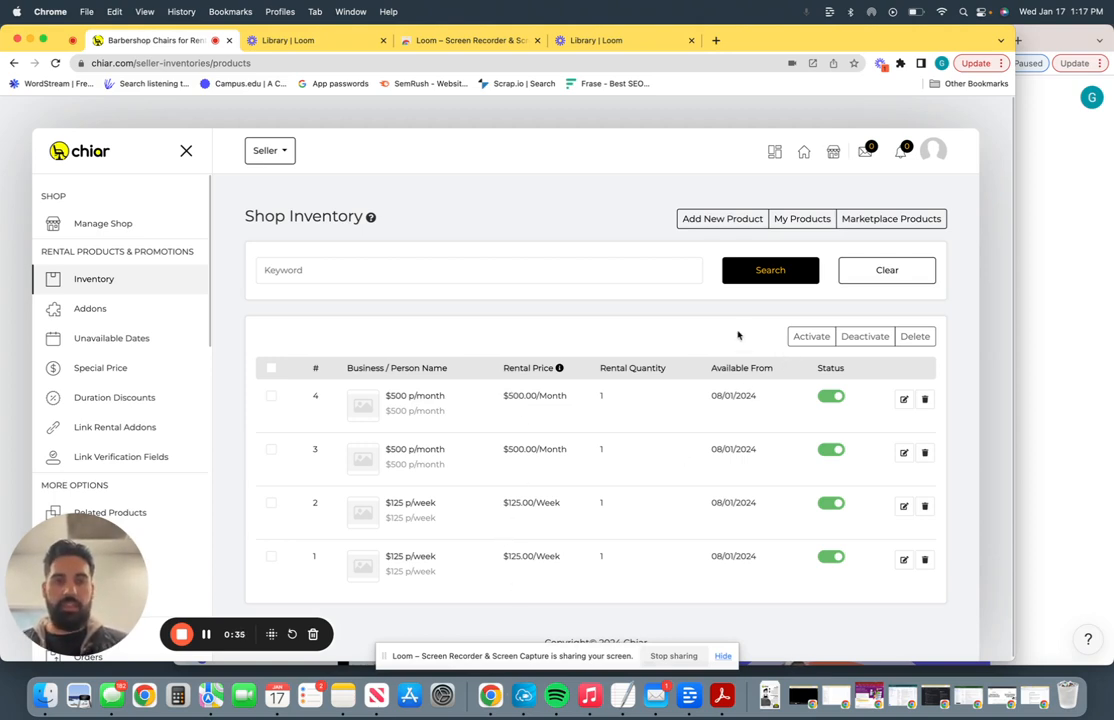
pyautogui.moveTo(764, 320)
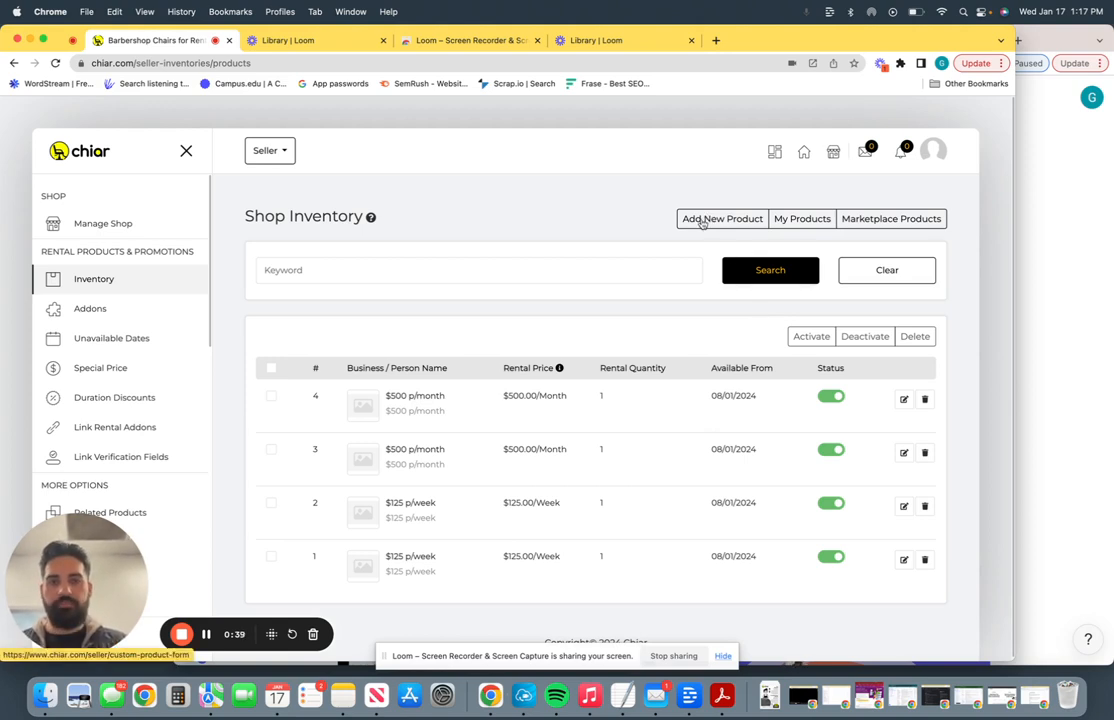
# Start a new product with internal name '1st Barber C', Barbershop category and Trial tax
pyautogui.click(721, 218)
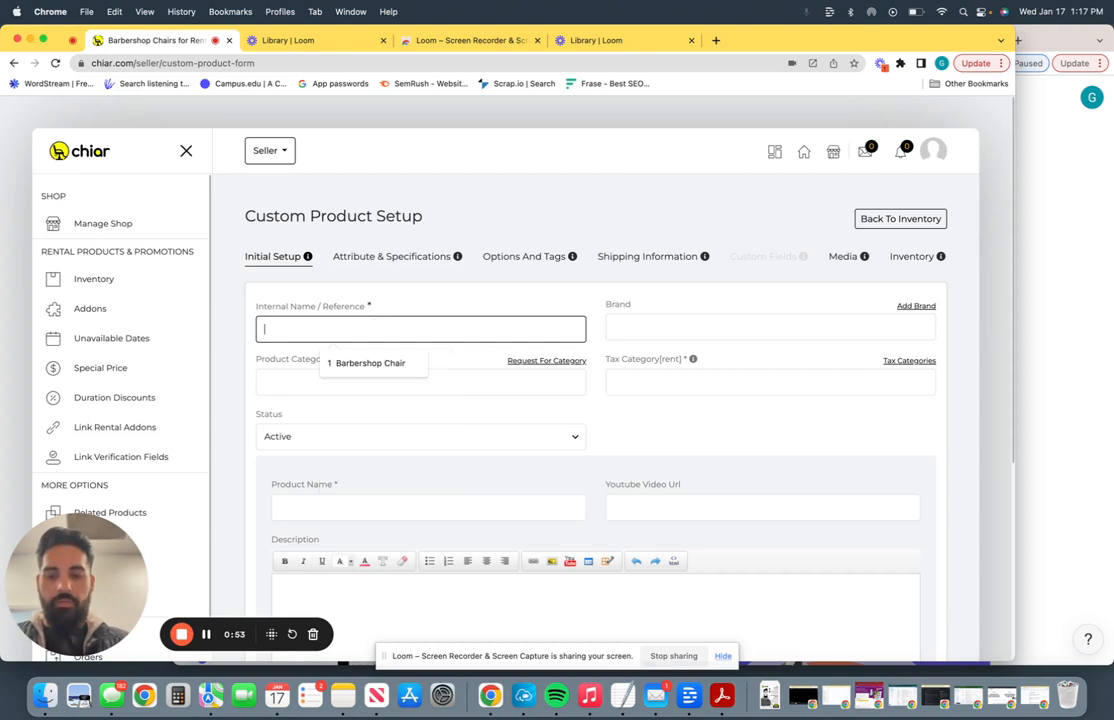
pyautogui.write('1st Barber')
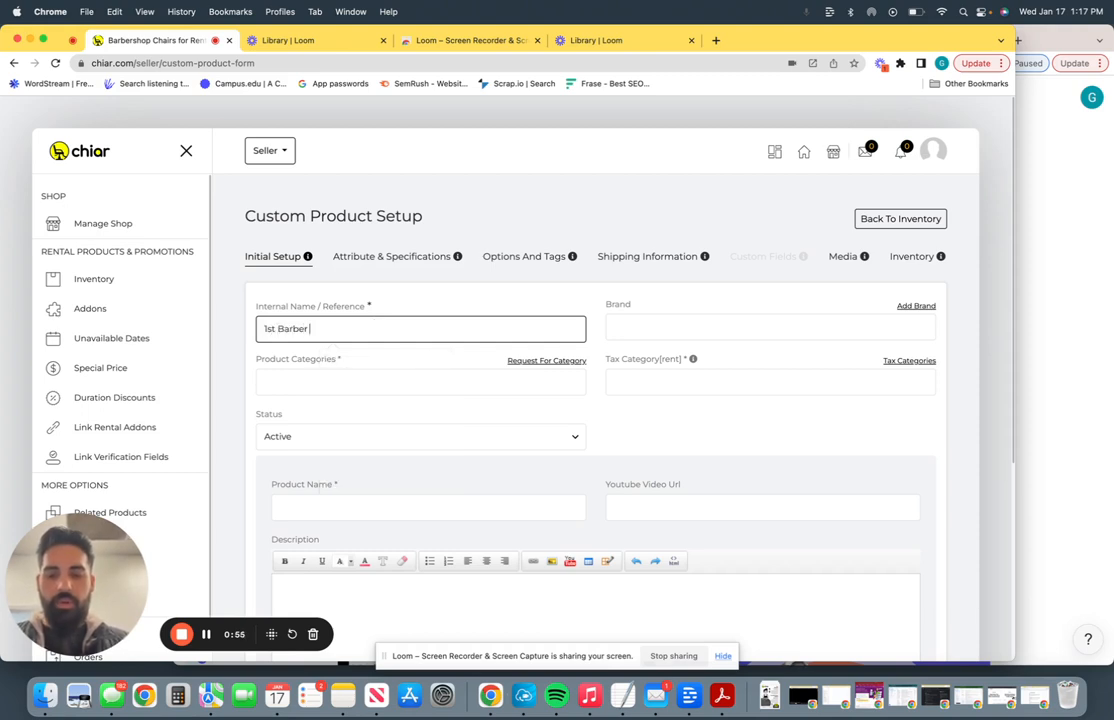
pyautogui.write('Chair')
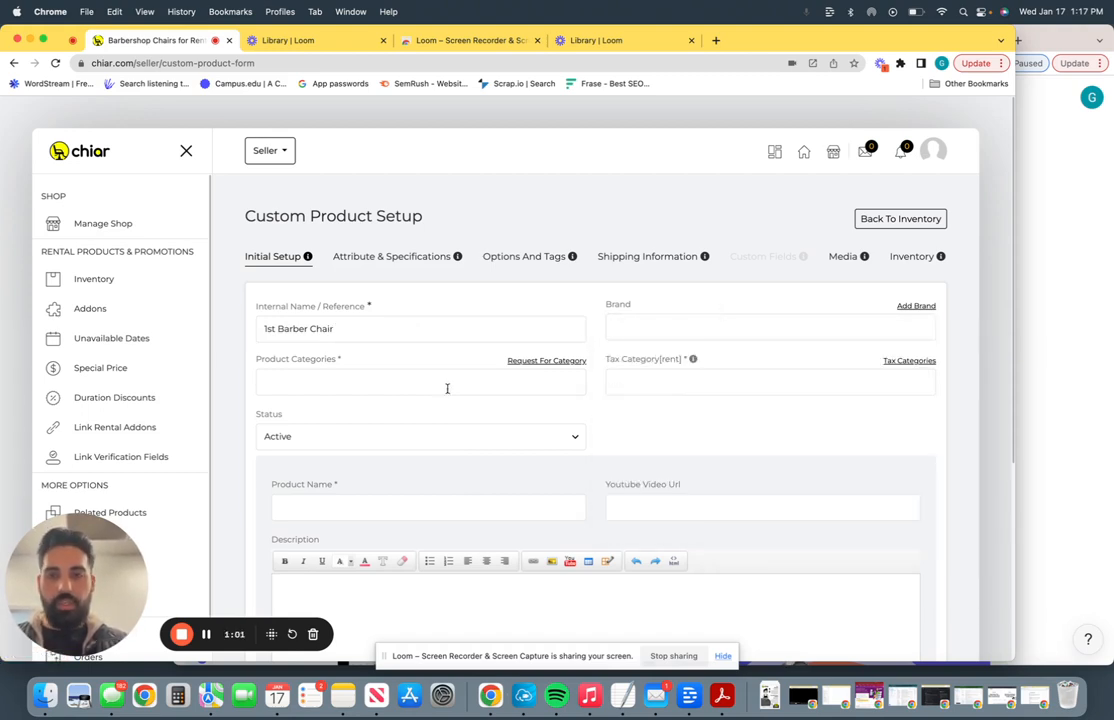
pyautogui.click(420, 382)
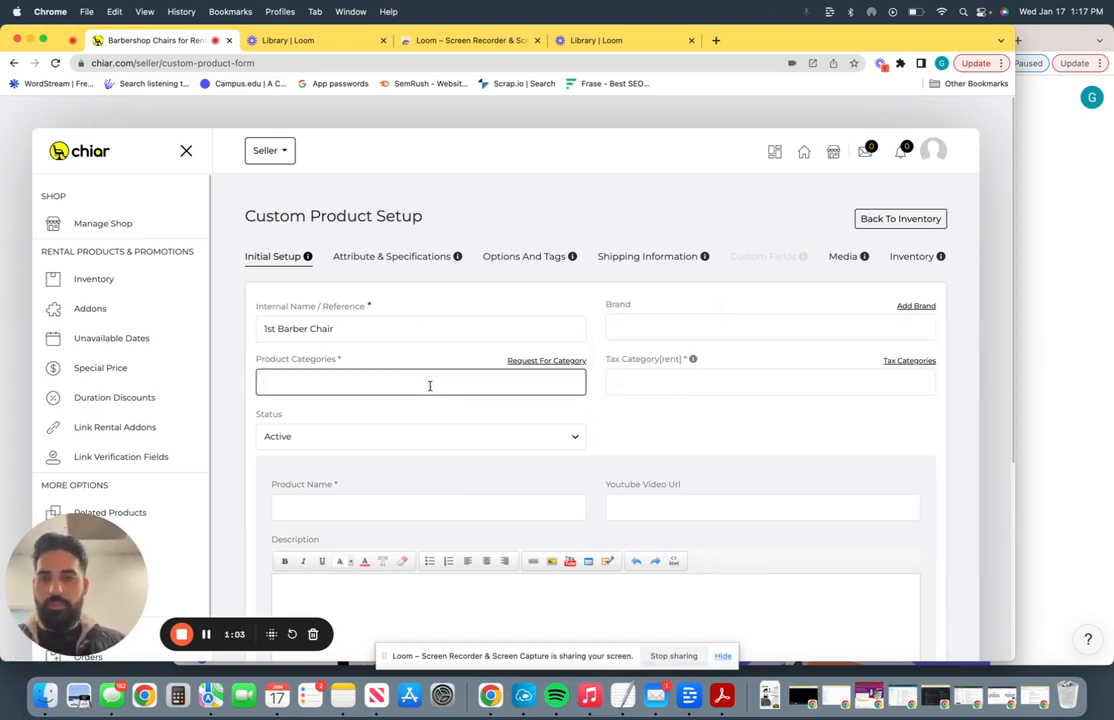
pyautogui.write('Barbershop')
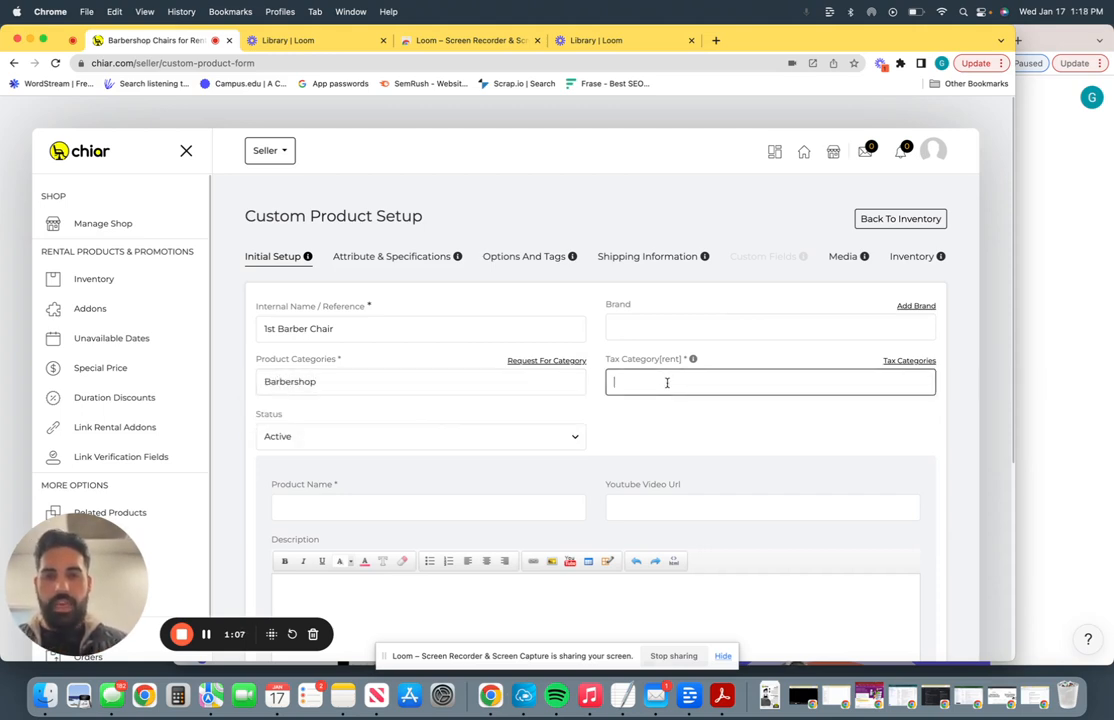
pyautogui.write('tri')
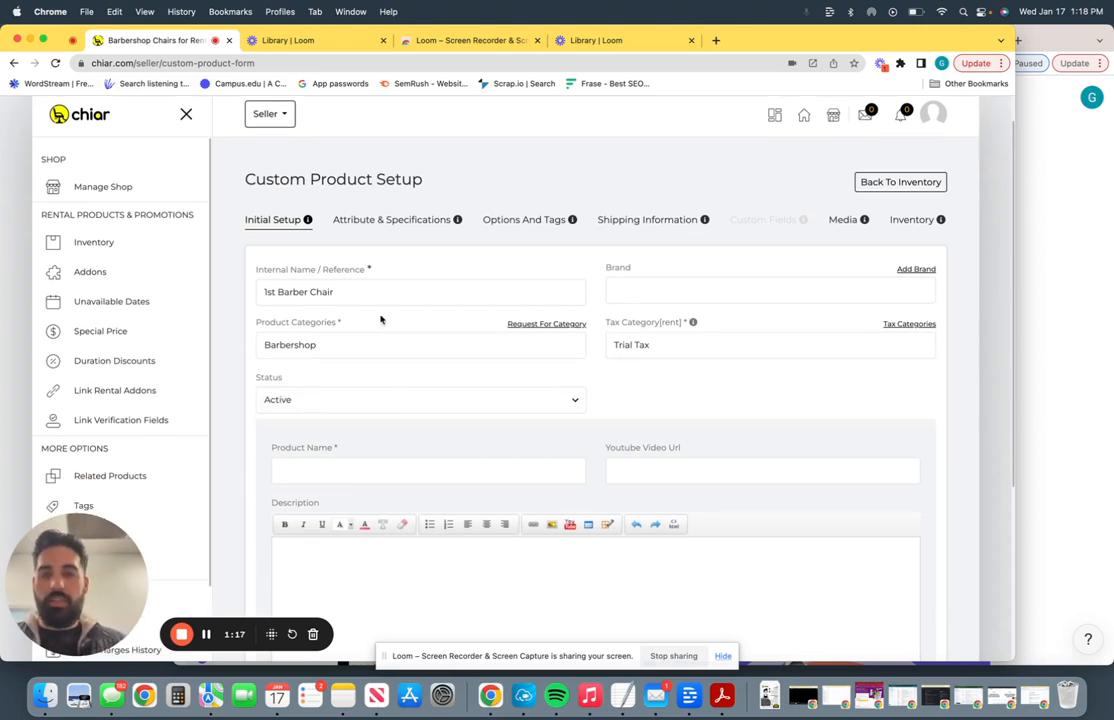
# Enter the product name and move to the description field
pyautogui.click(427, 470)
pyautogui.write('1st Barber Chair')
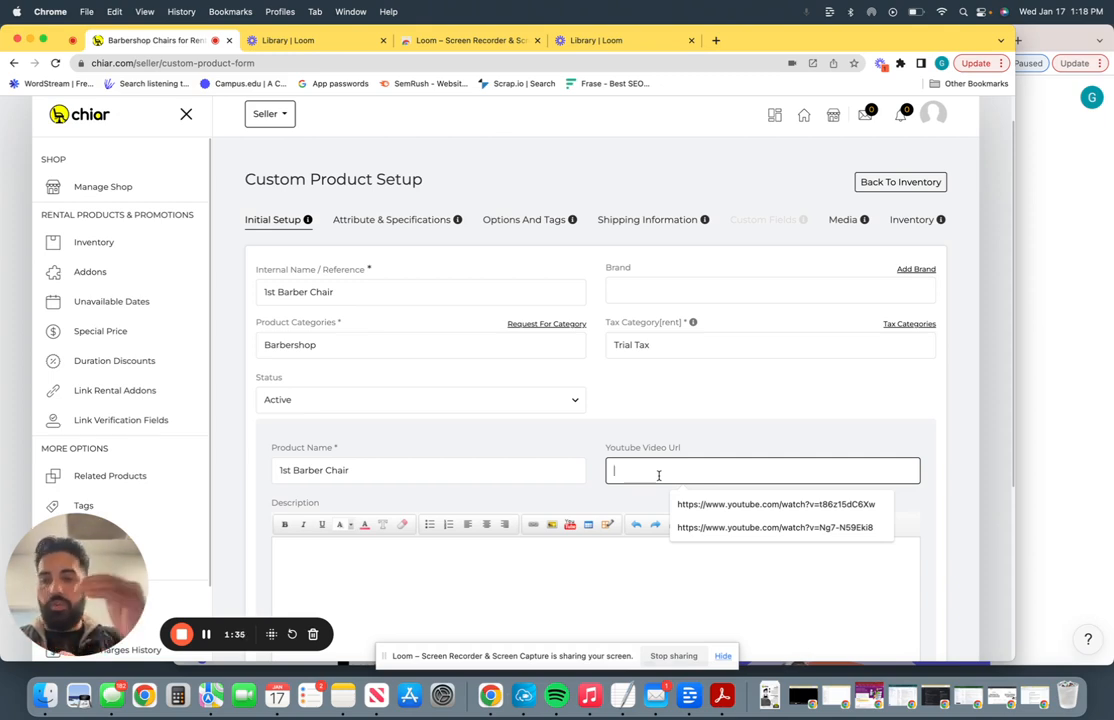
pyautogui.click(509, 590)
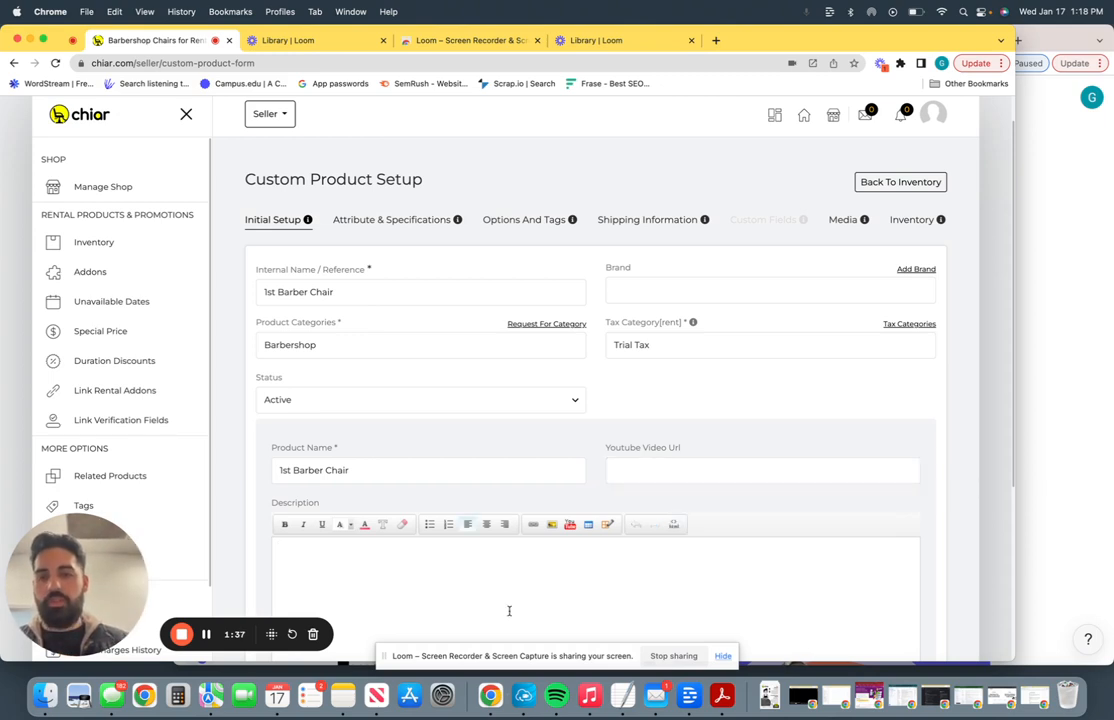
pyautogui.scroll(-3)
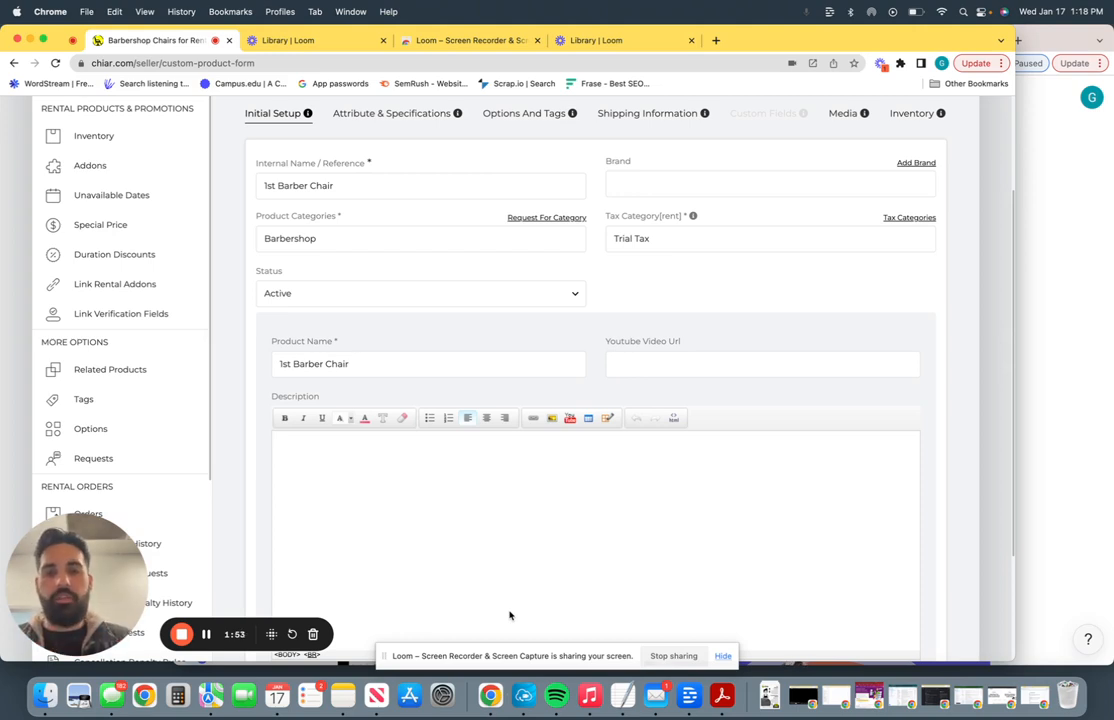
pyautogui.scroll(3)
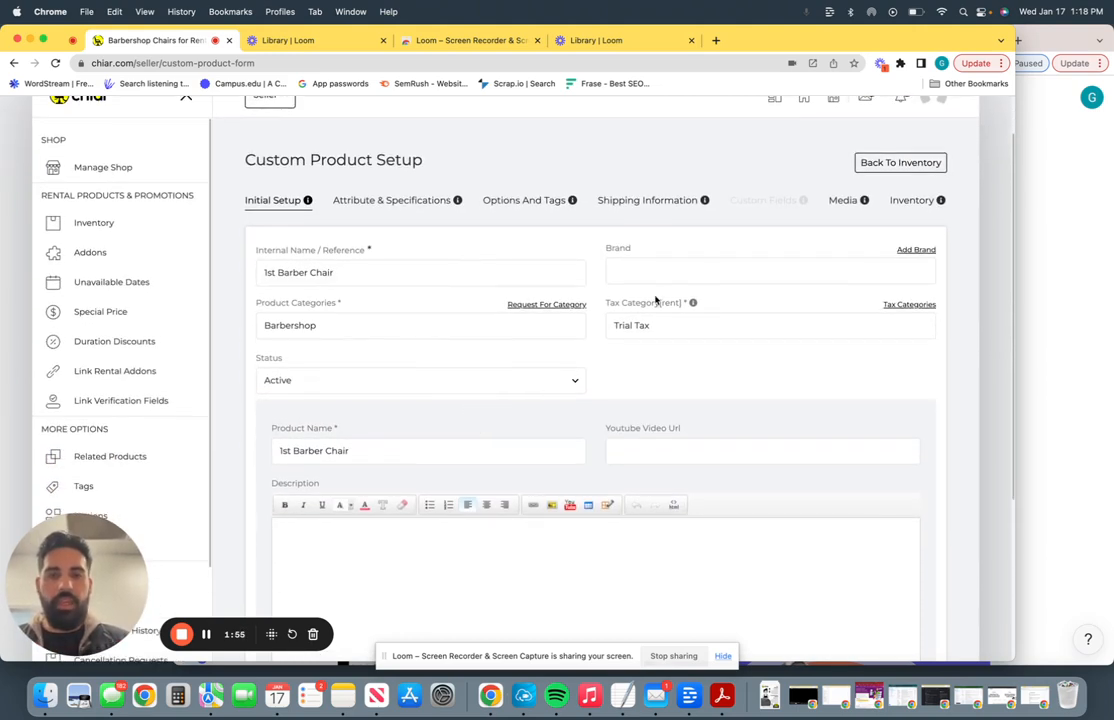
pyautogui.scroll(-3)
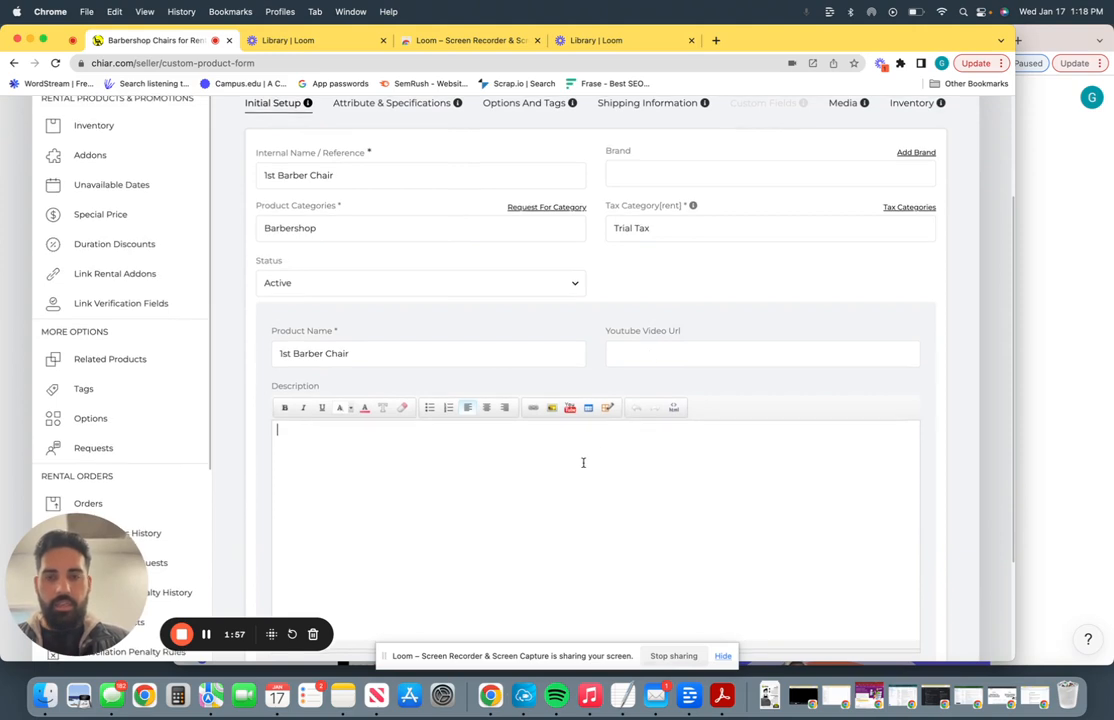
# Fill a placeholder description and save the initial setup
pyautogui.write('kehvbcfkevcboiebceoqcx')
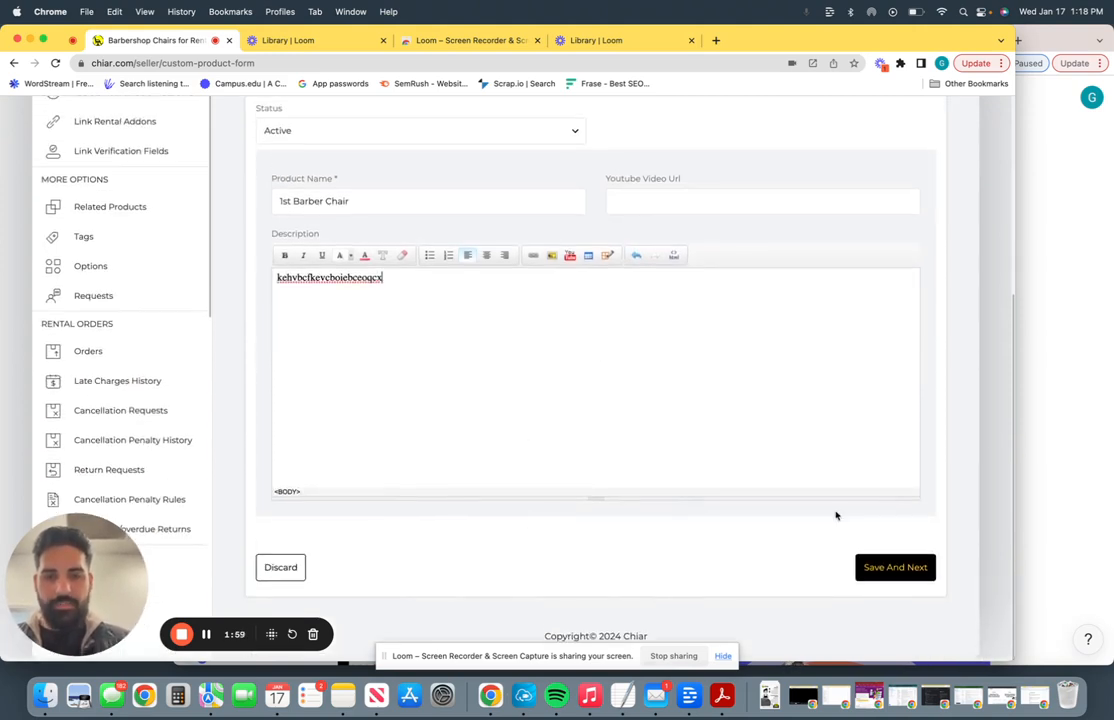
pyautogui.click(894, 567)
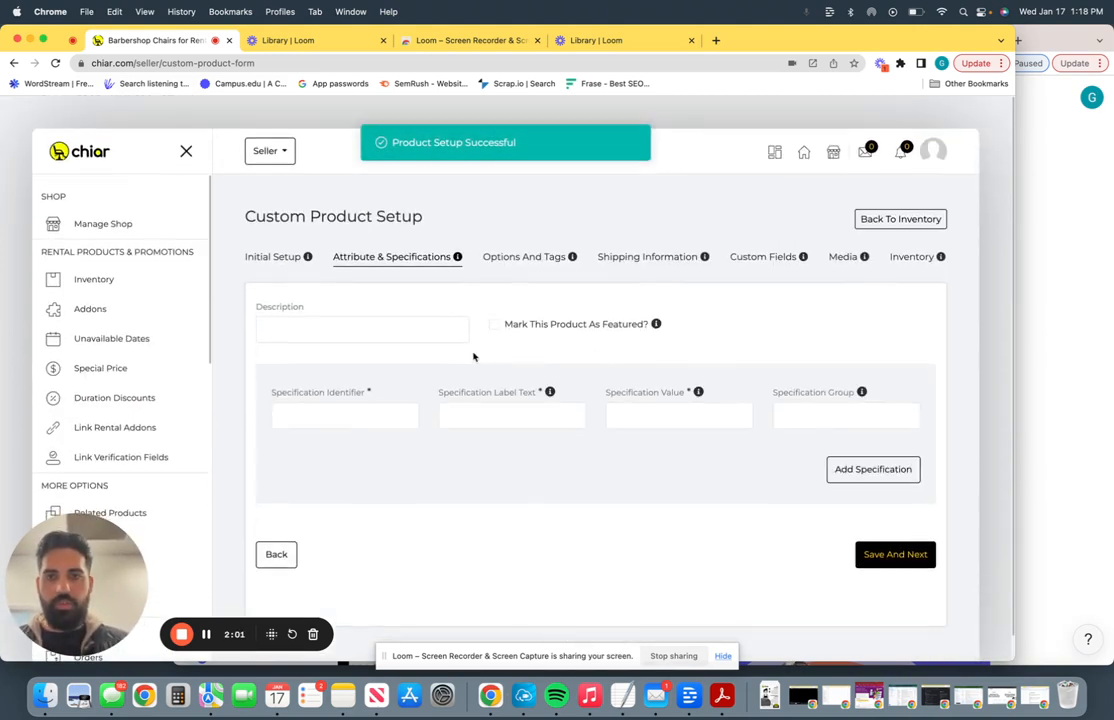
# Describe the attributes as 'Fresno, CA', mark the product featured, and continue to Custom Fields
pyautogui.click(362, 328)
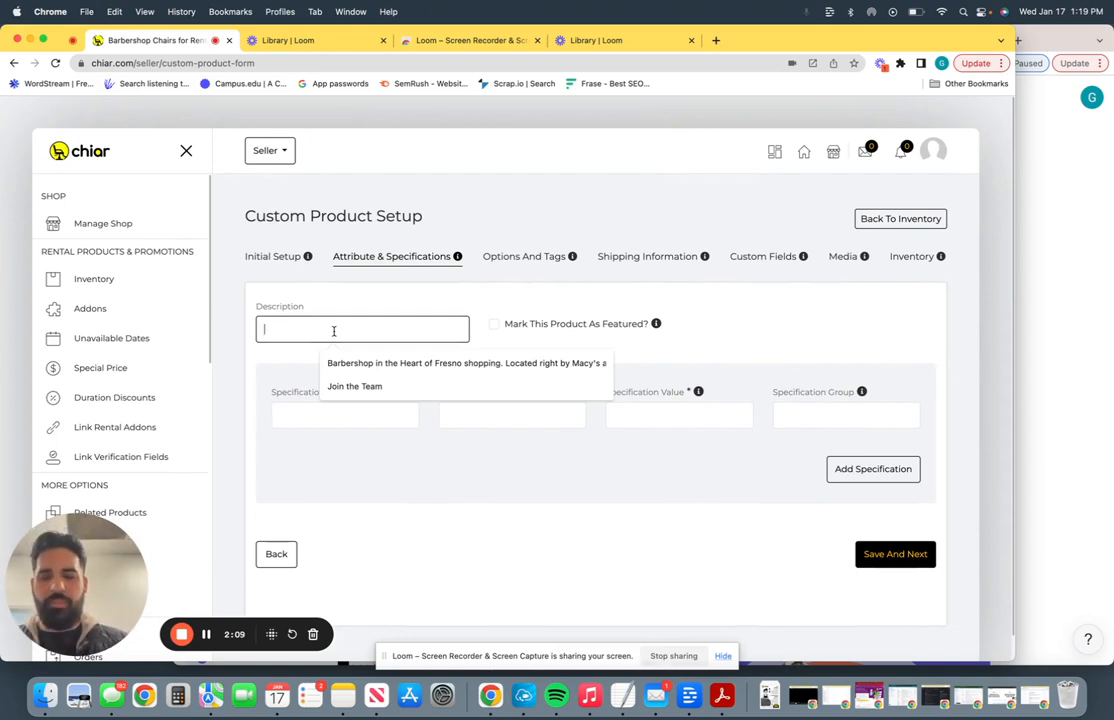
pyautogui.write('Fresno')
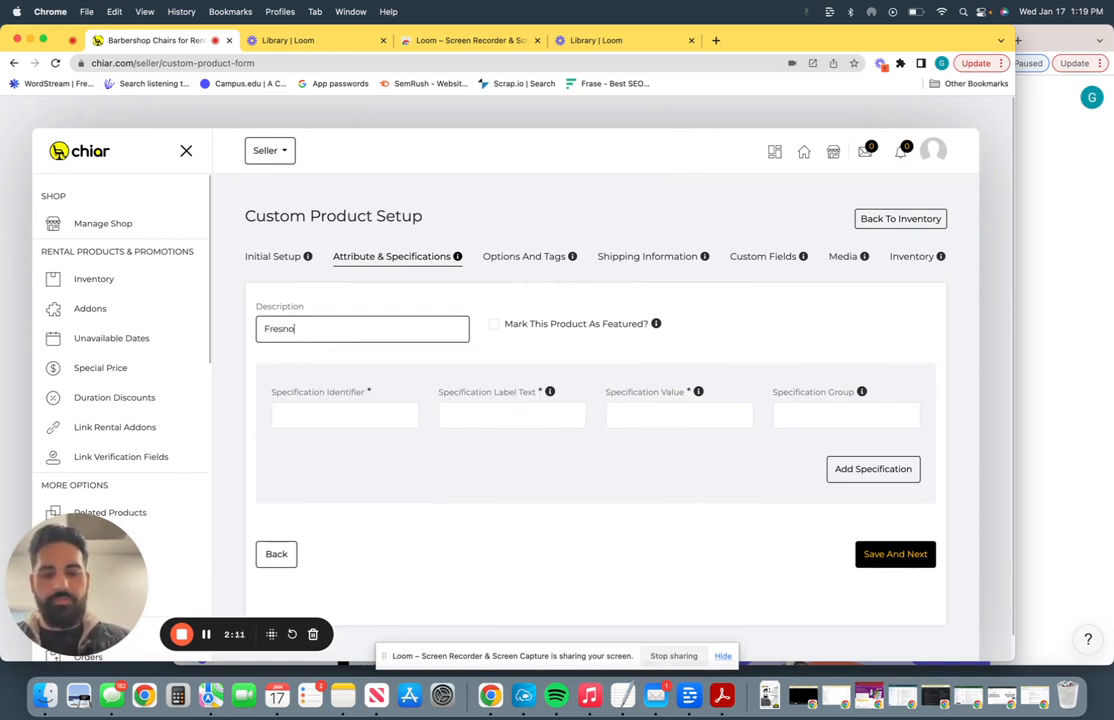
pyautogui.write(', CA')
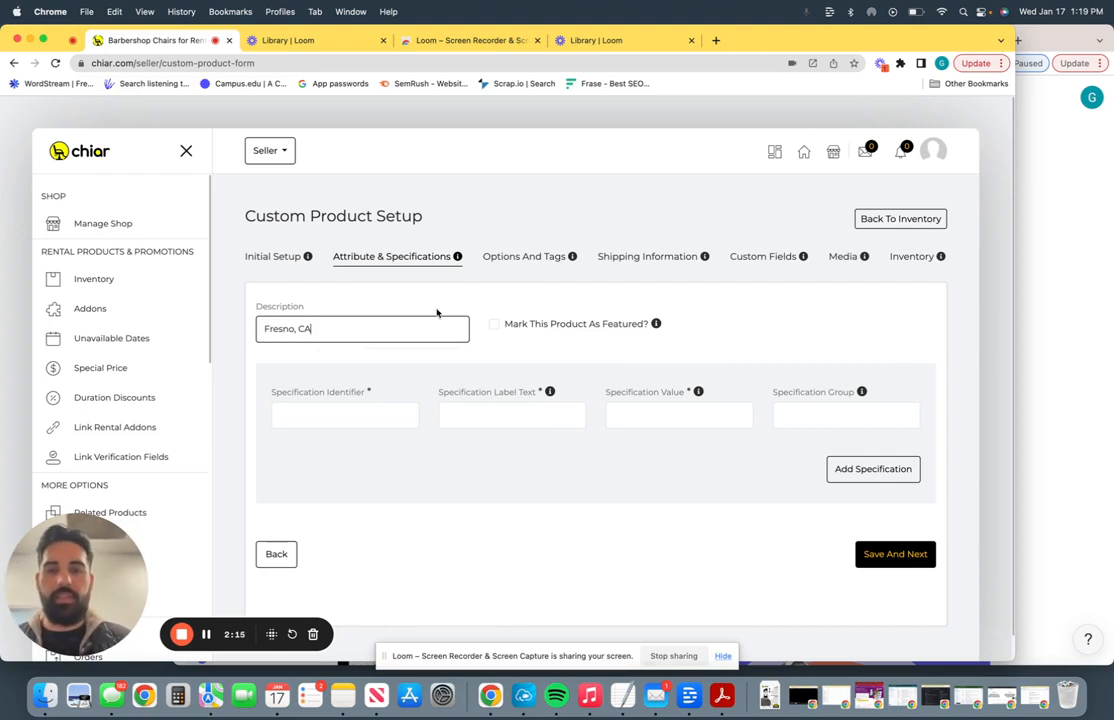
pyautogui.click(494, 323)
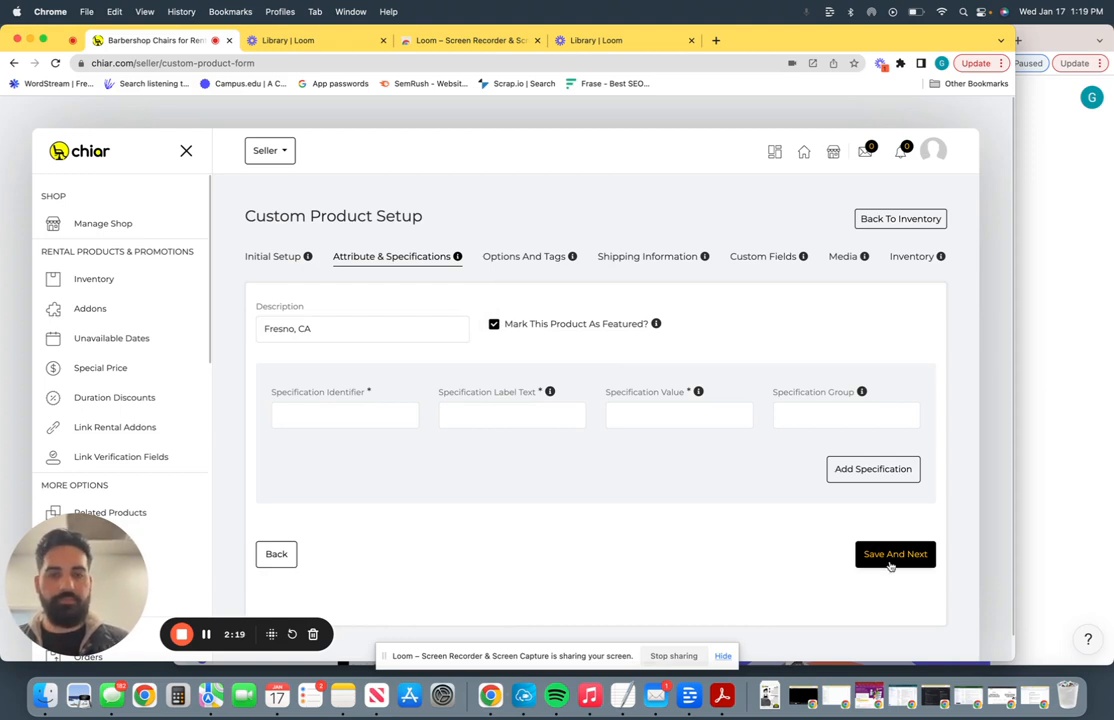
pyautogui.click(894, 554)
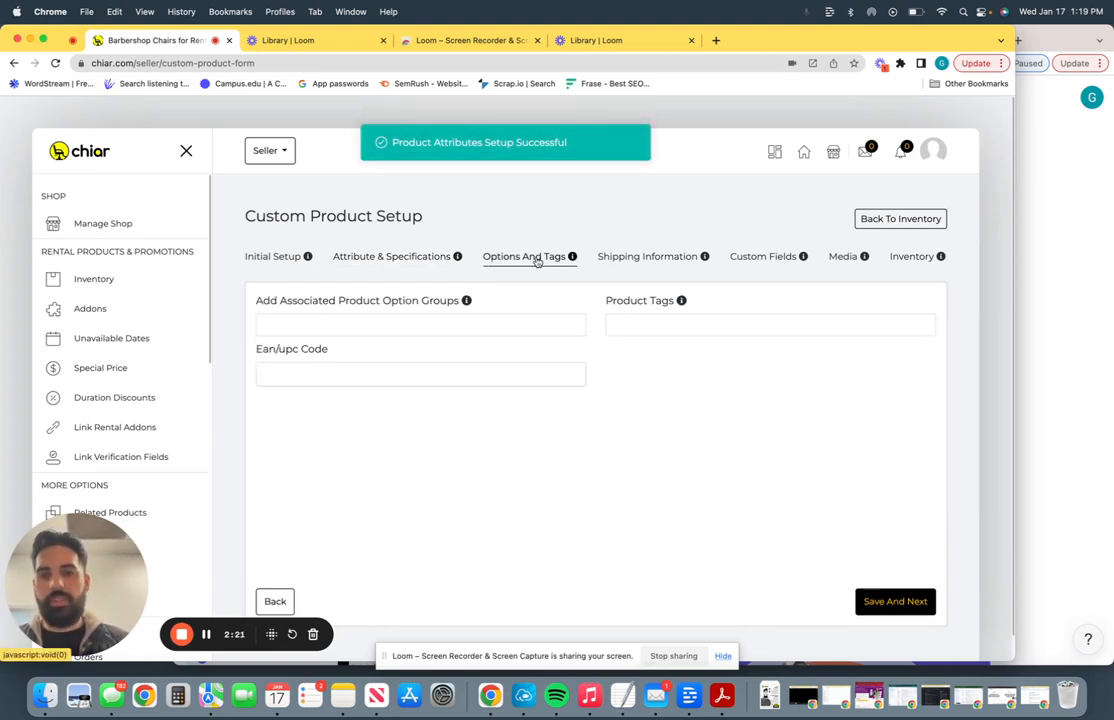
pyautogui.click(647, 256)
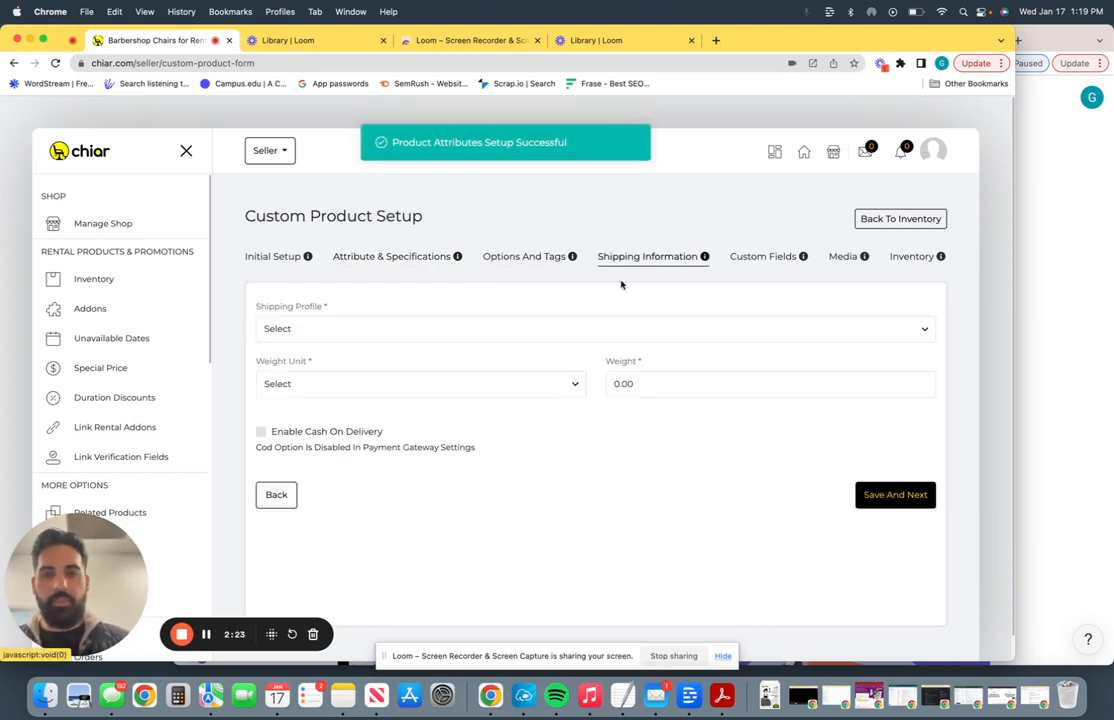
pyautogui.click(763, 256)
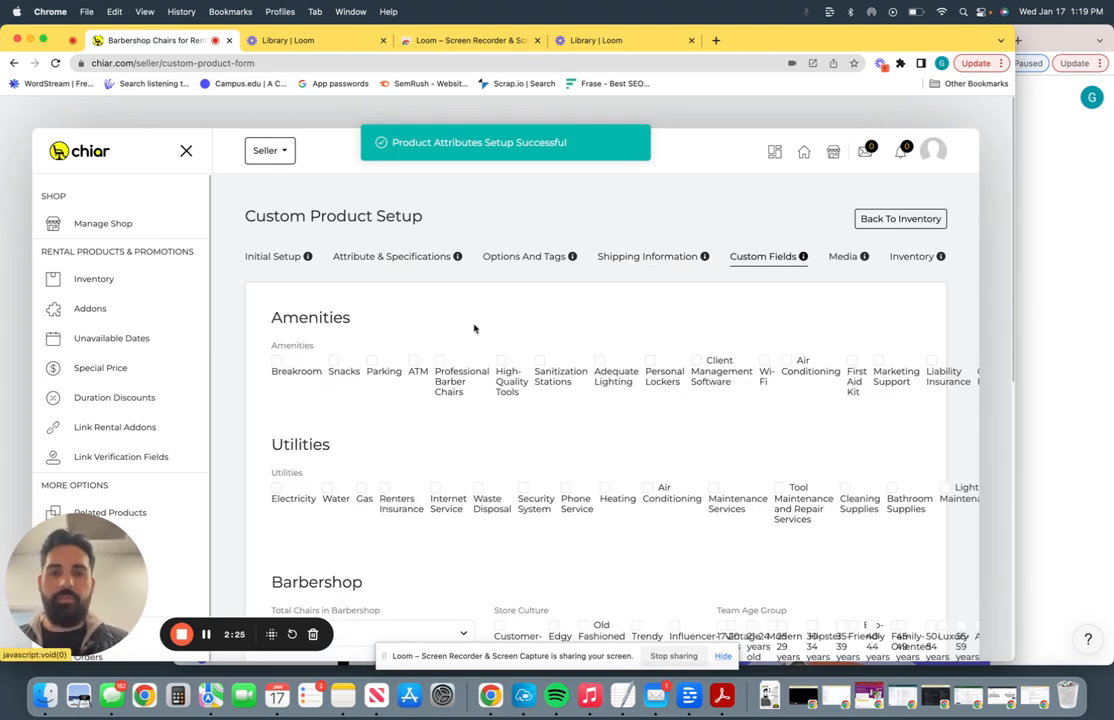
# Tick all shop amenities such as breakroom, parking and ATM
pyautogui.scroll(-3)
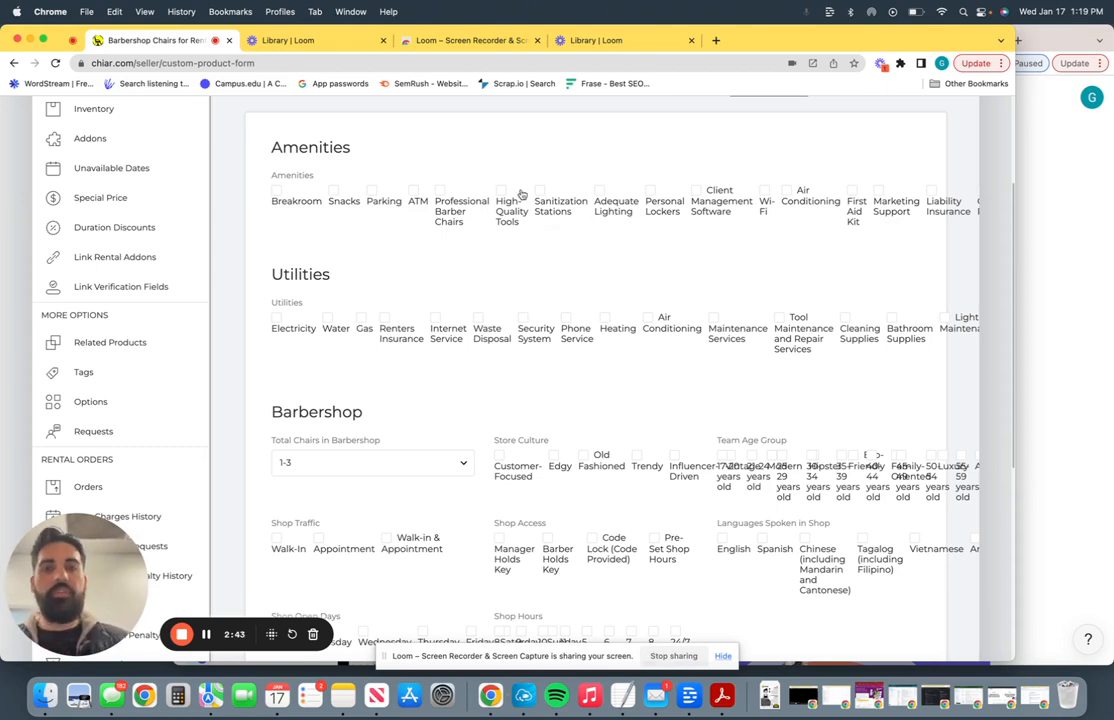
pyautogui.click(276, 190)
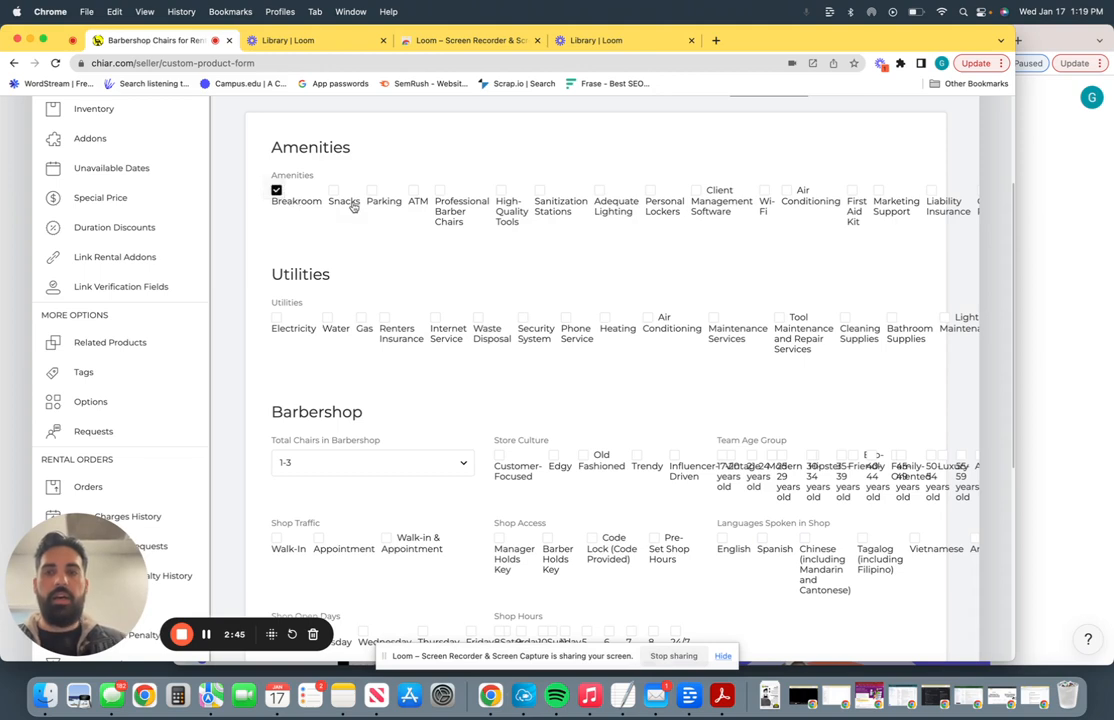
pyautogui.click(500, 189)
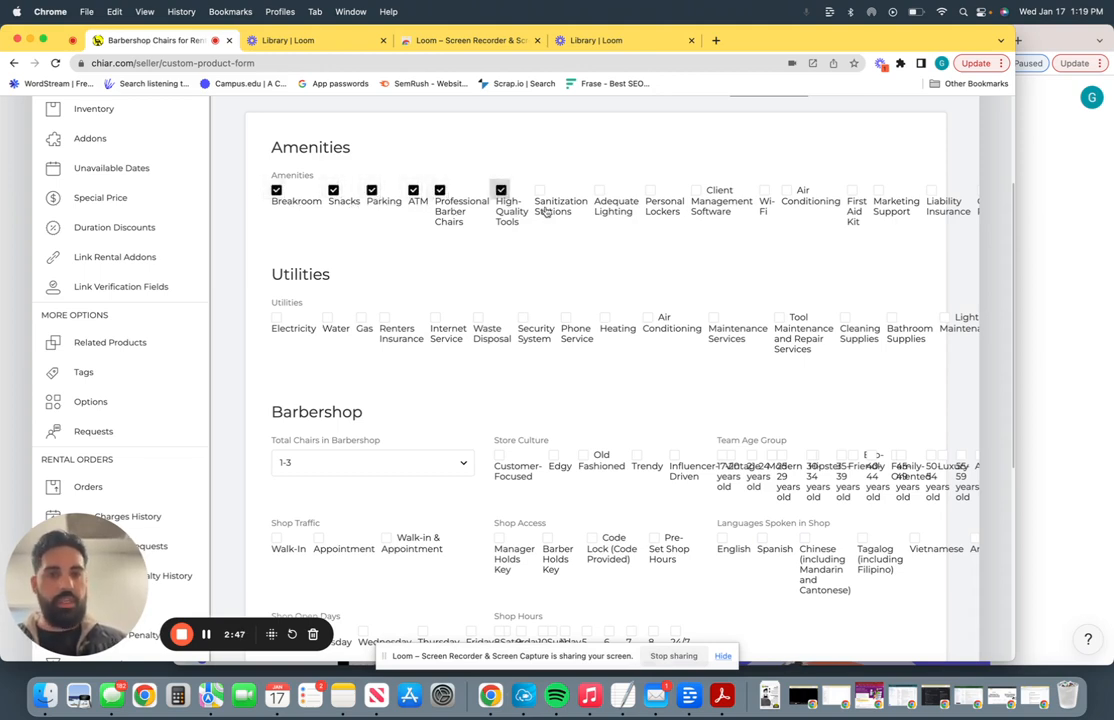
pyautogui.click(765, 190)
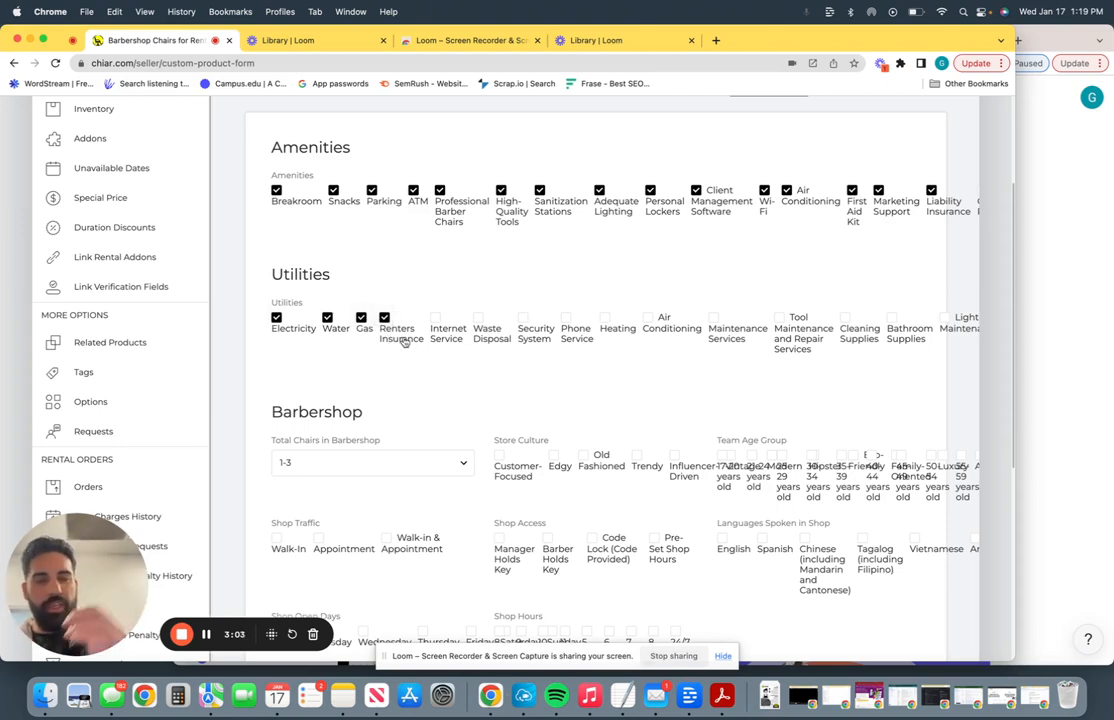
# Tick utilities including internet service, maintenance and cleaning supplies
pyautogui.click(435, 318)
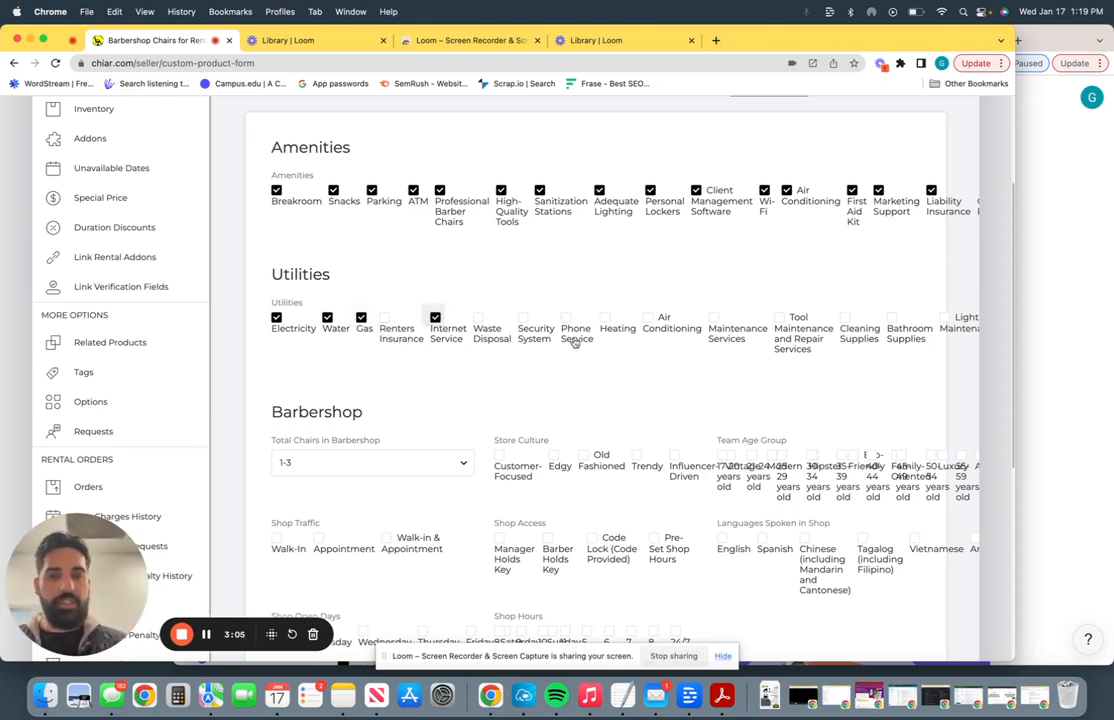
pyautogui.click(845, 317)
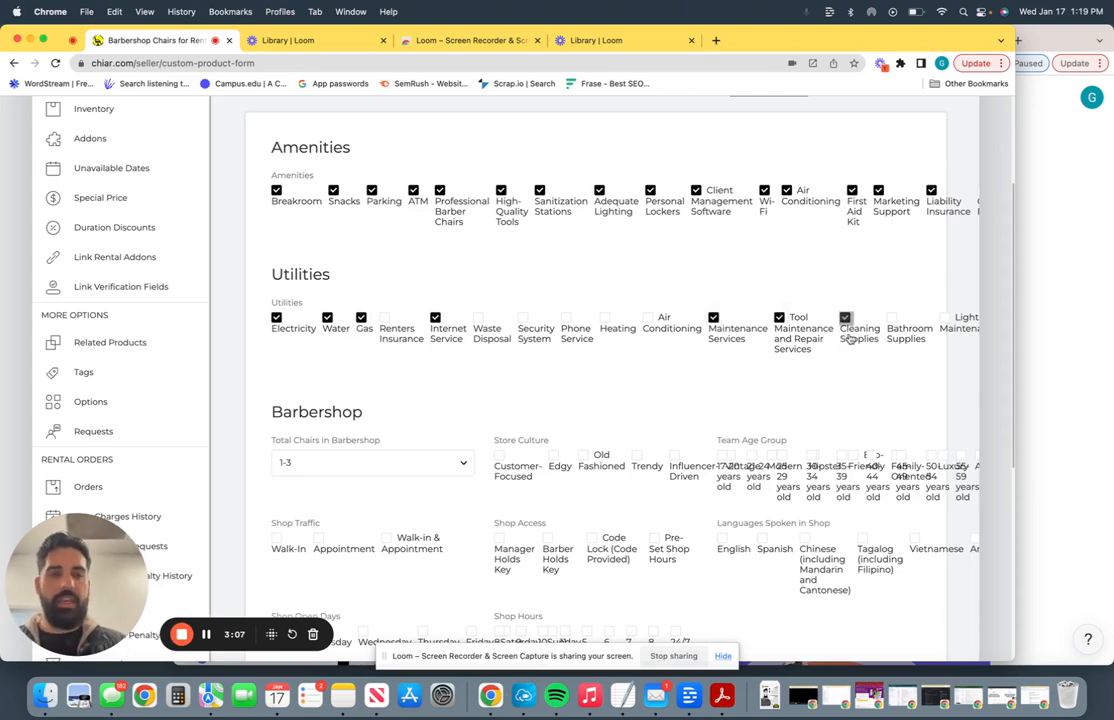
pyautogui.scroll(-3)
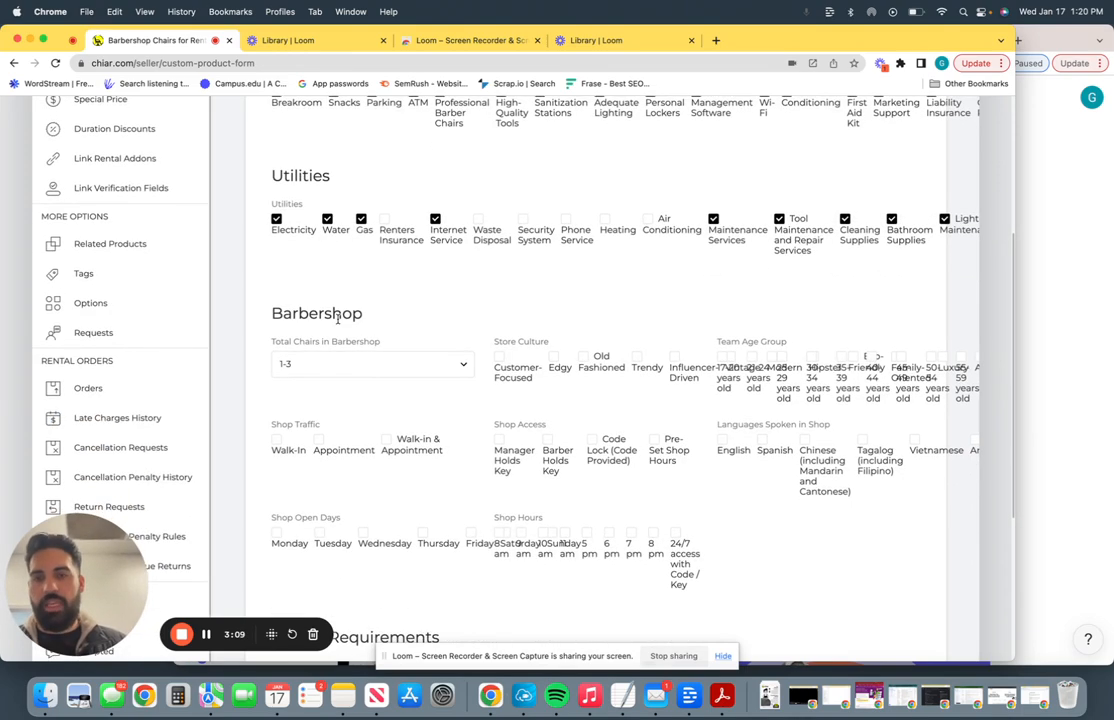
# Set total chairs to 8-12 and mark the store culture as influencer-driven
pyautogui.scroll(-3)
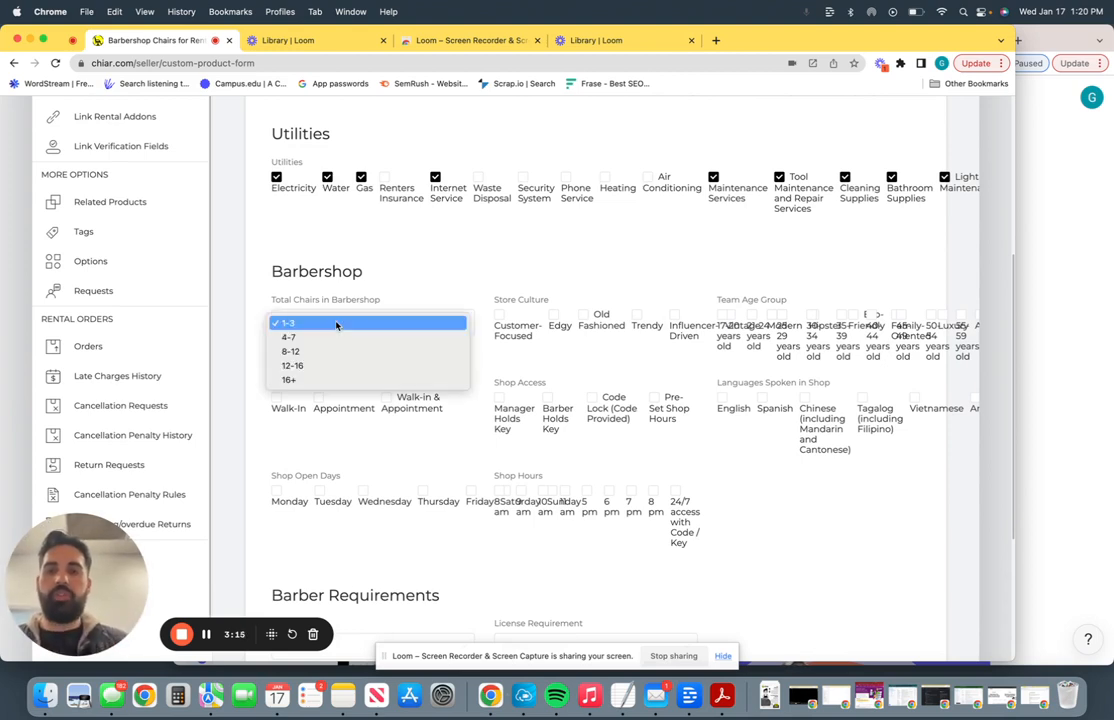
pyautogui.click(290, 351)
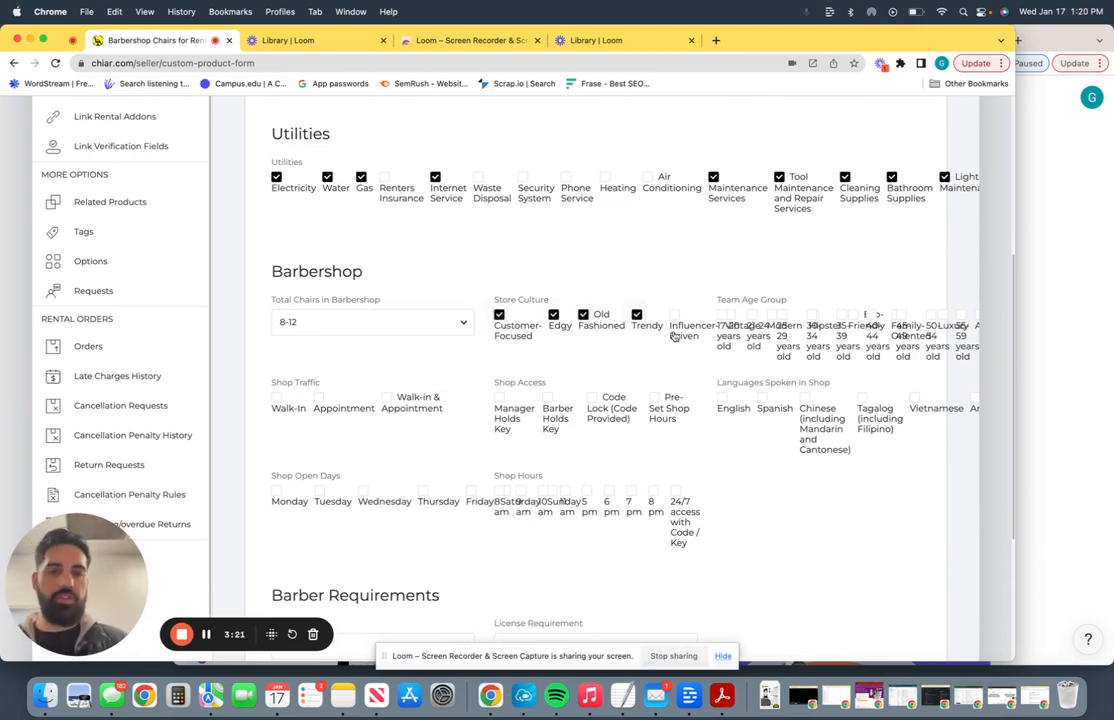
pyautogui.click(674, 314)
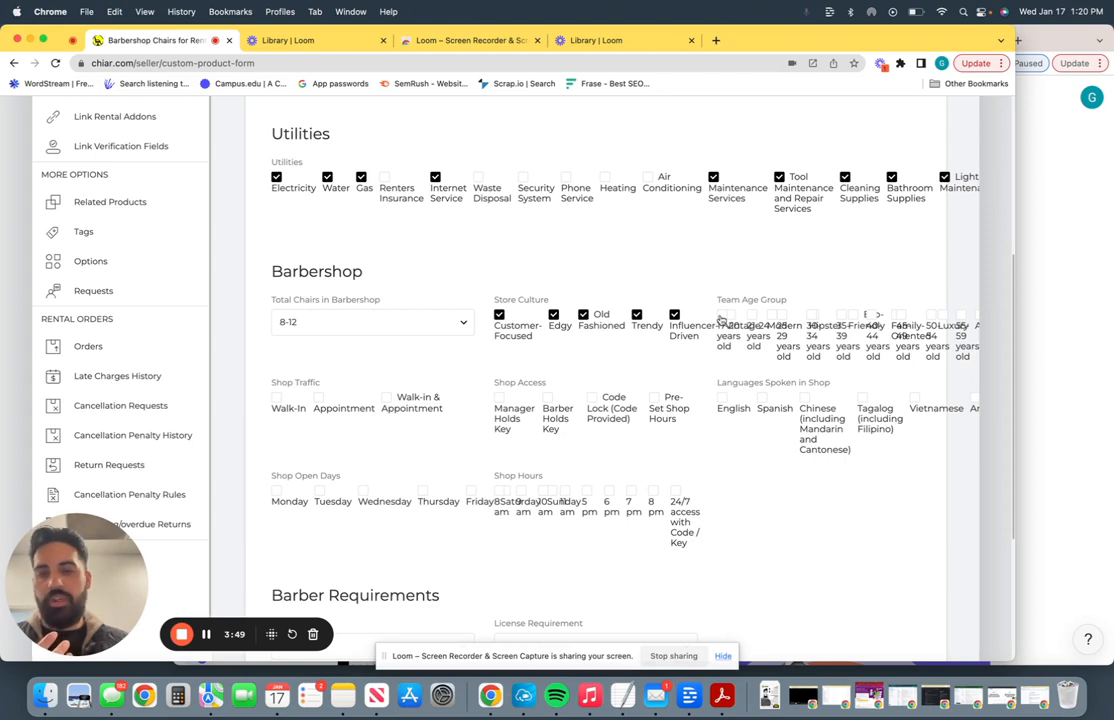
pyautogui.moveTo(700, 286)
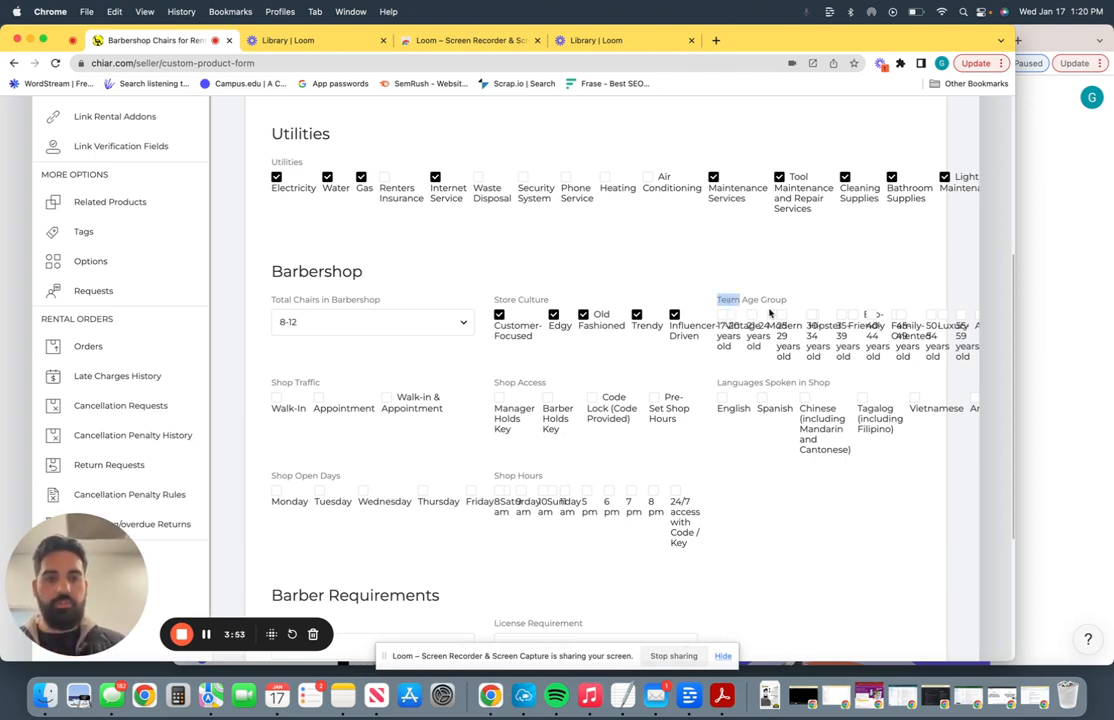
# Tick two team age groups
pyautogui.click(771, 315)
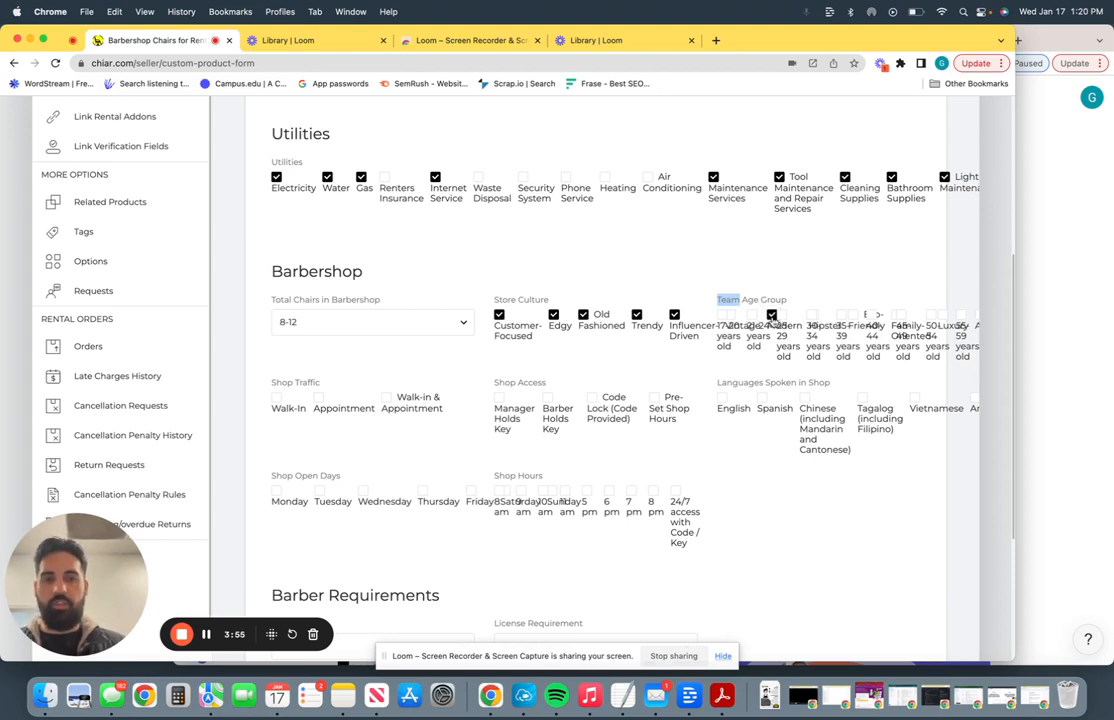
pyautogui.click(780, 315)
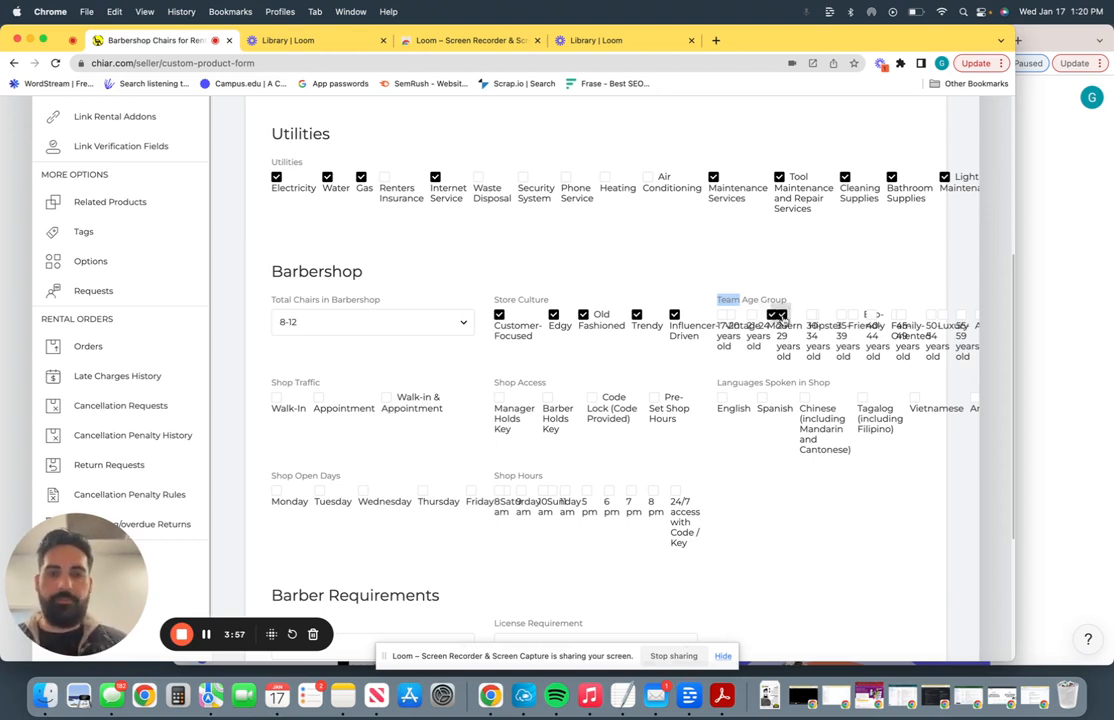
pyautogui.scroll(-3)
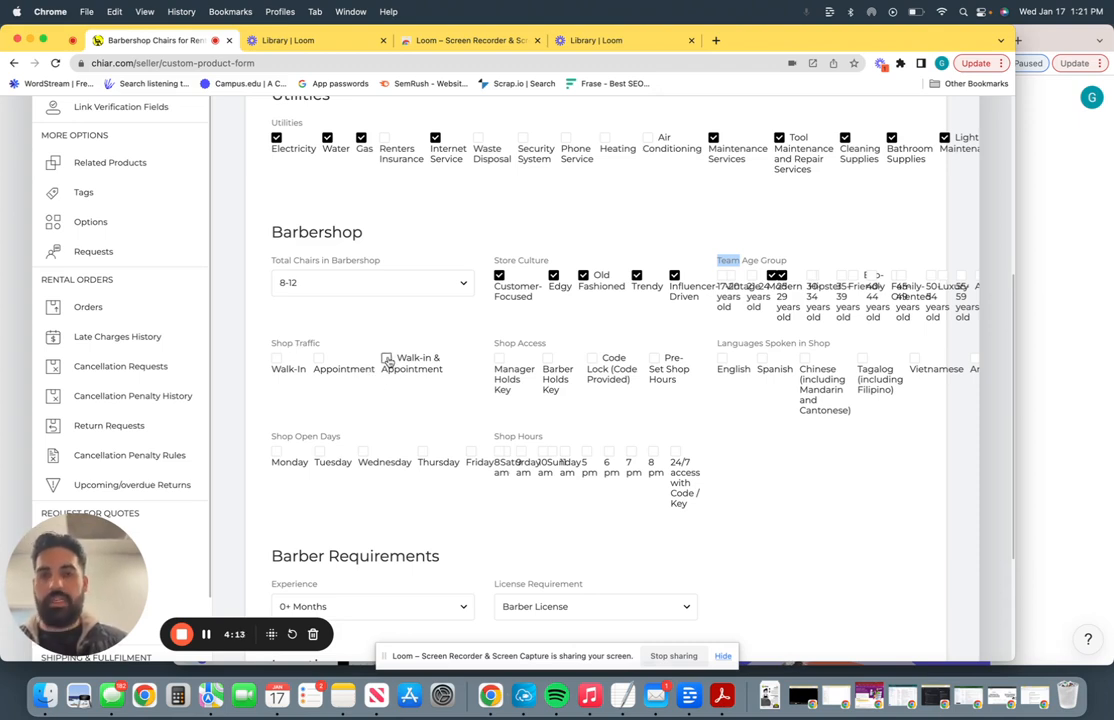
# Allow walk-in and appointment traffic with pre-set shop hours access
pyautogui.click(386, 357)
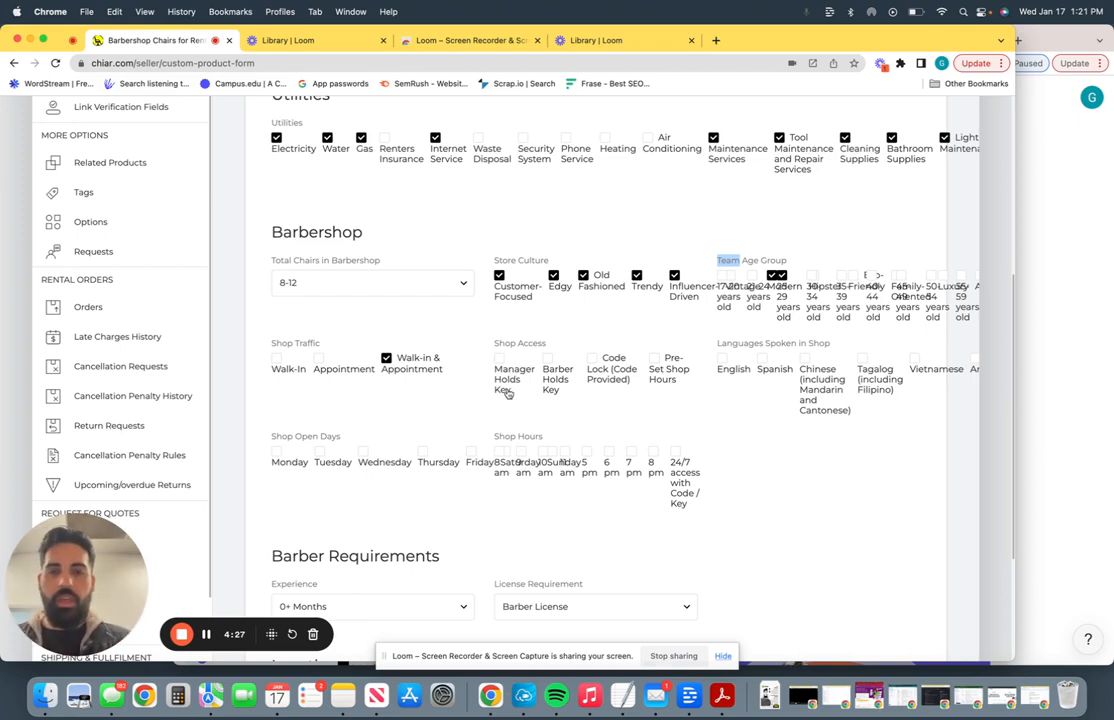
pyautogui.moveTo(670, 380)
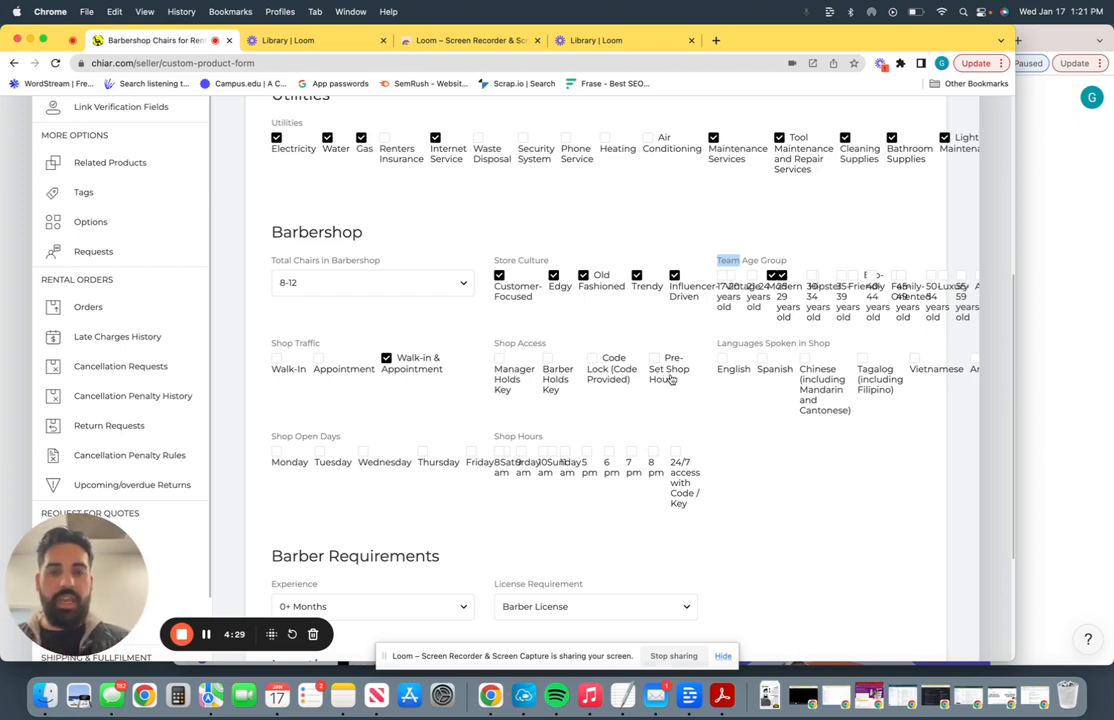
pyautogui.click(654, 358)
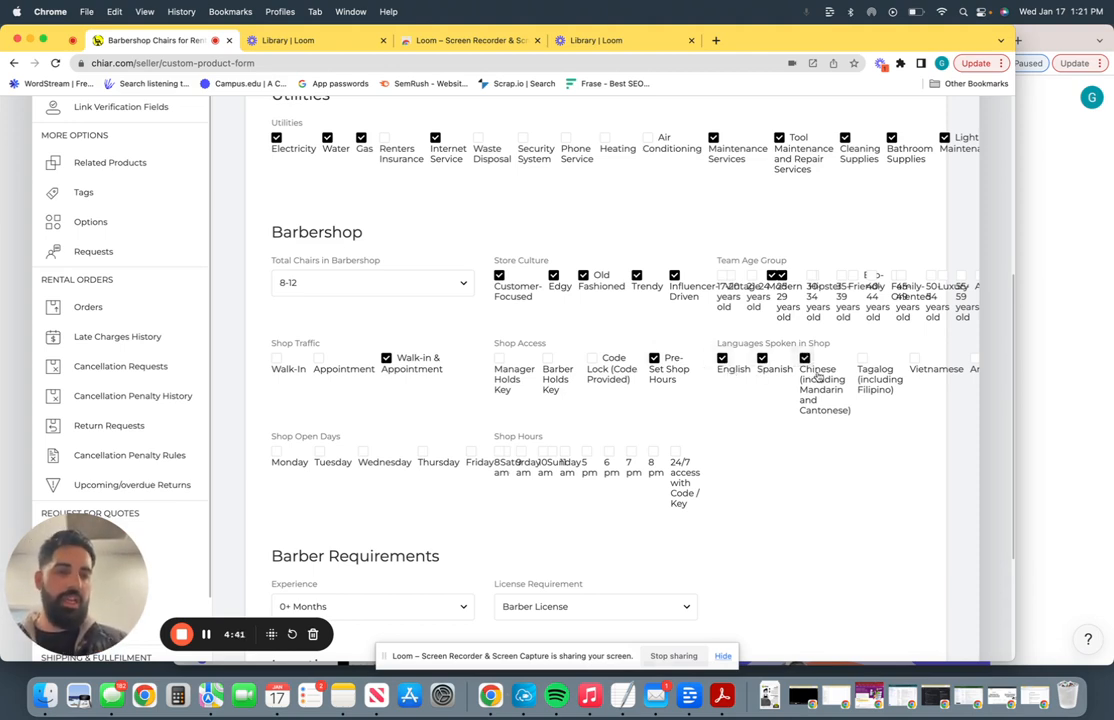
pyautogui.scroll(-3)
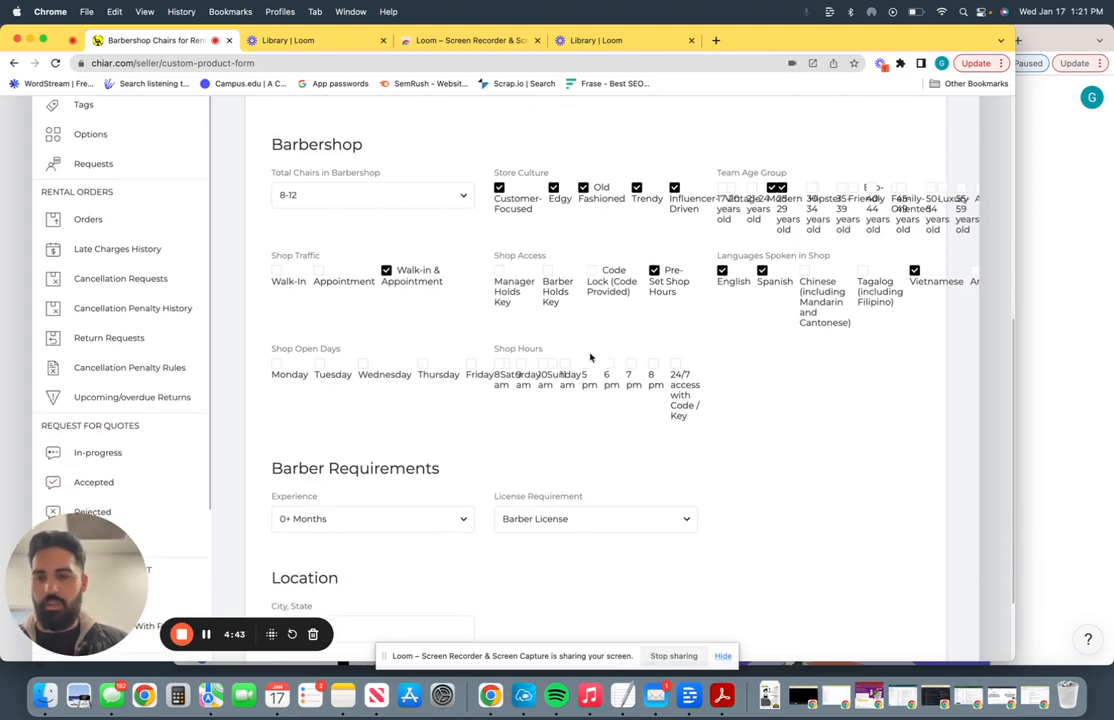
# Mark the shop open Monday through Friday and choose its shop hours
pyautogui.click(276, 360)
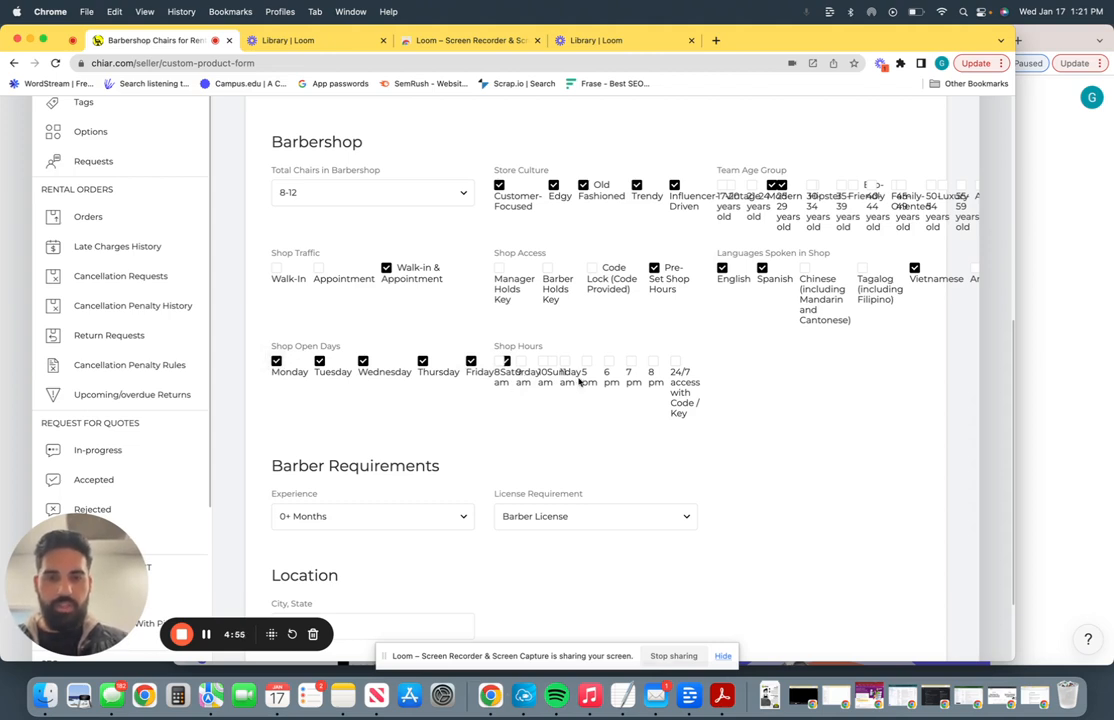
pyautogui.click(631, 363)
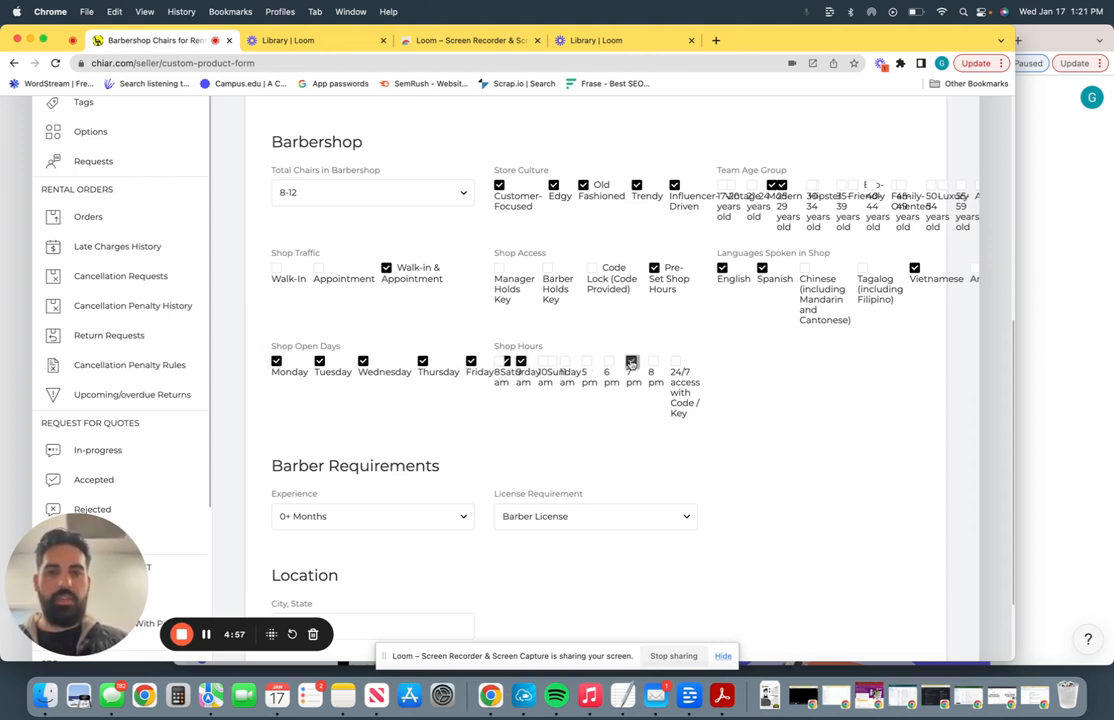
pyautogui.scroll(-3)
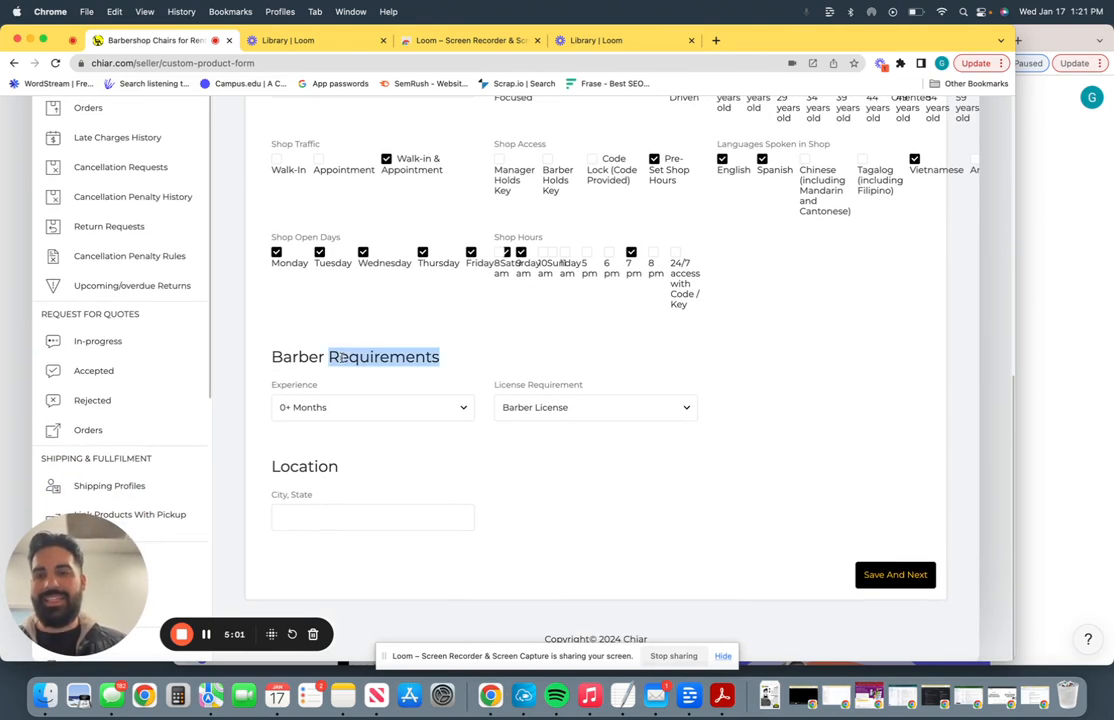
# Require 6+ Months experience and a Barber License
pyautogui.click(372, 407)
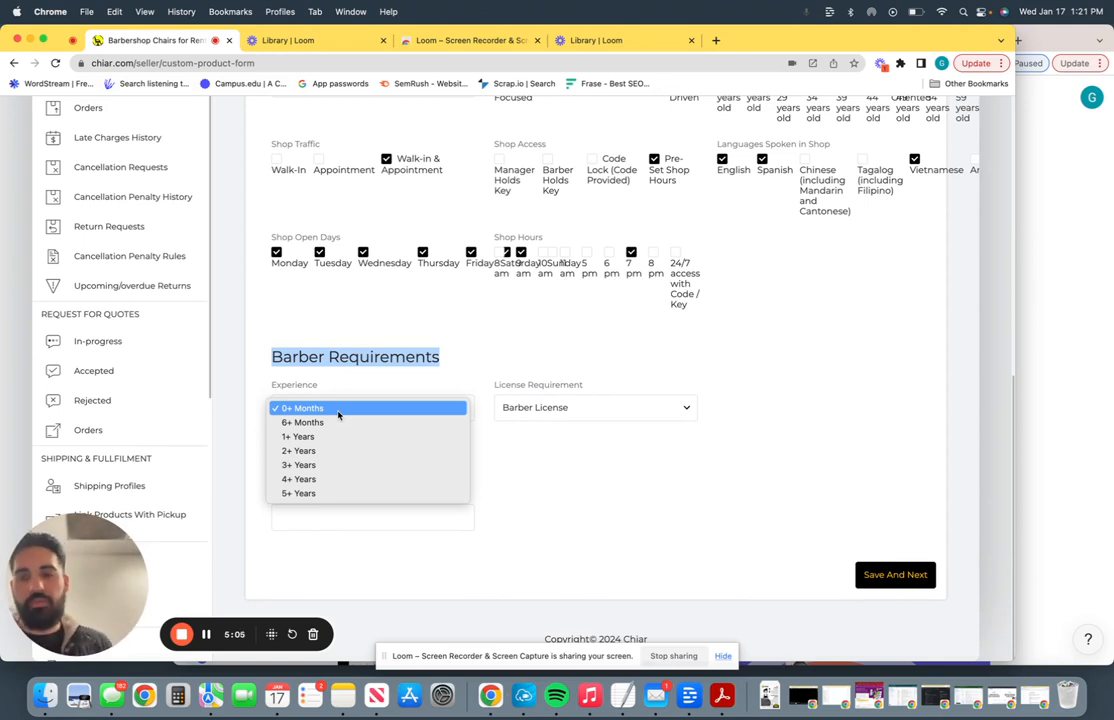
pyautogui.moveTo(330, 437)
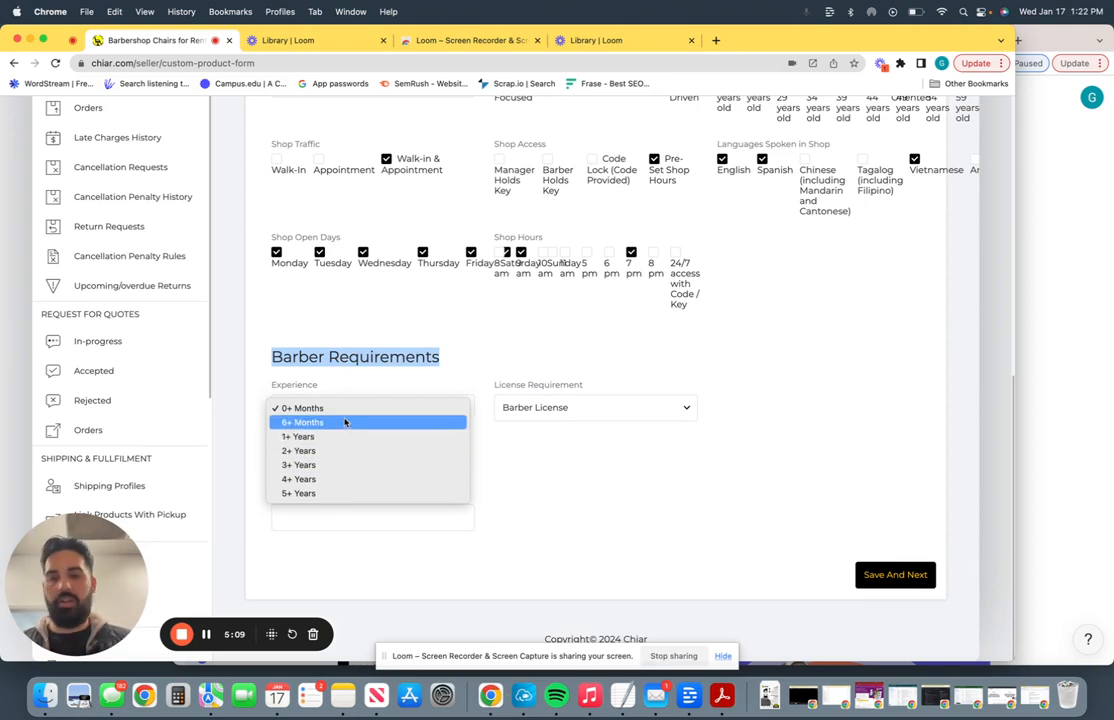
pyautogui.click(302, 422)
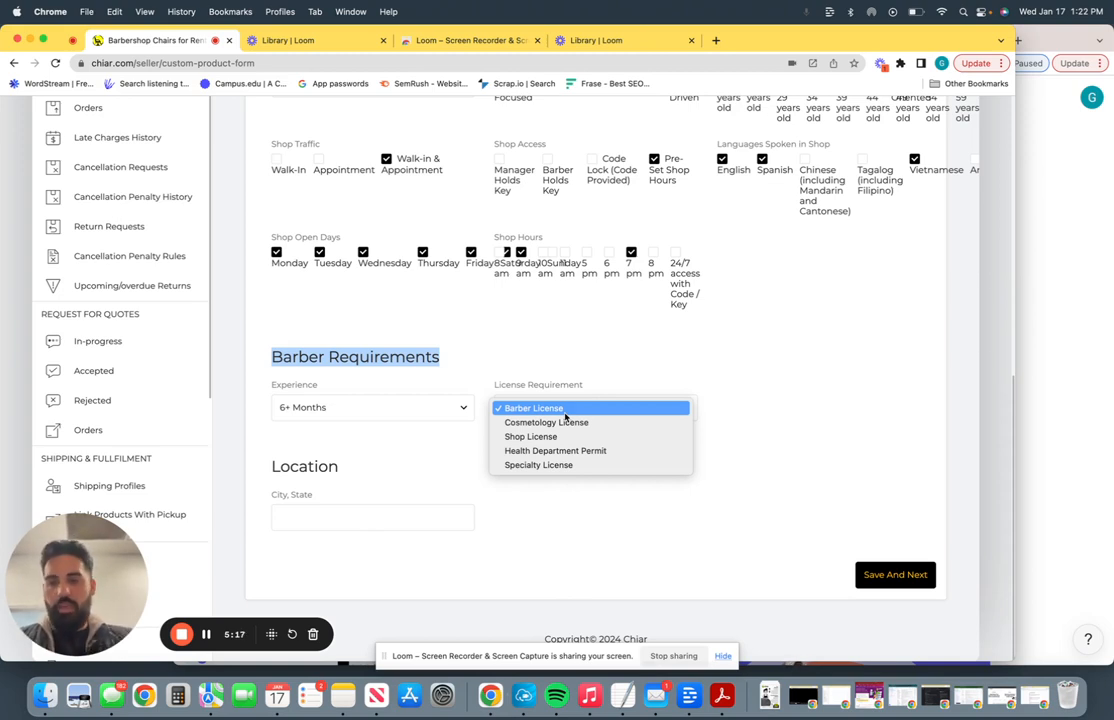
pyautogui.moveTo(546, 422)
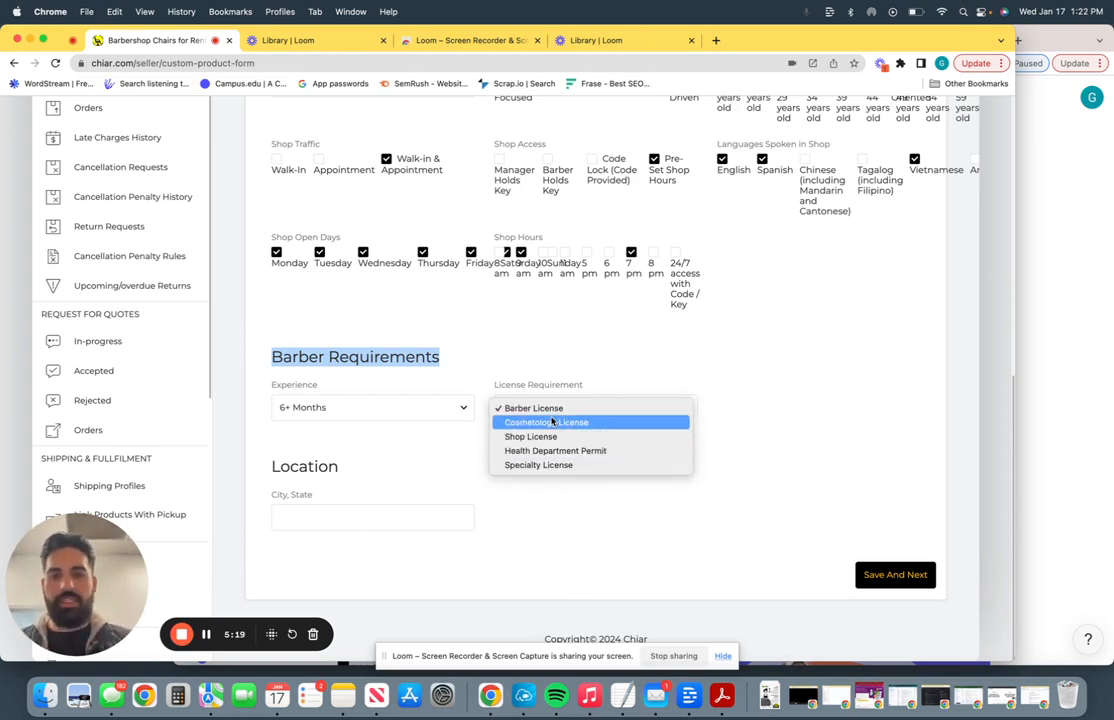
pyautogui.click(533, 408)
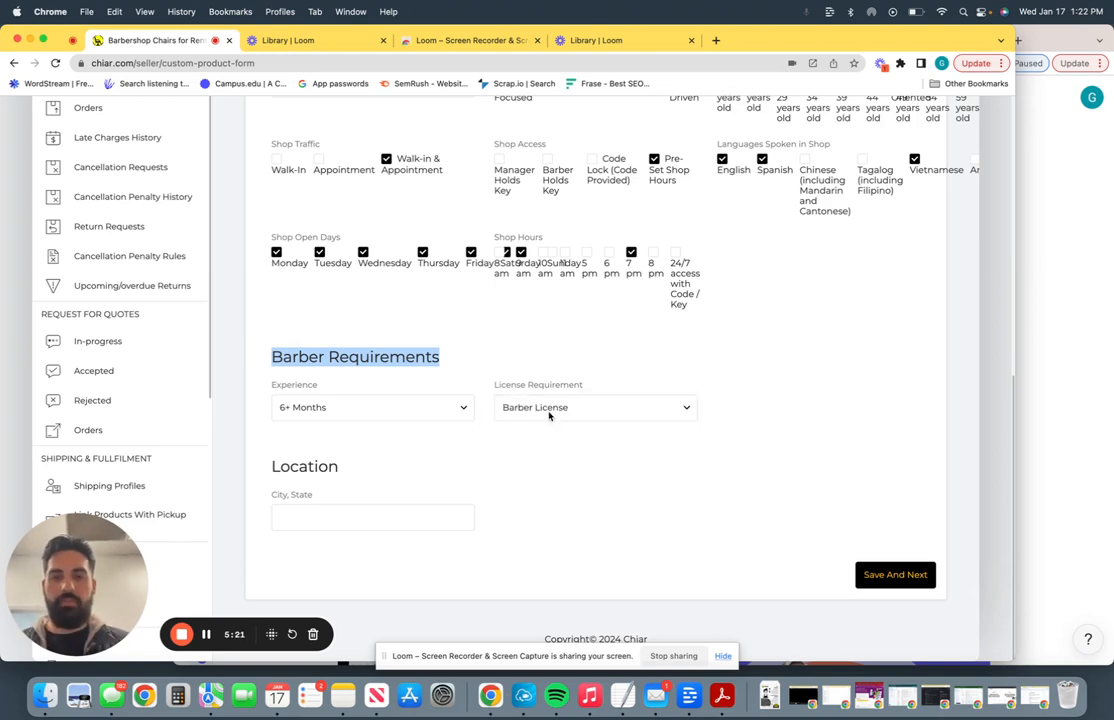
# Set the location to Fresno, CA and save the custom fields
pyautogui.write('Fre')
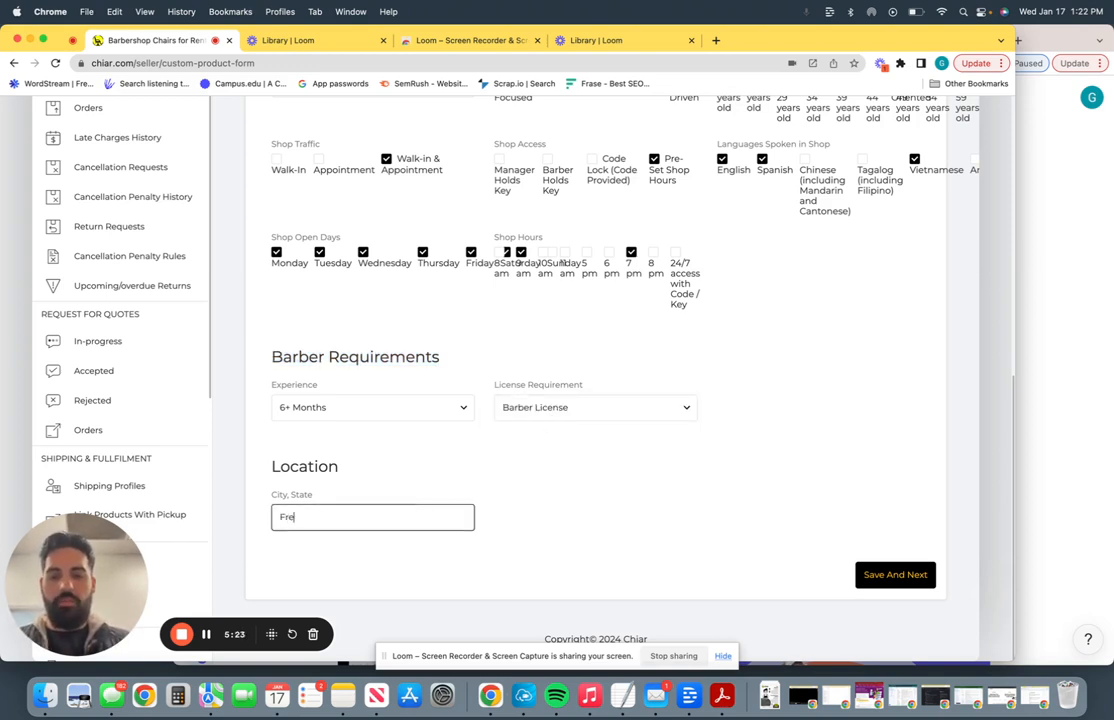
pyautogui.write('sno, CA')
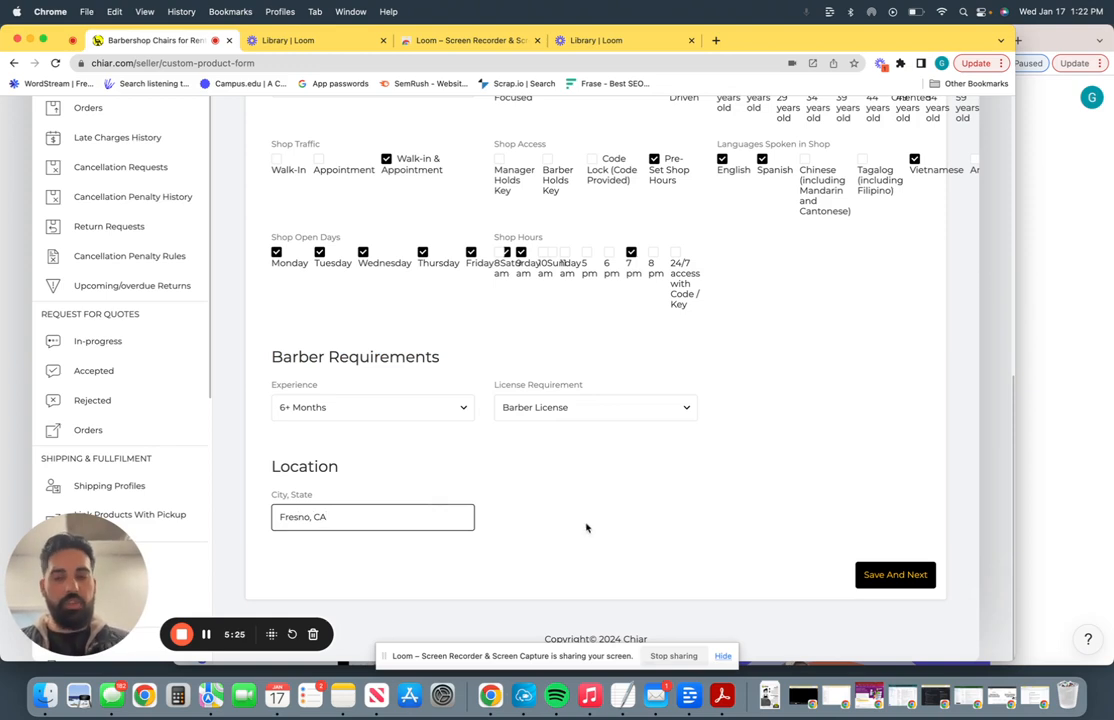
pyautogui.moveTo(842, 536)
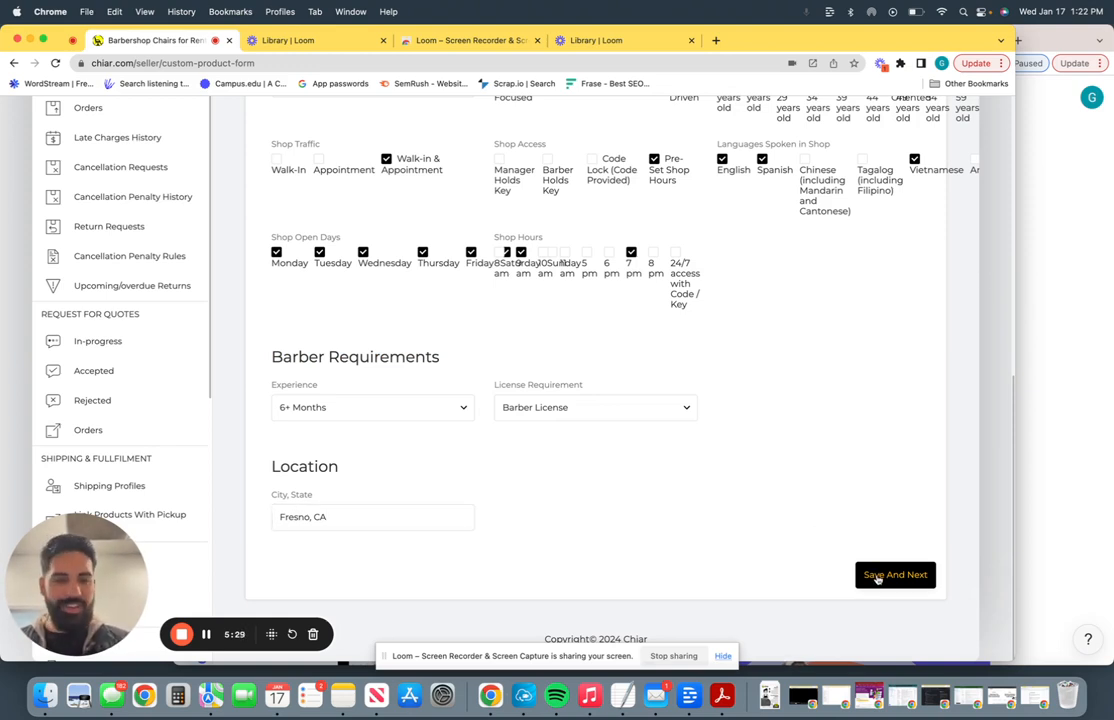
pyautogui.click(894, 574)
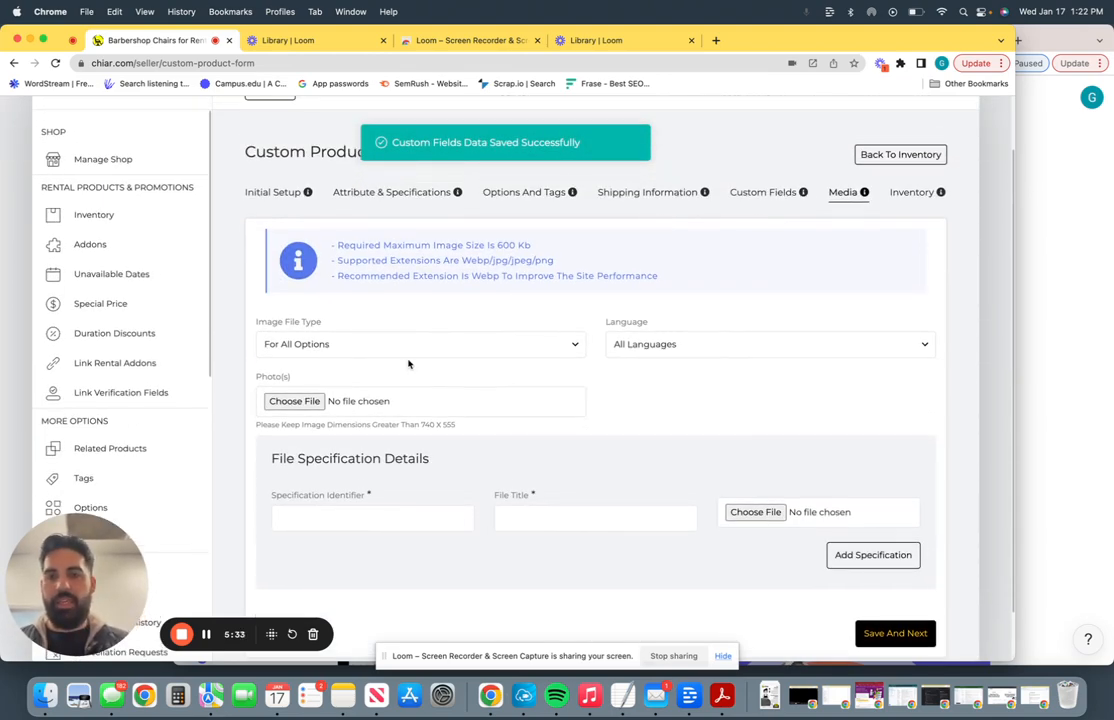
pyautogui.scroll(3)
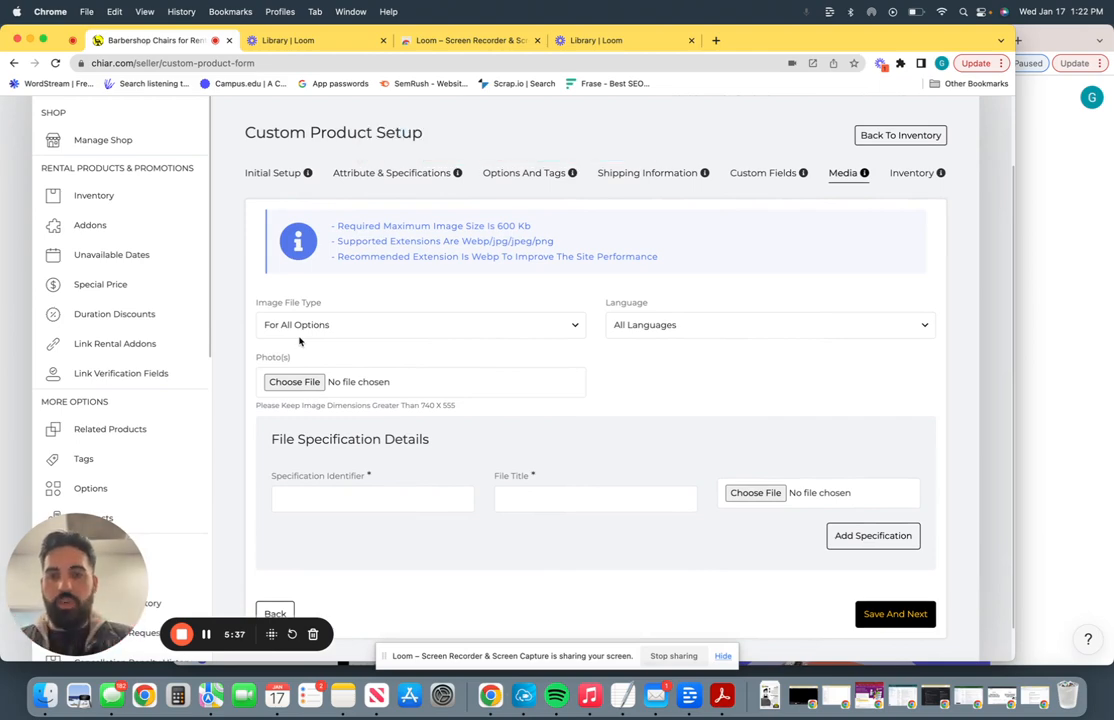
pyautogui.click(294, 381)
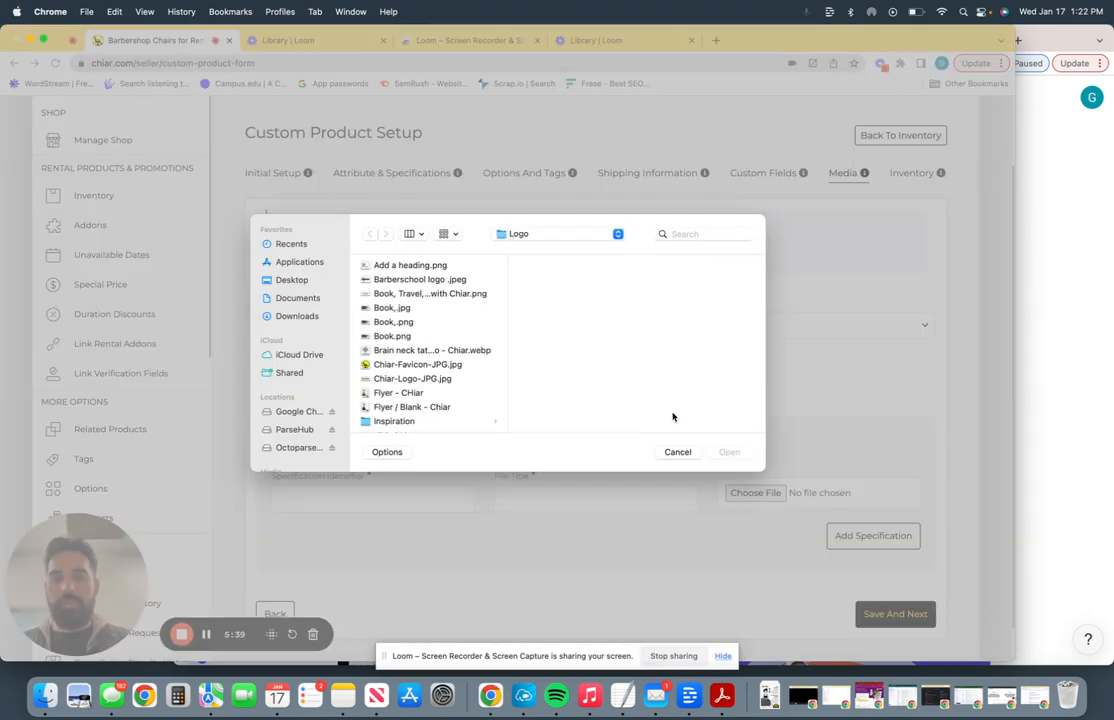
pyautogui.click(677, 451)
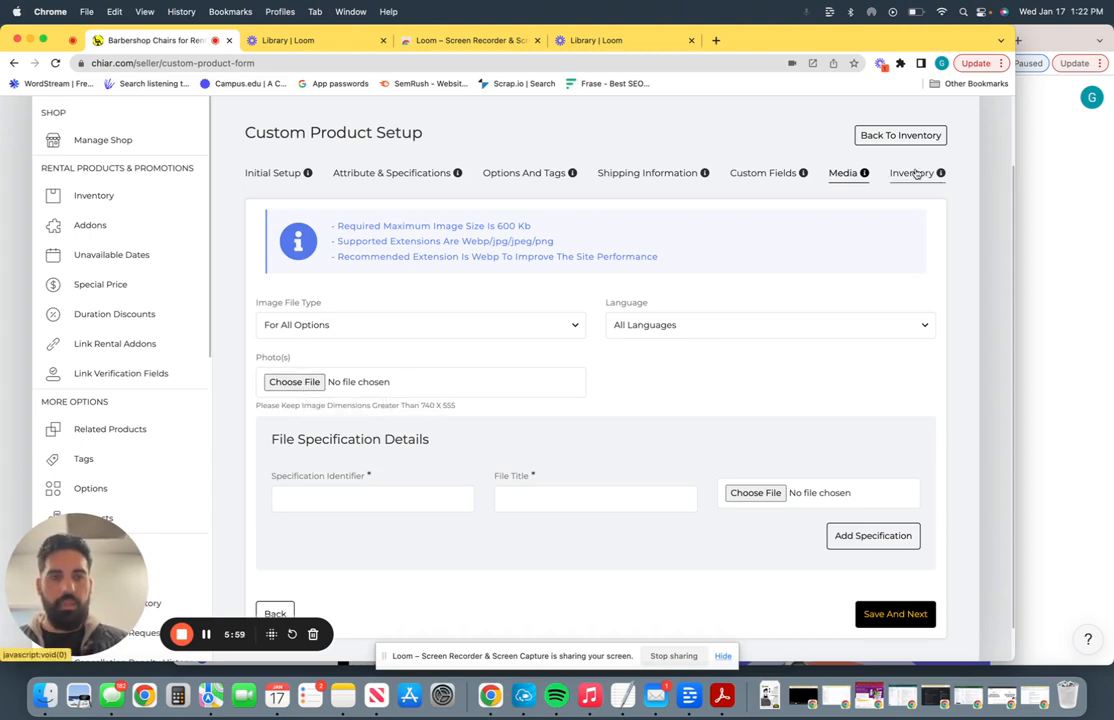
# On the Inventory step, title the post 'Fresno Barbershop'
pyautogui.click(911, 172)
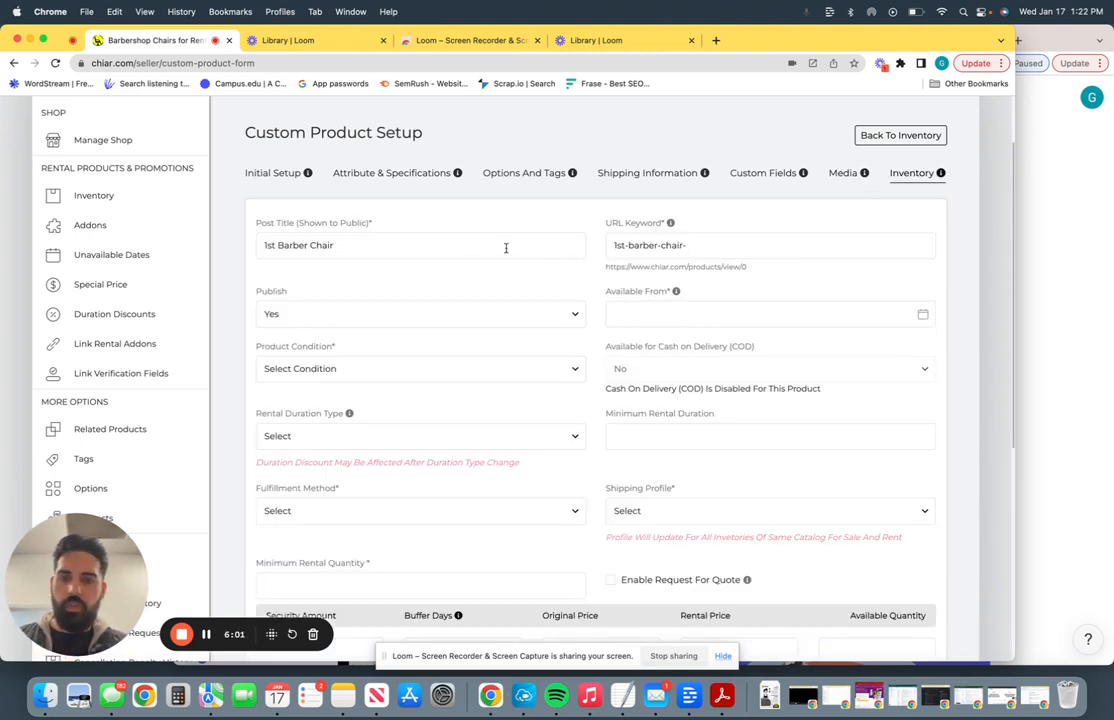
pyautogui.scroll(-3)
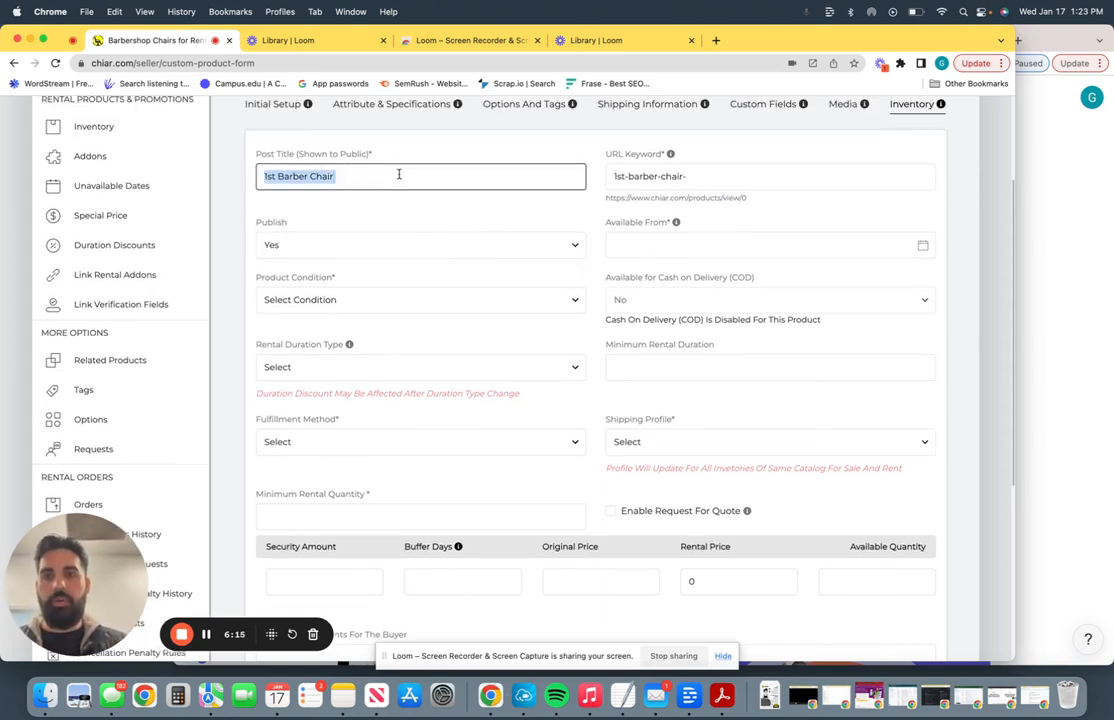
pyautogui.write('F')
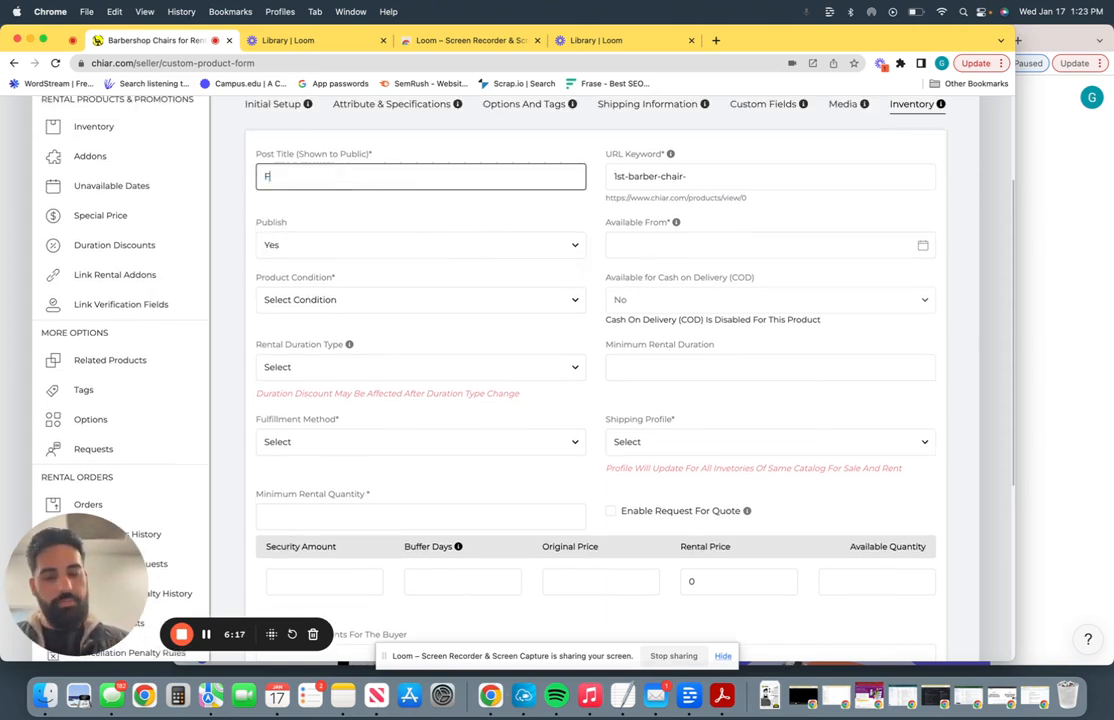
pyautogui.write('resno Barber')
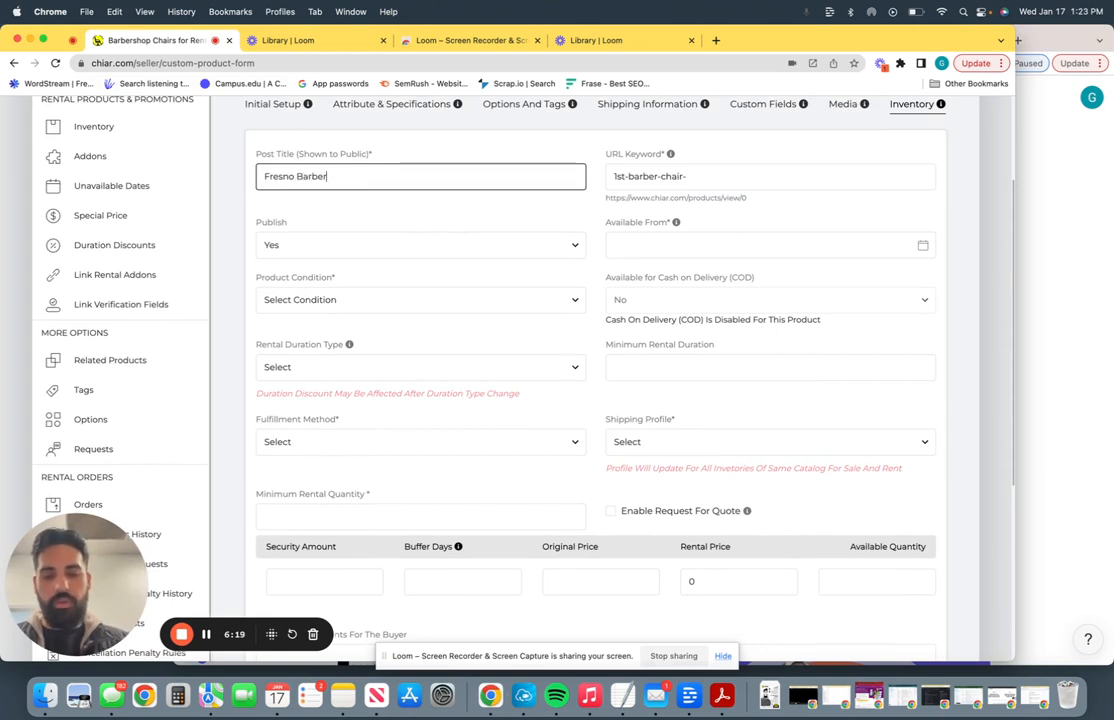
pyautogui.write('shop')
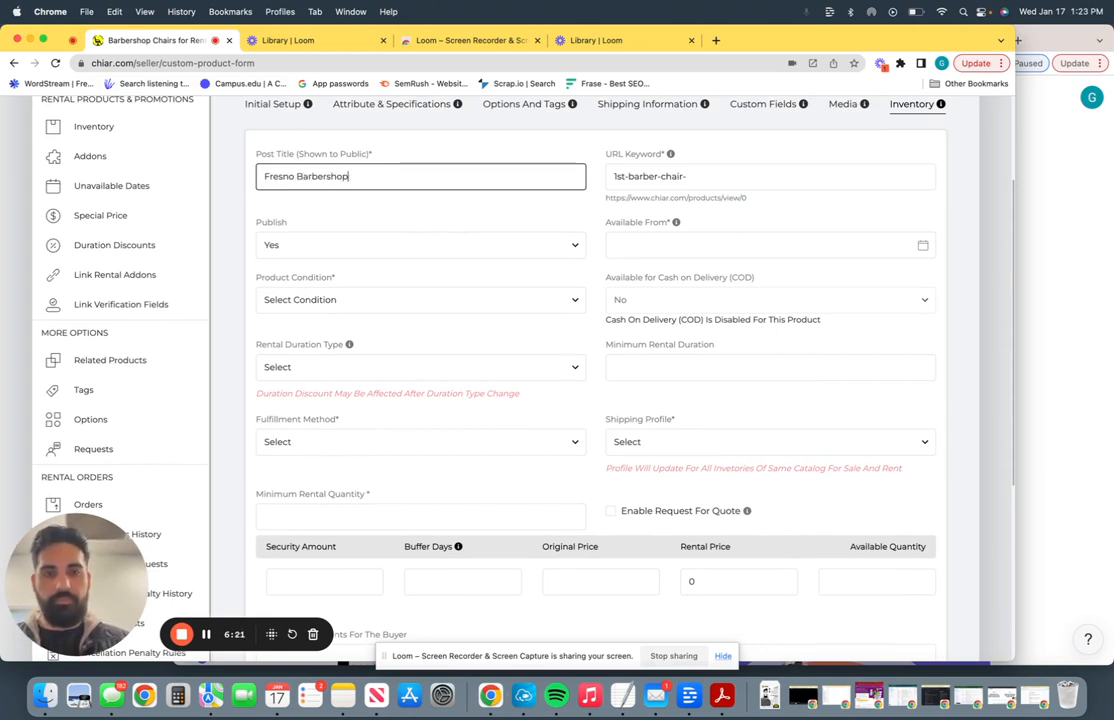
pyautogui.tripleClick(769, 176)
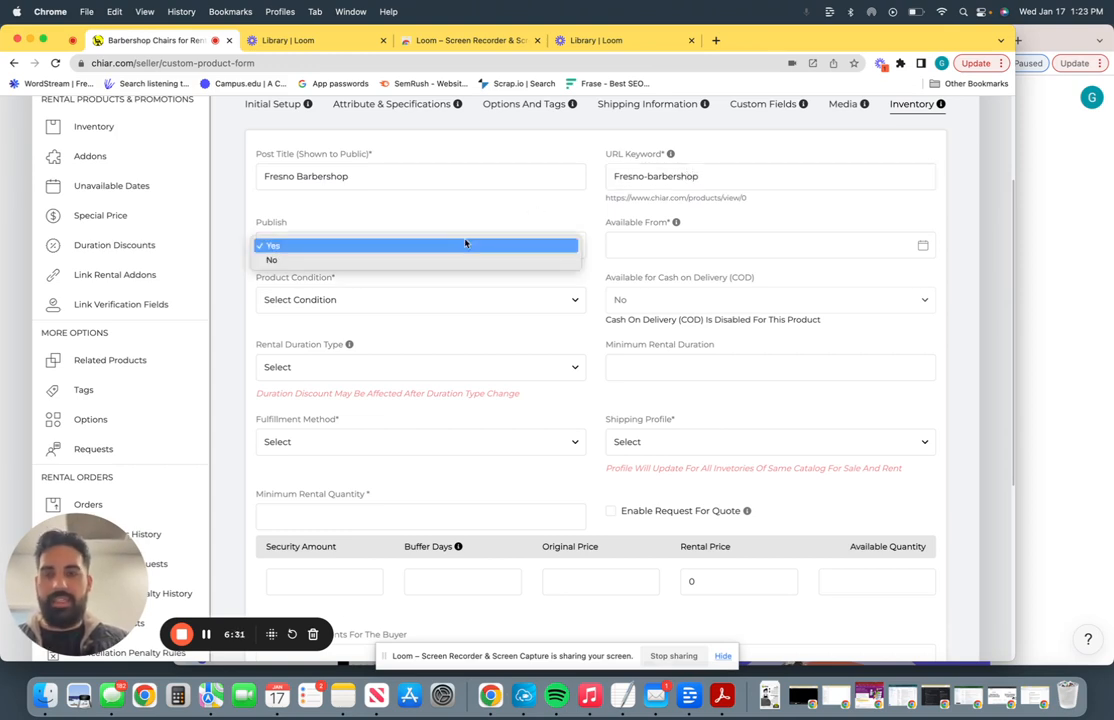
# Keep Publish set to Yes and make the listing available from 22 Jan 2024
pyautogui.click(272, 245)
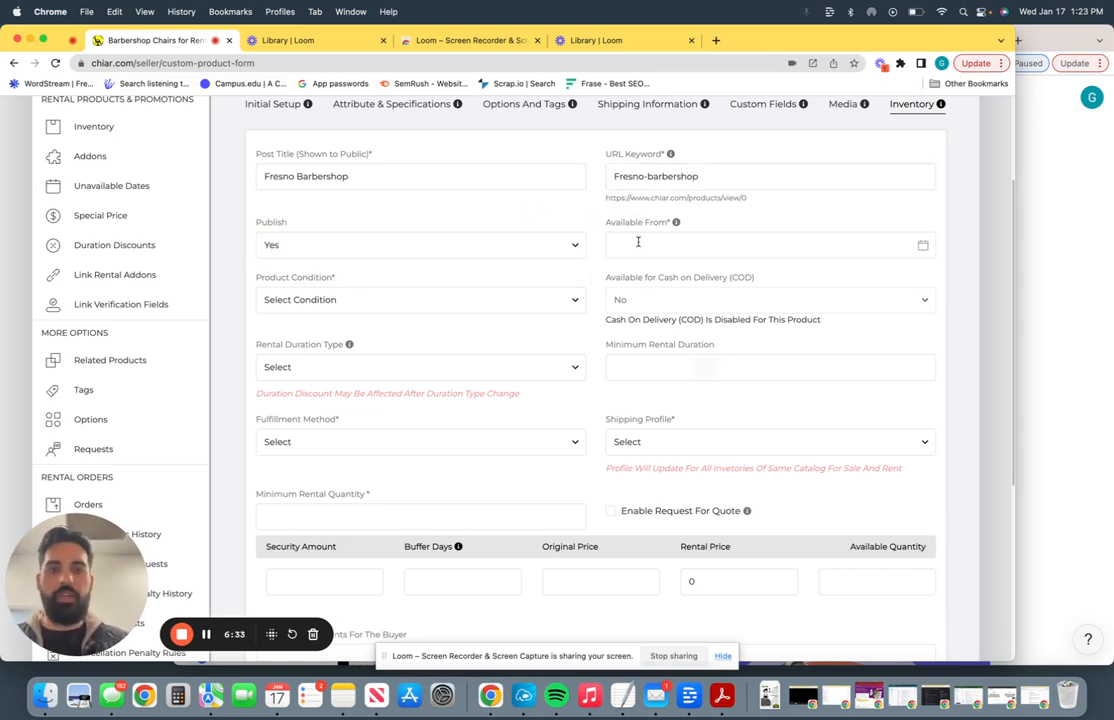
pyautogui.click(770, 245)
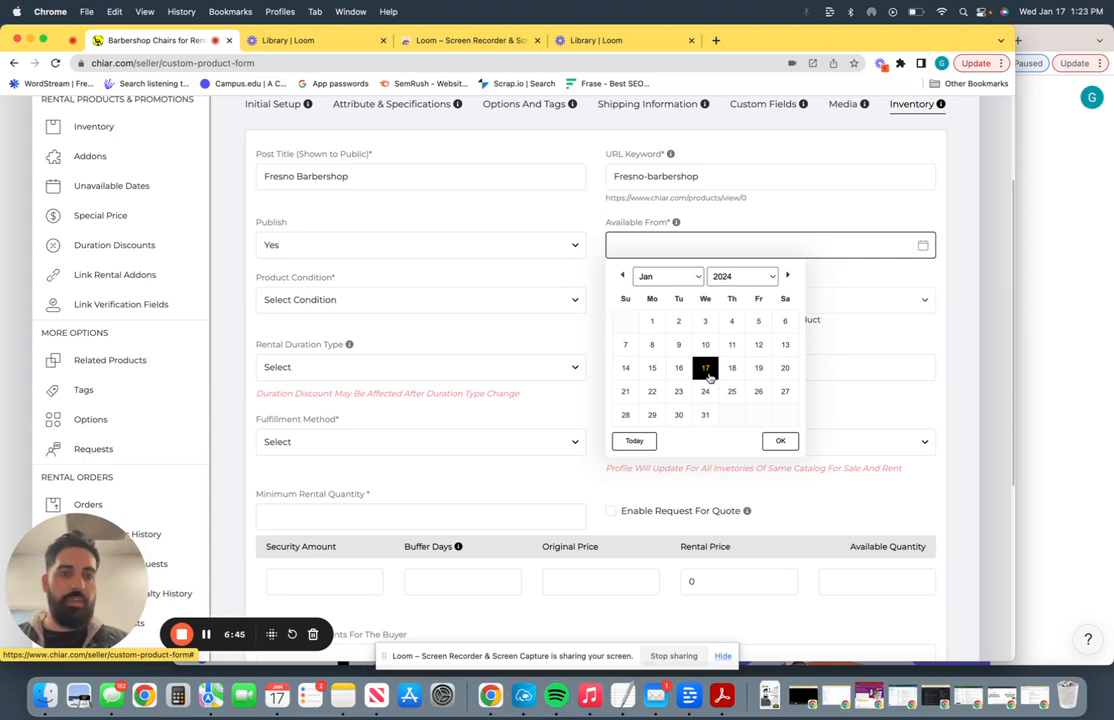
pyautogui.moveTo(730, 370)
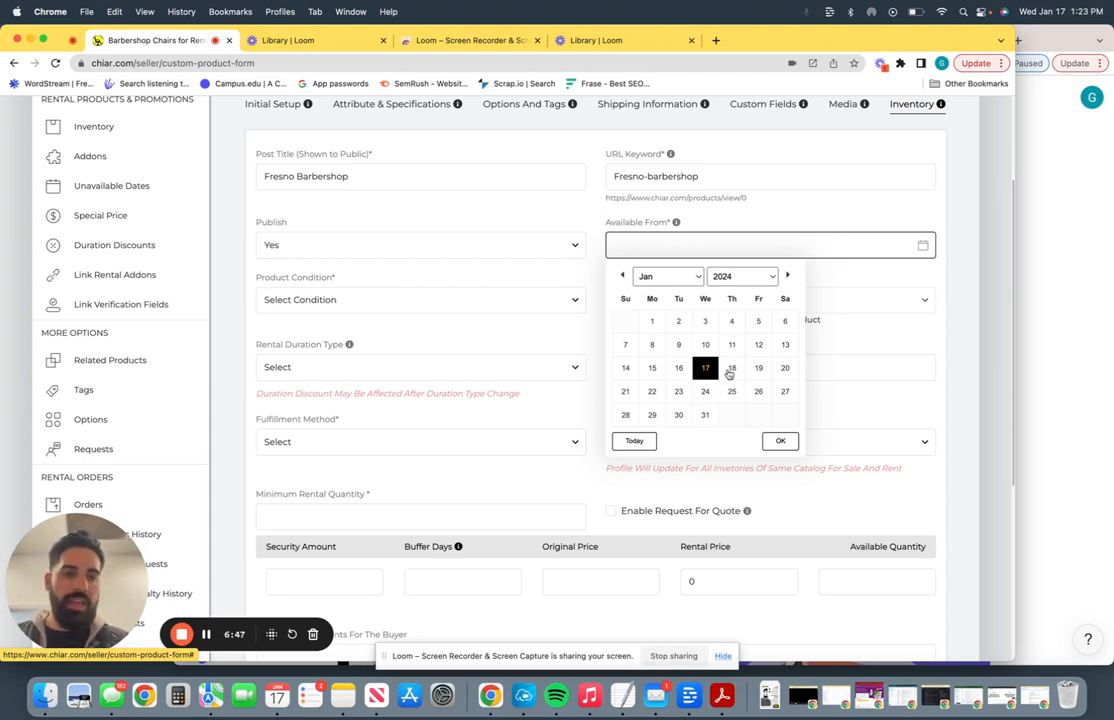
pyautogui.click(652, 391)
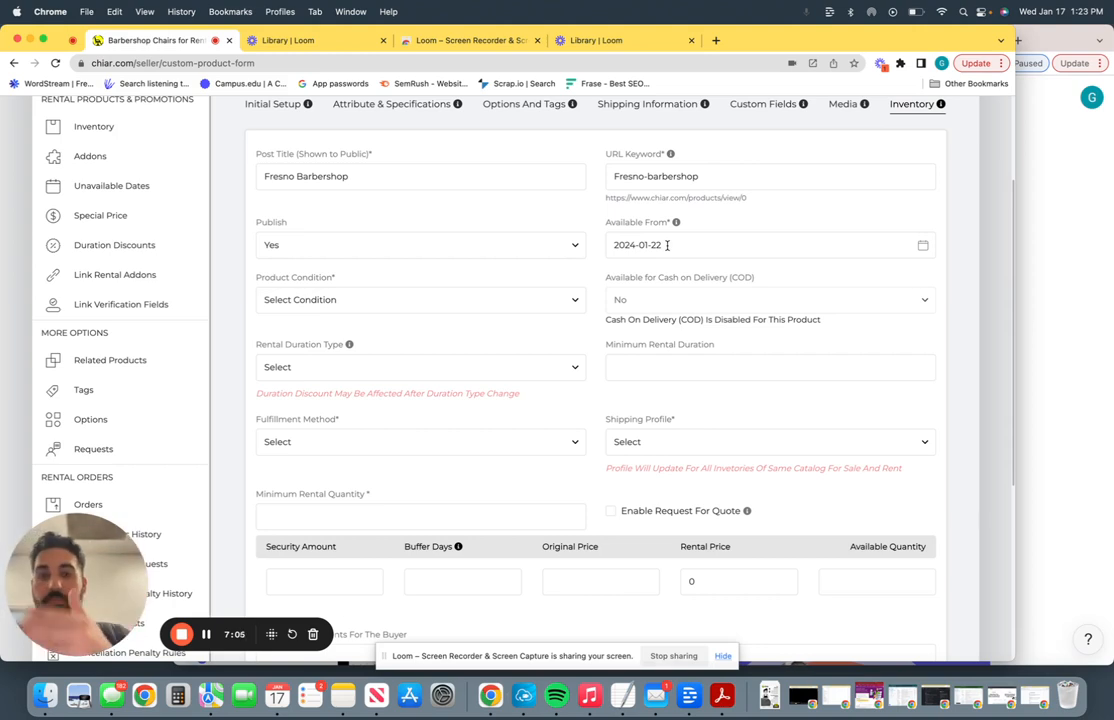
# Set product condition to Used, price $150, and Week(s) as rental duration type
pyautogui.click(419, 299)
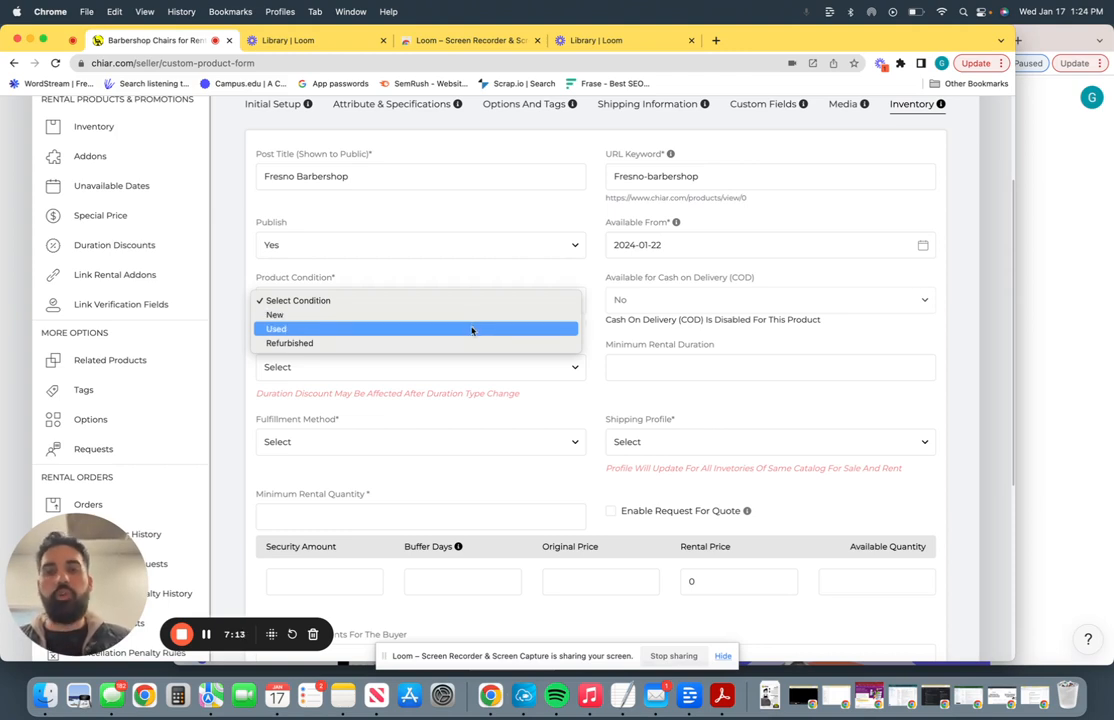
pyautogui.click(275, 329)
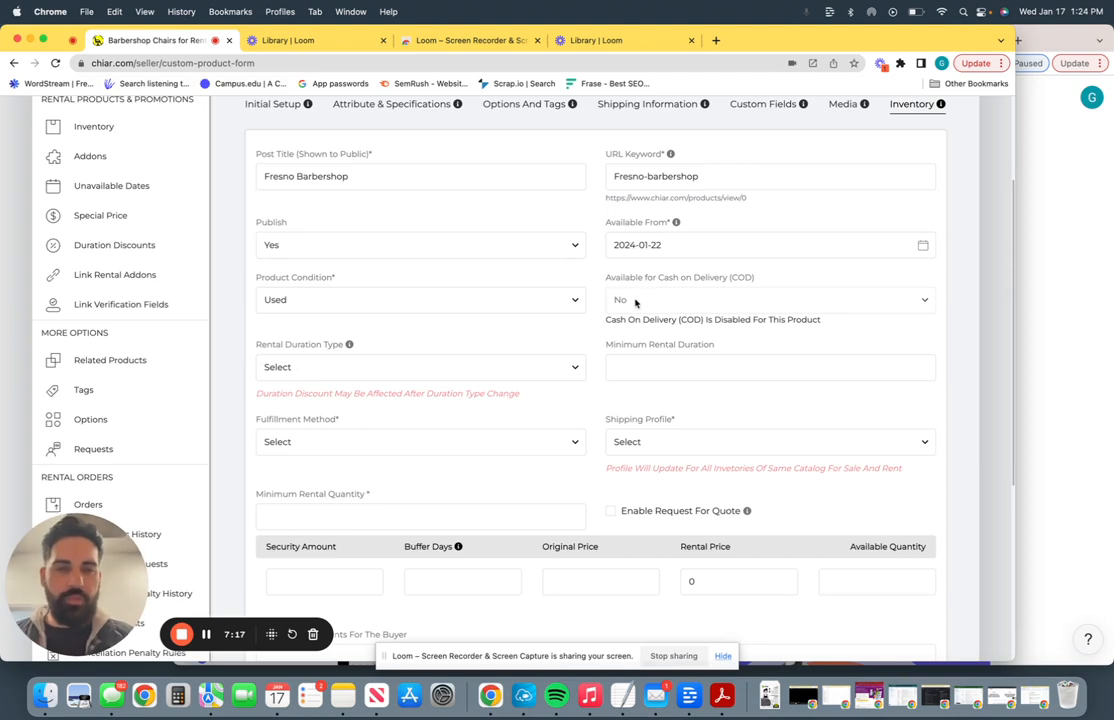
pyautogui.moveTo(415, 388)
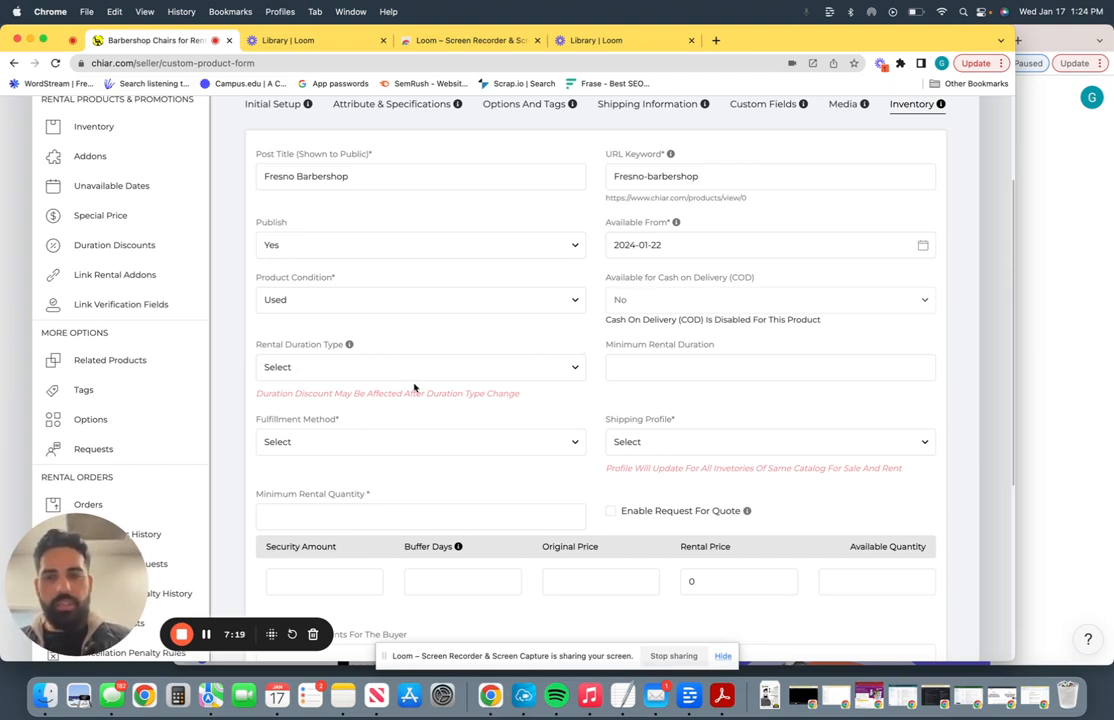
pyautogui.click(419, 367)
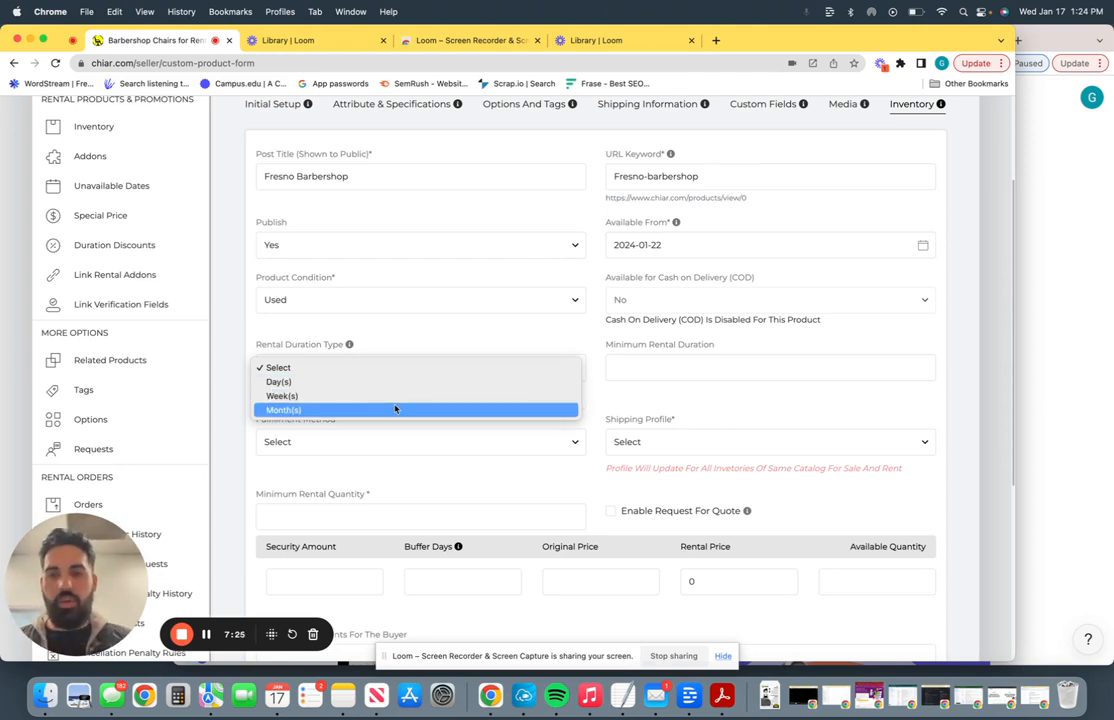
pyautogui.moveTo(394, 396)
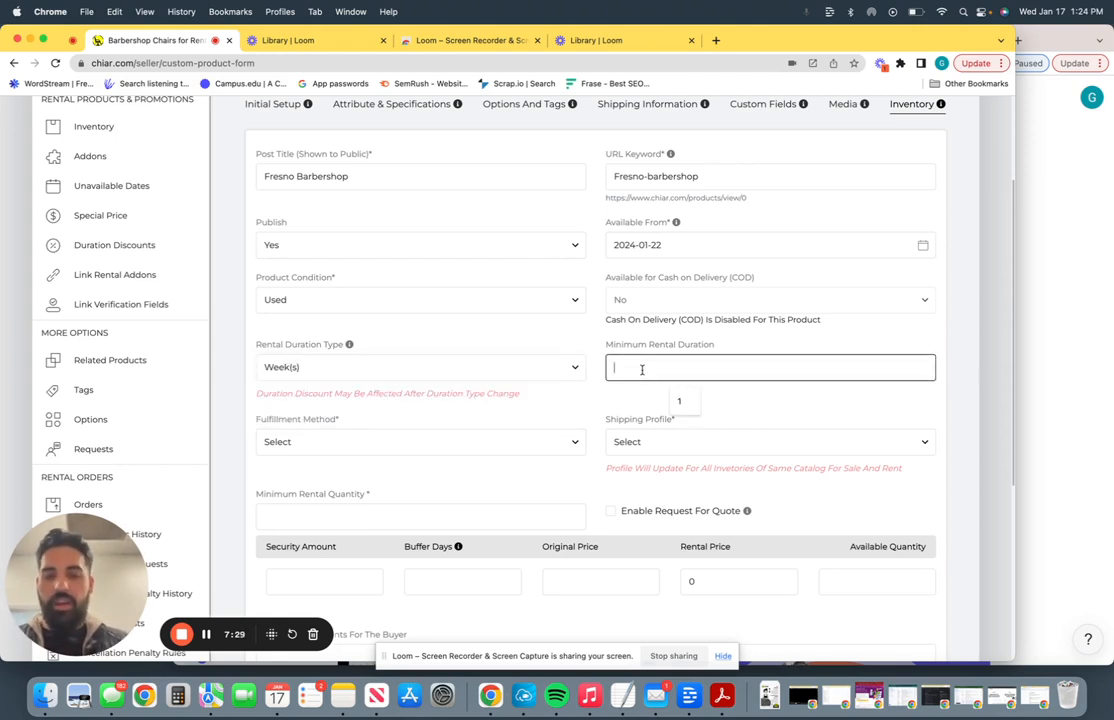
pyautogui.write('$150')
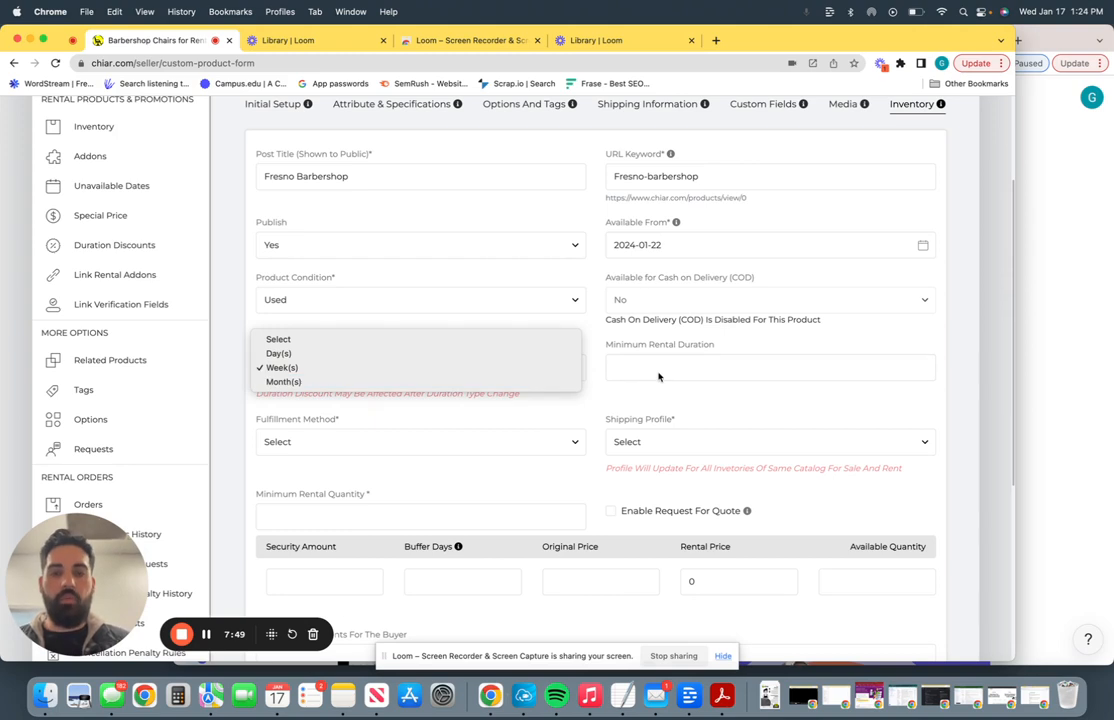
pyautogui.click(283, 367)
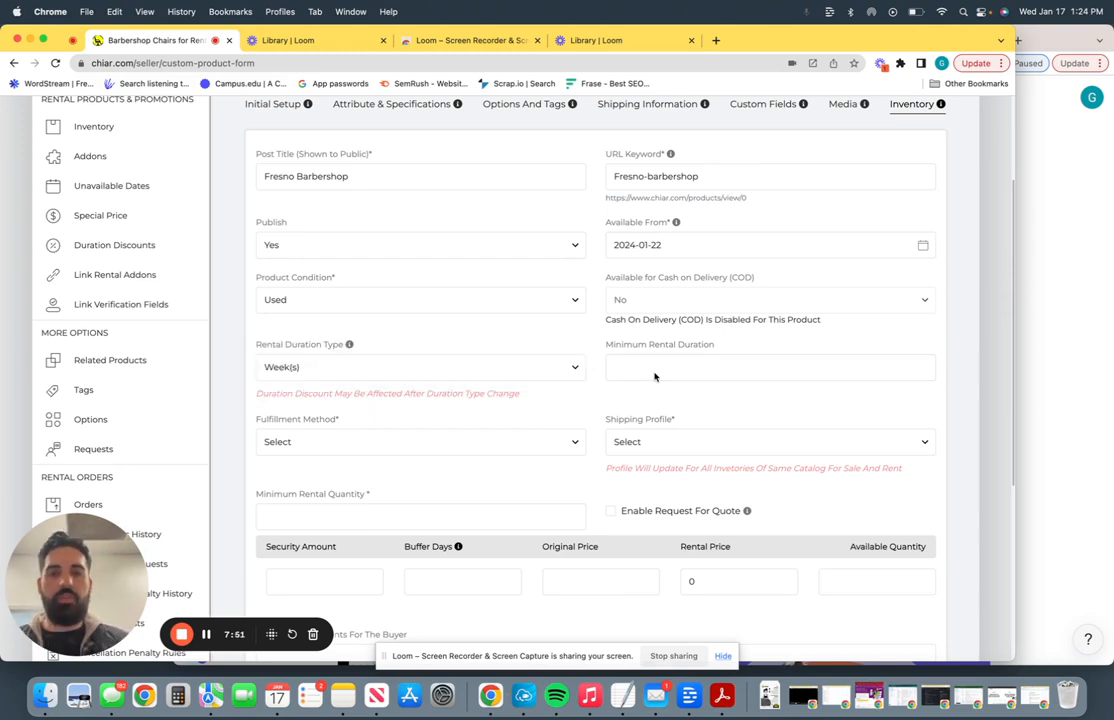
# Set minimum rental duration 1 and fulfillment to Pickup Only
pyautogui.write('1')
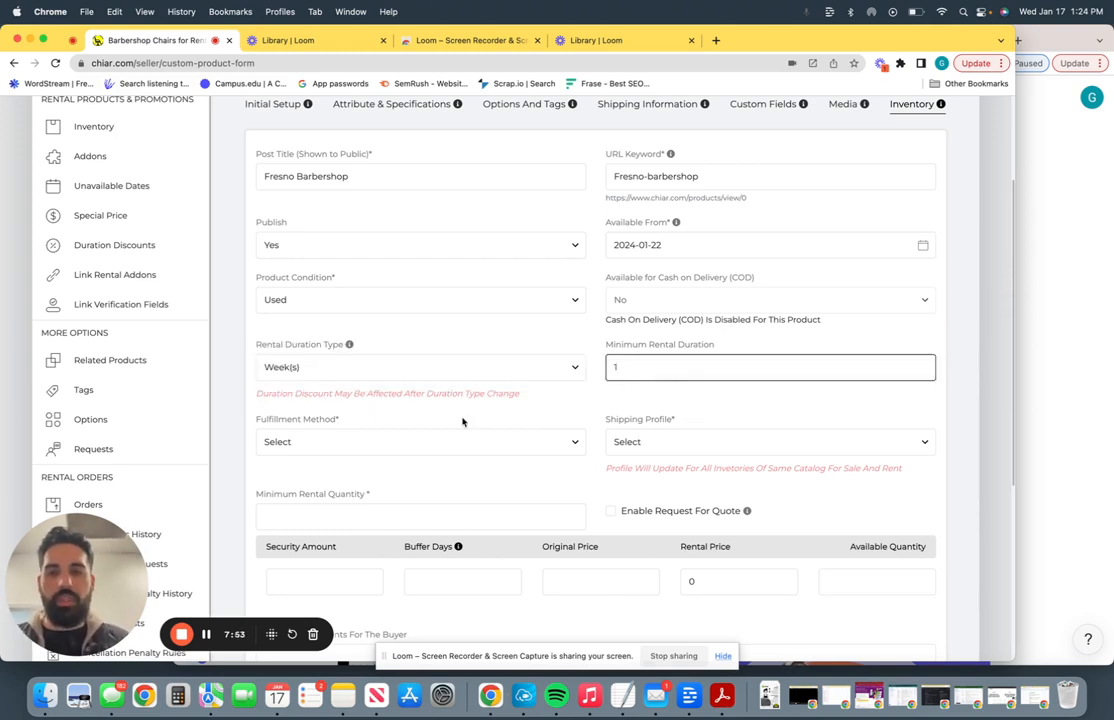
pyautogui.click(419, 441)
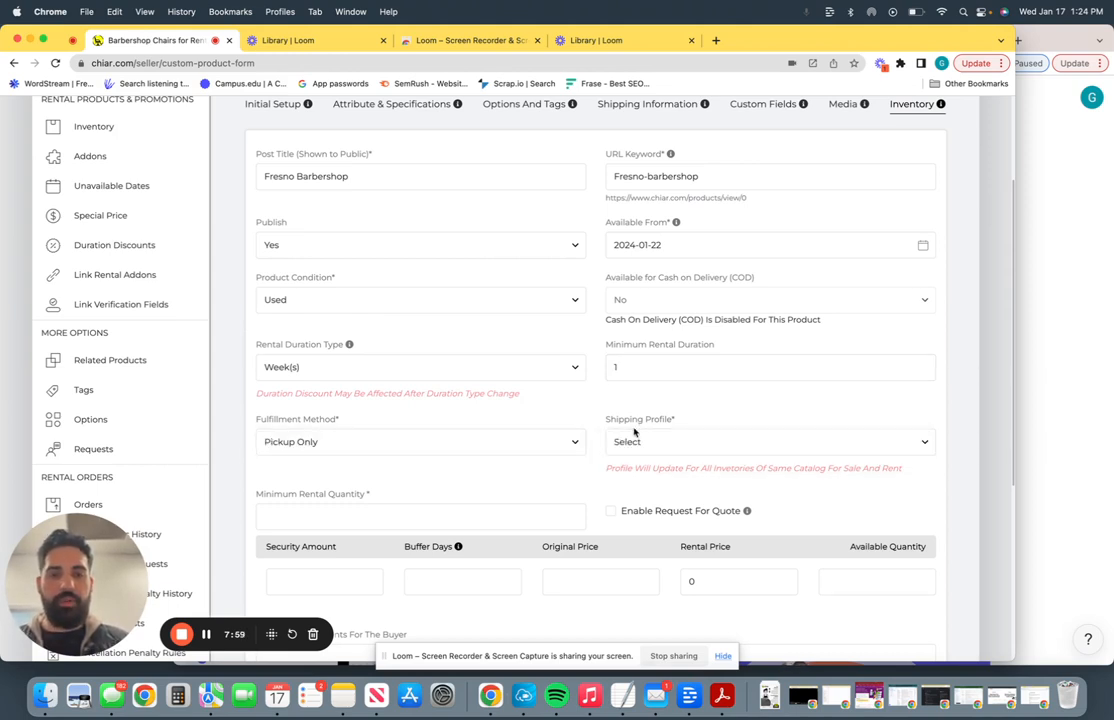
pyautogui.scroll(-3)
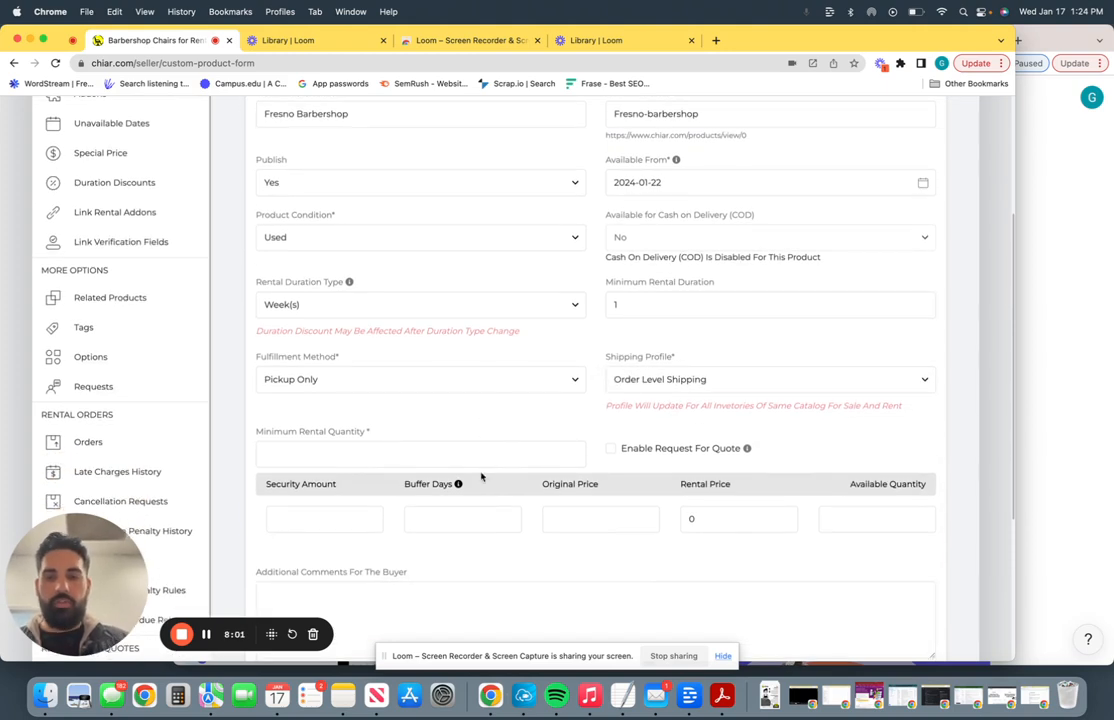
# Set minimum rental quantity 1 and enable Request For Quote
pyautogui.click(420, 454)
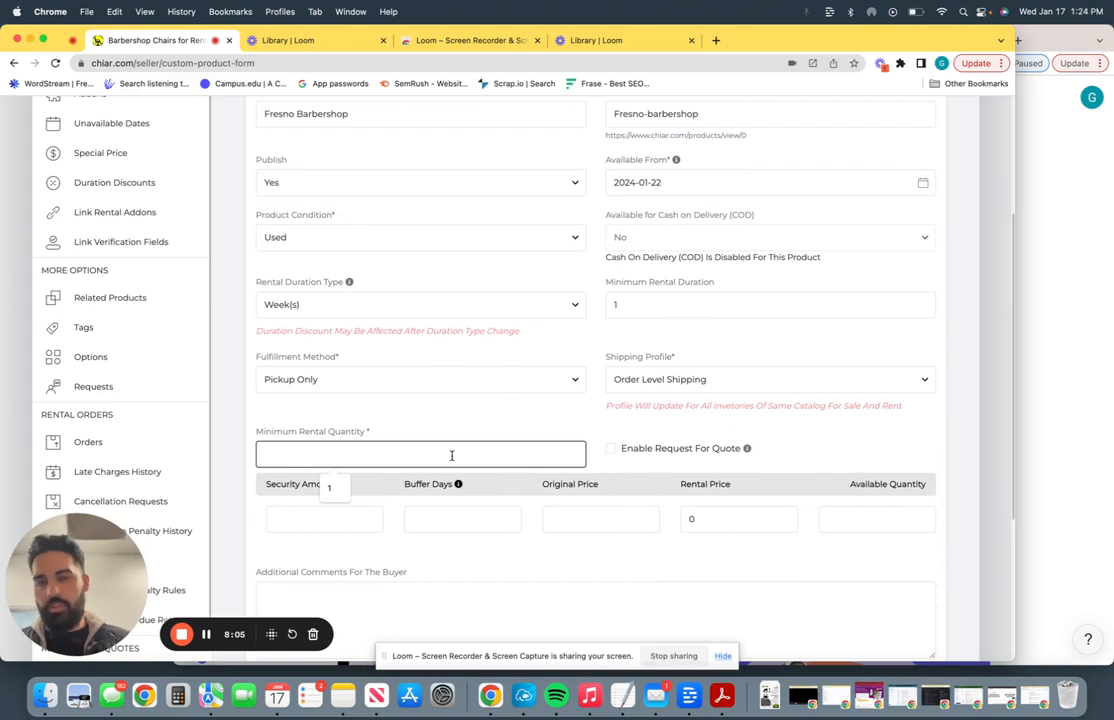
pyautogui.write('1')
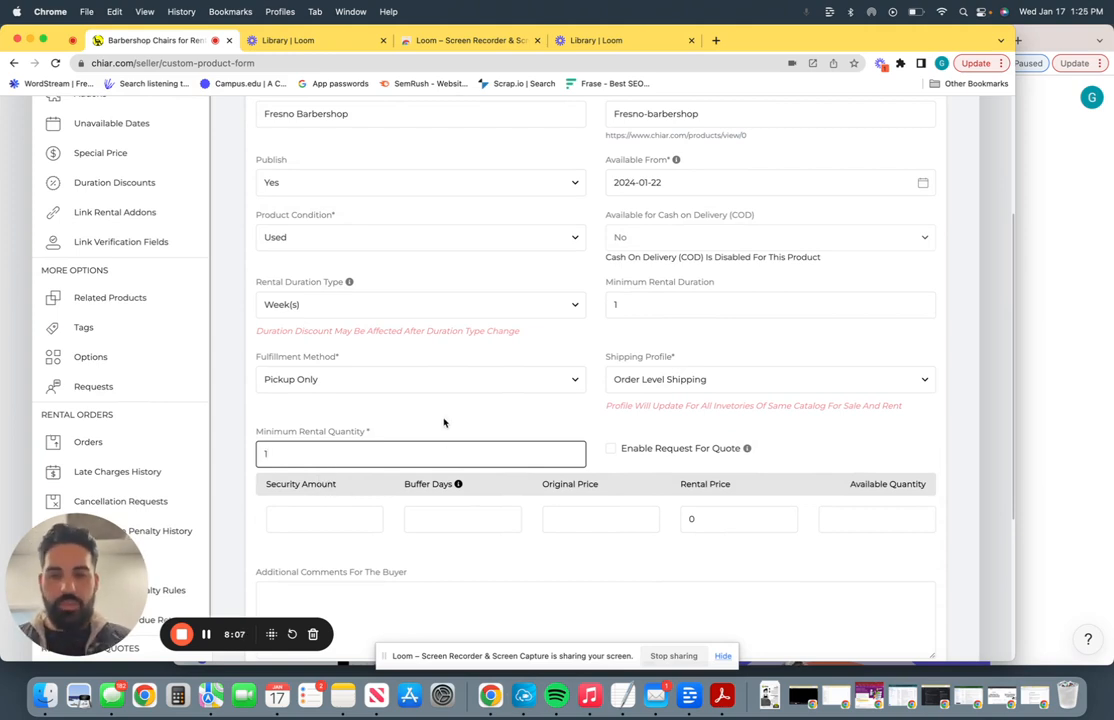
pyautogui.scroll(-3)
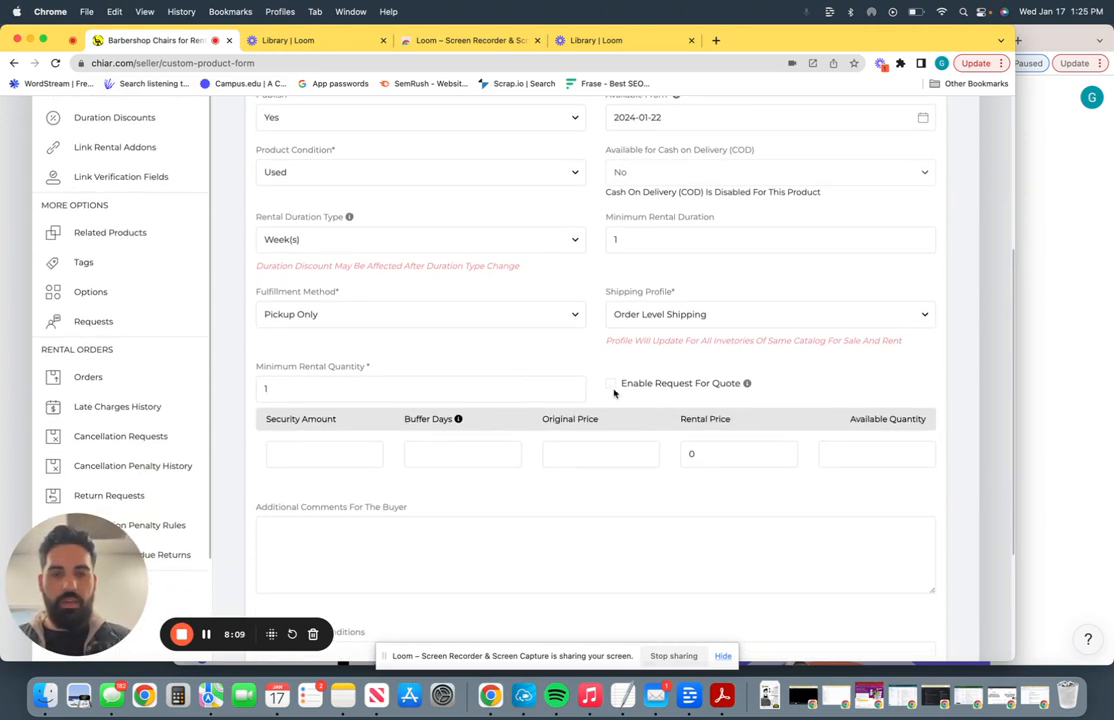
pyautogui.click(609, 383)
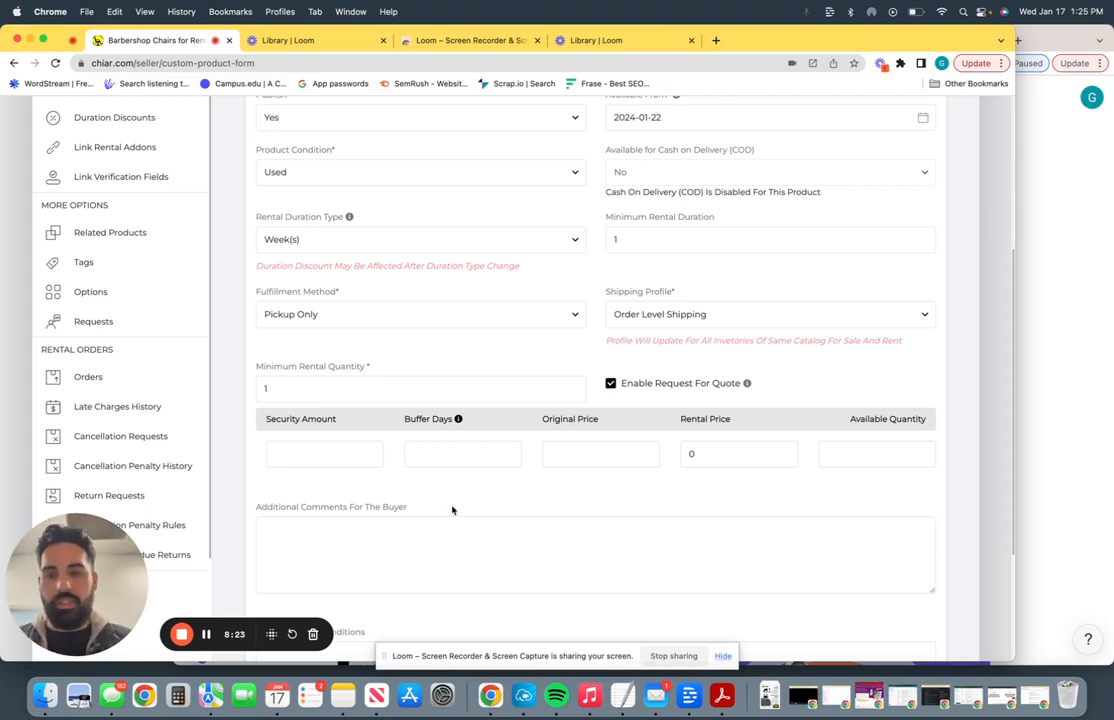
# Enter security amount 1, buffer days 1, original price 1, rental price 150 and available quantity 1
pyautogui.click(323, 454)
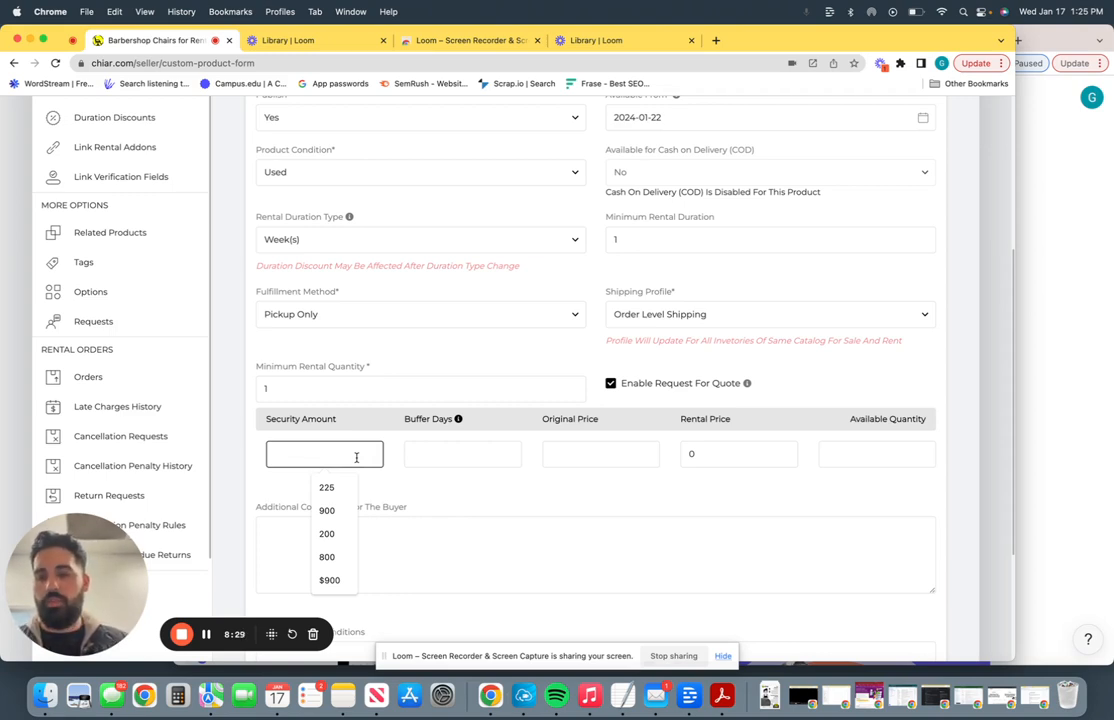
pyautogui.write('1')
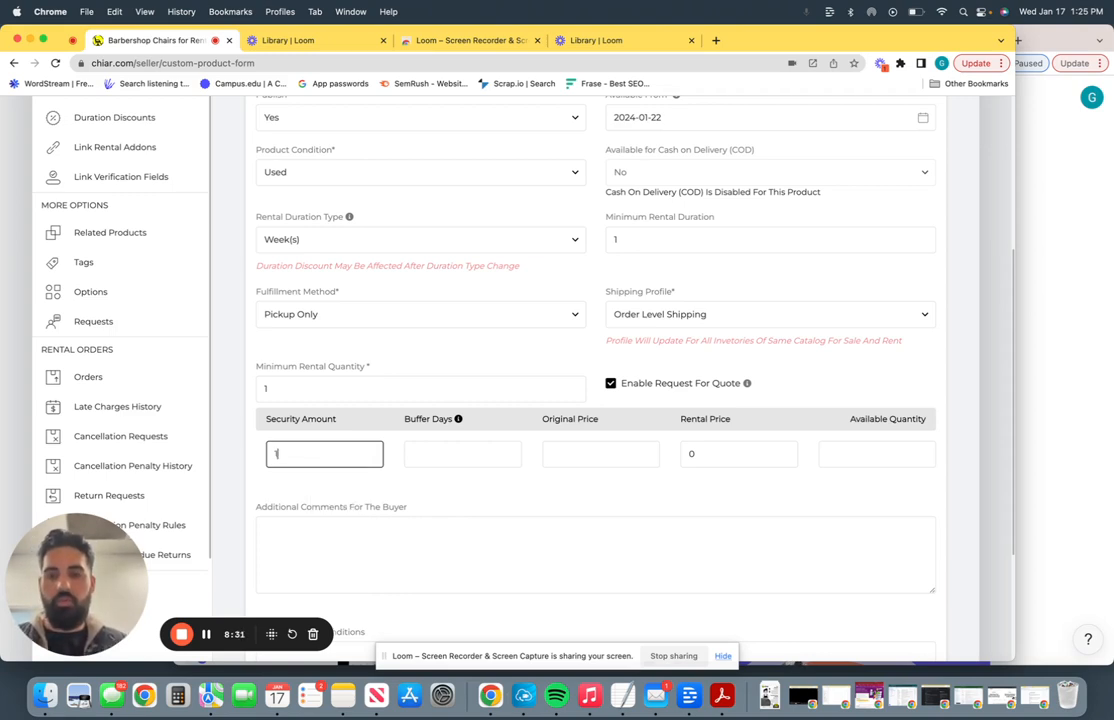
pyautogui.click(462, 453)
pyautogui.write('1')
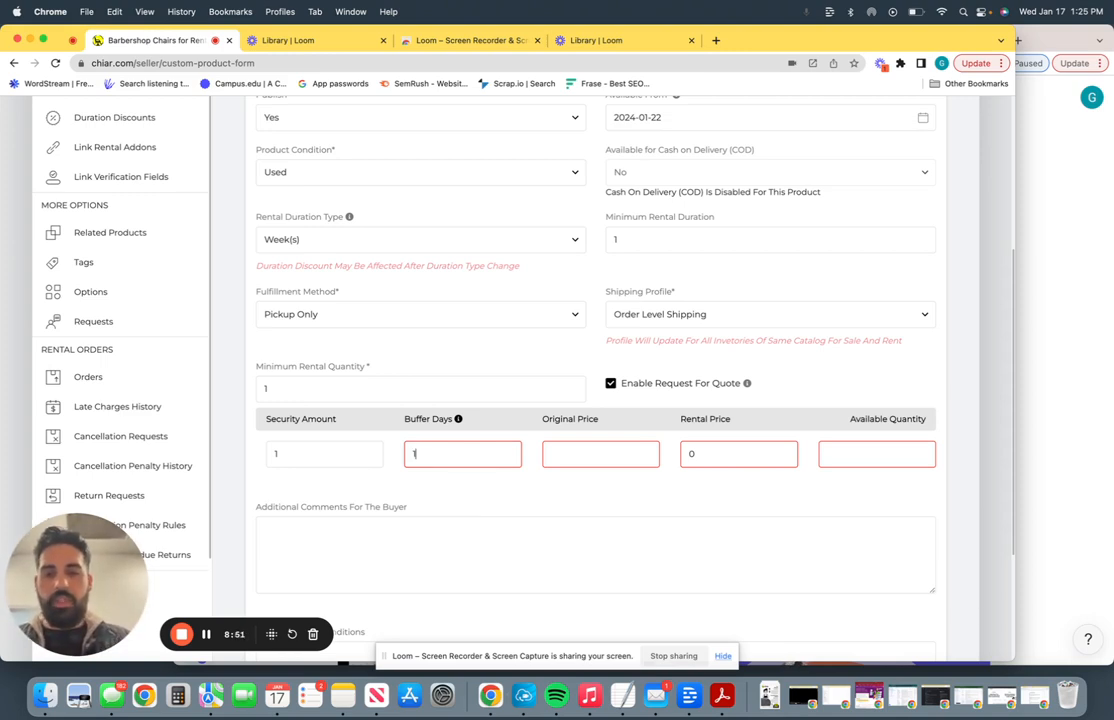
pyautogui.click(600, 454)
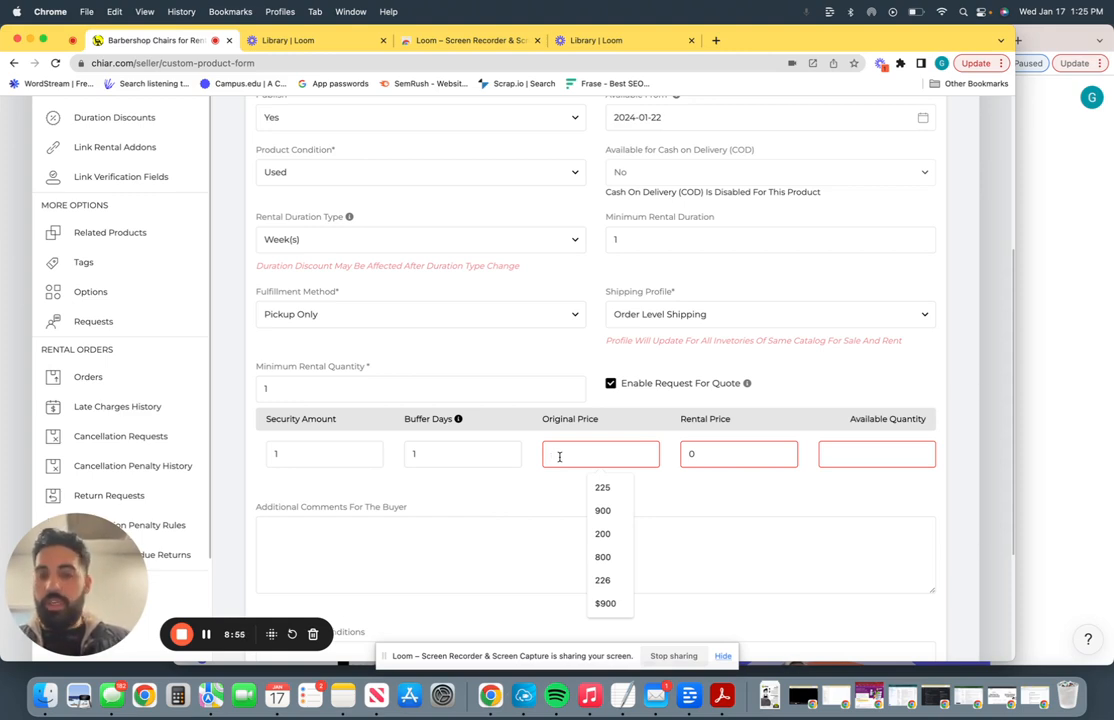
pyautogui.write('1')
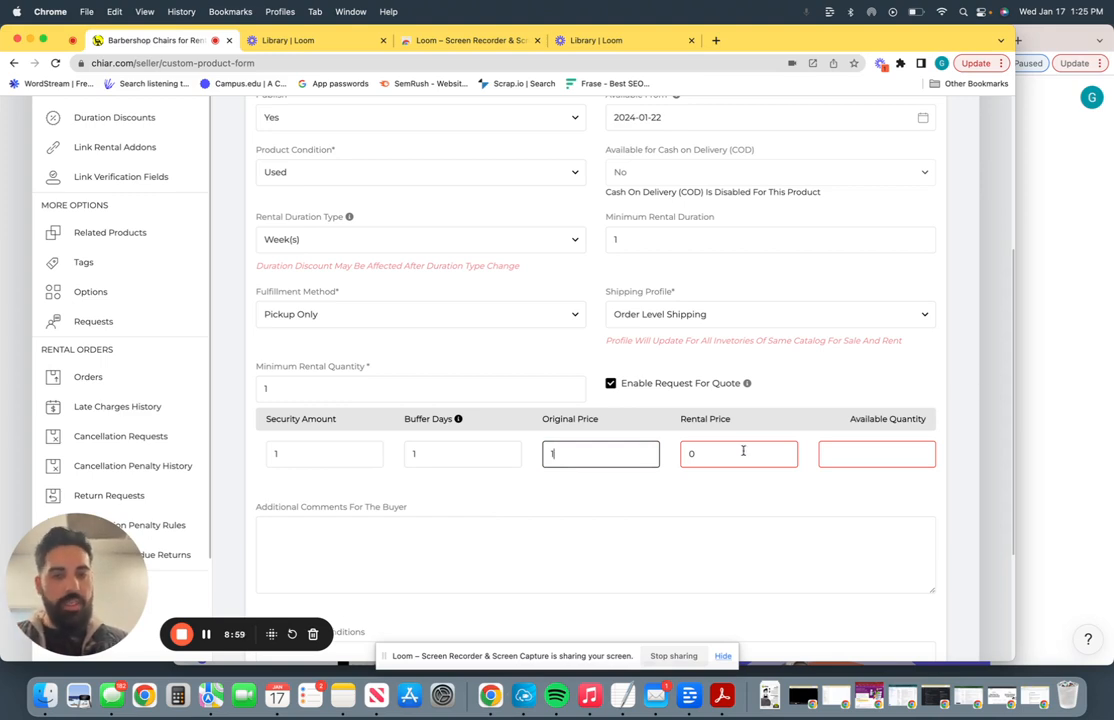
pyautogui.click(738, 454)
pyautogui.write('$')
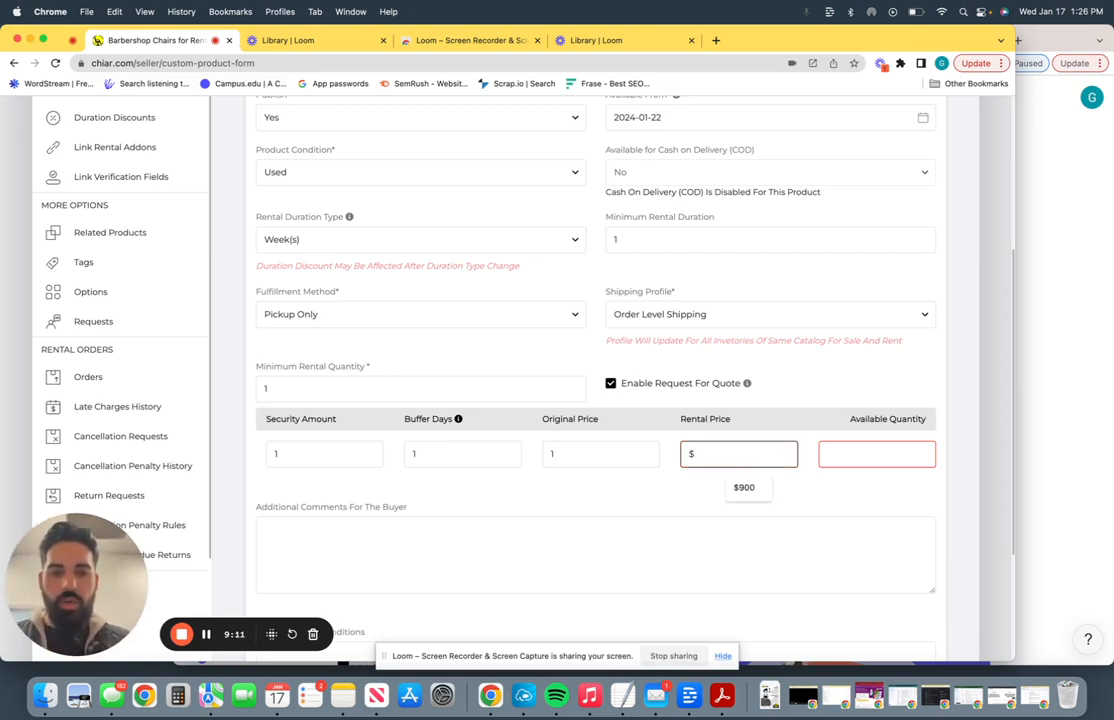
pyautogui.click(877, 453)
pyautogui.write('1')
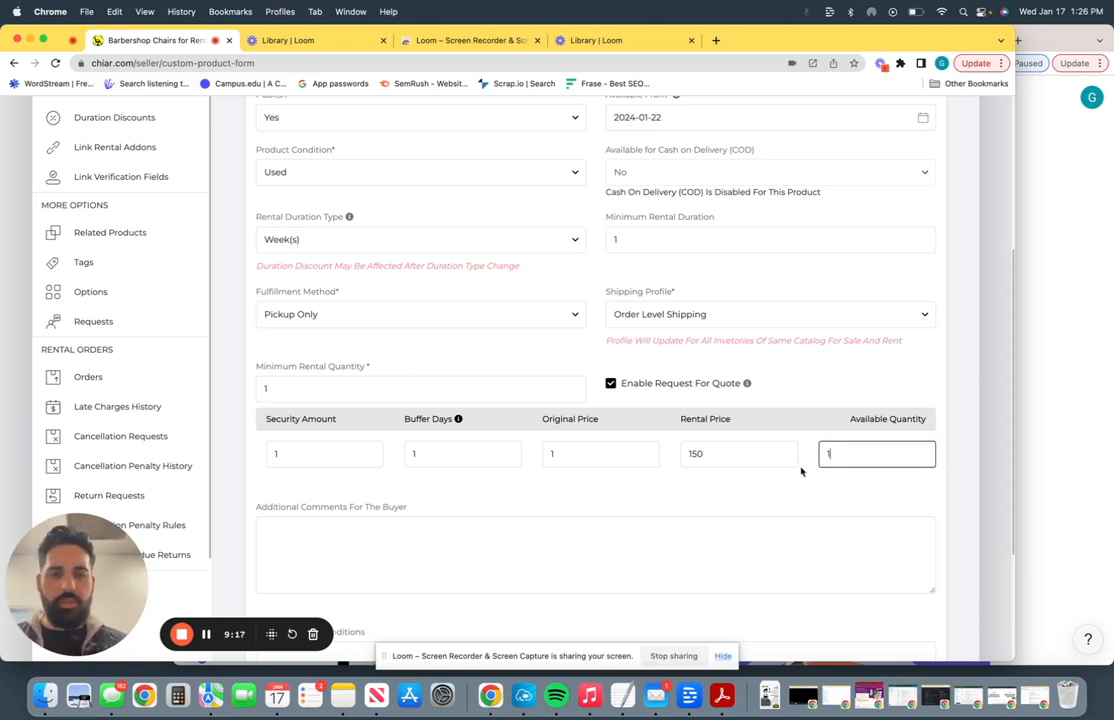
pyautogui.scroll(-3)
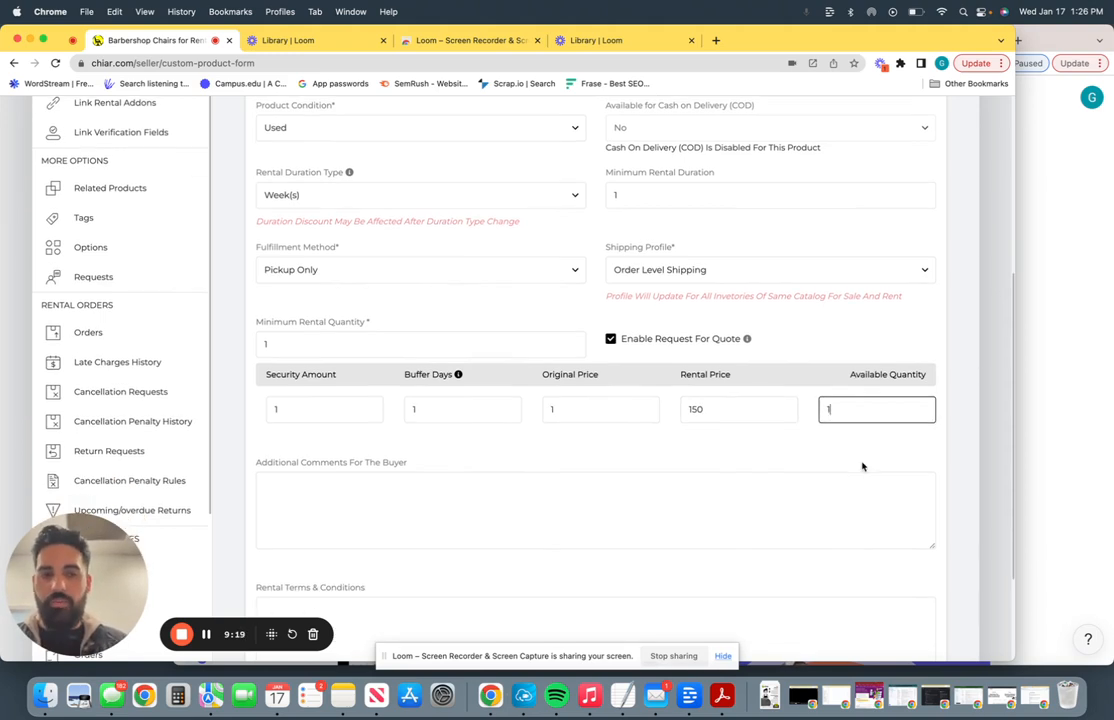
pyautogui.scroll(-3)
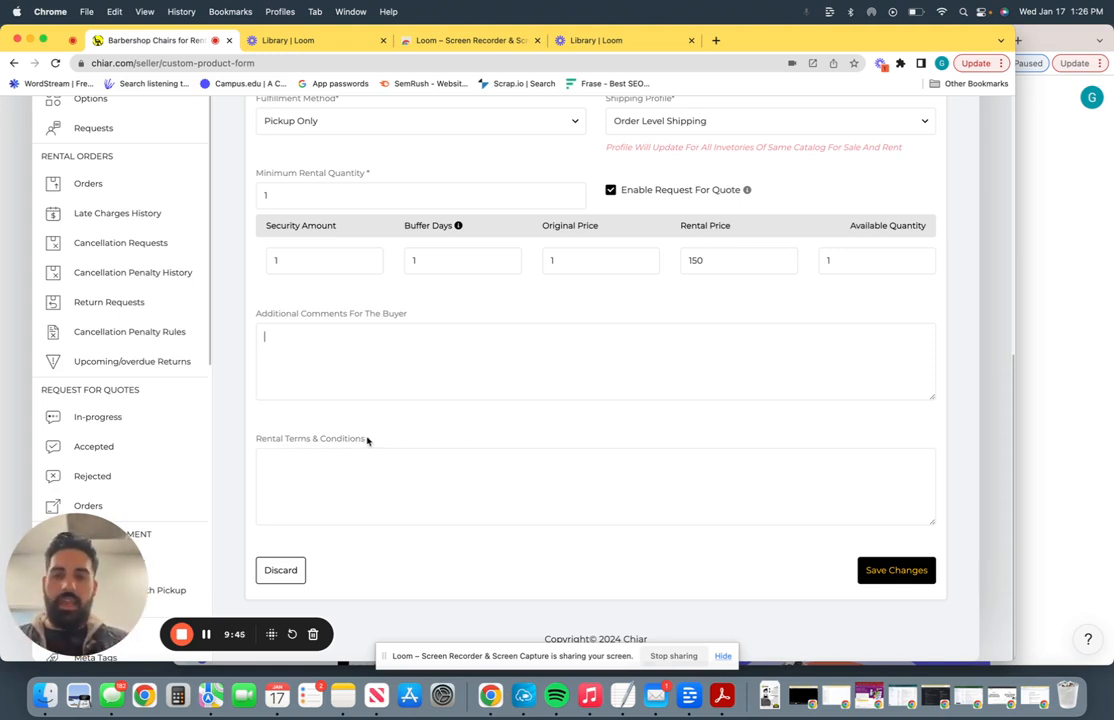
pyautogui.doubleClick(310, 438)
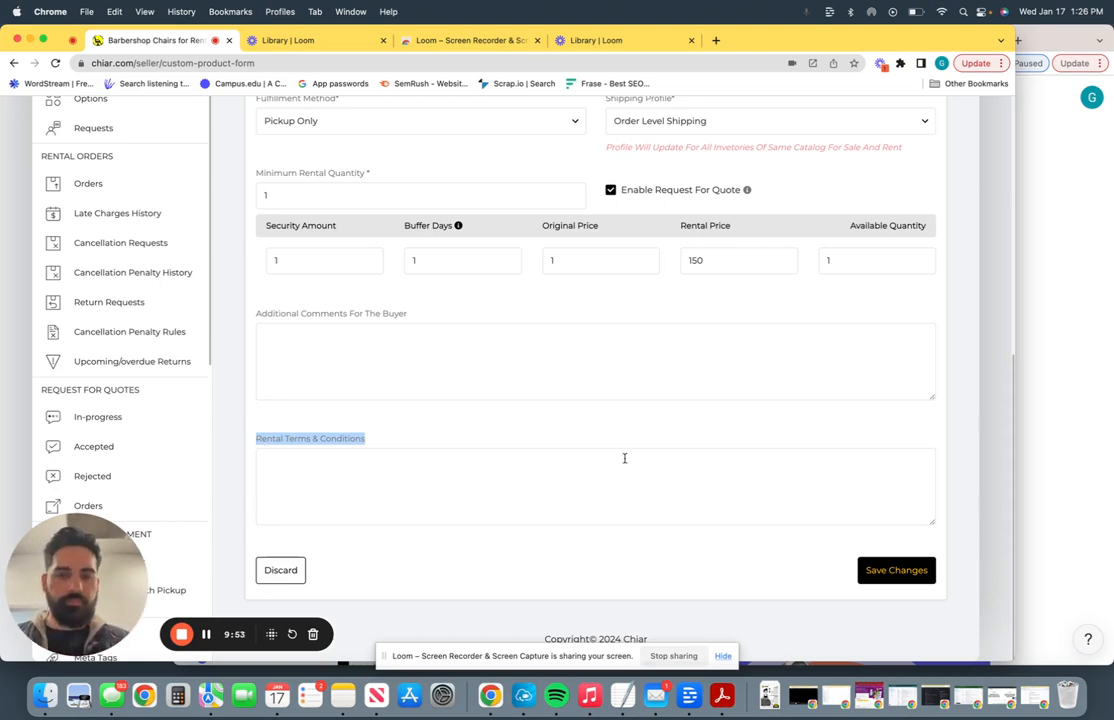
# Save changes so Product Setup Successful appears and Inventory Setup shows rental price 150.00
pyautogui.click(895, 570)
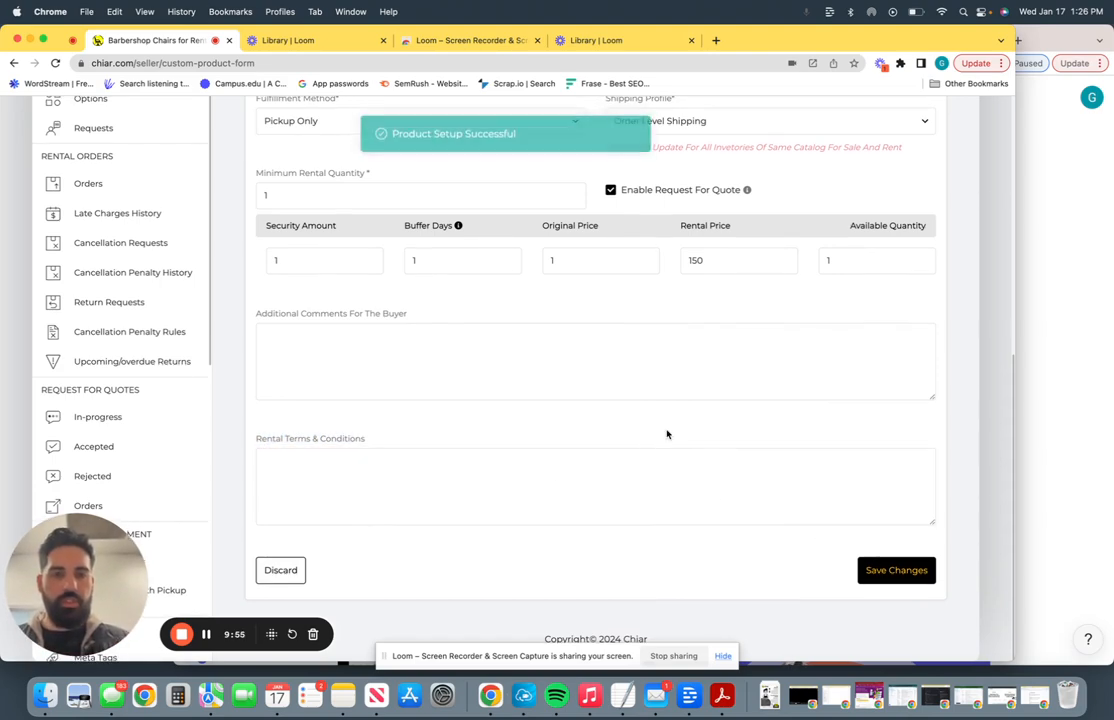
pyautogui.click(894, 570)
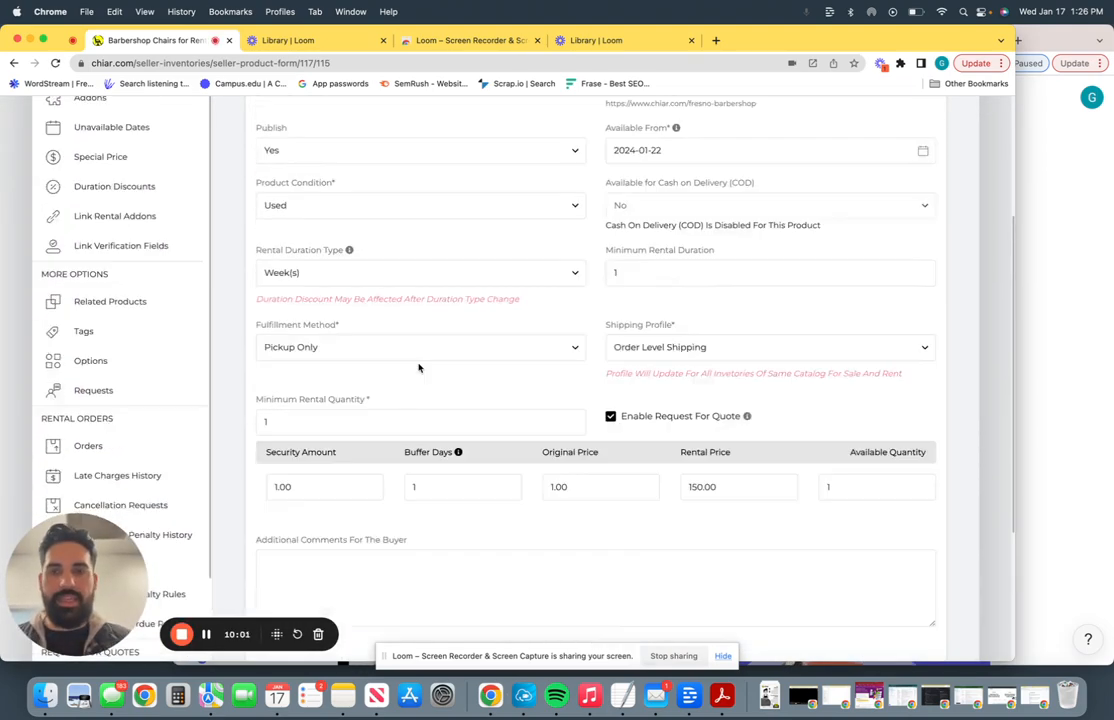
pyautogui.scroll(3)
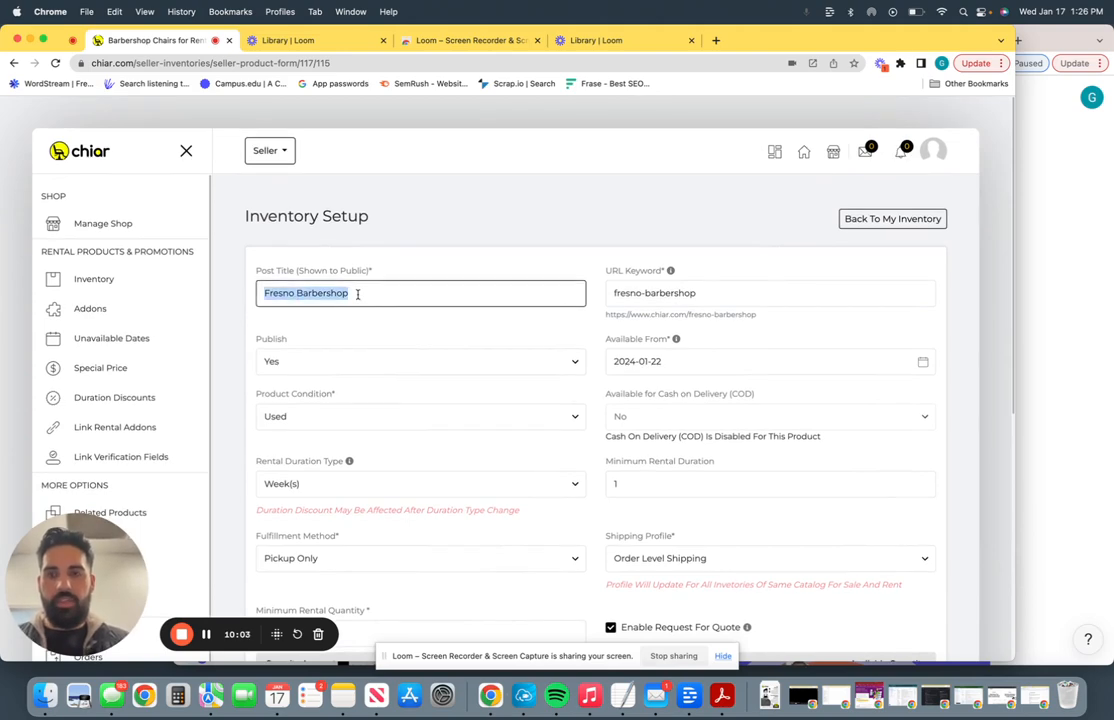